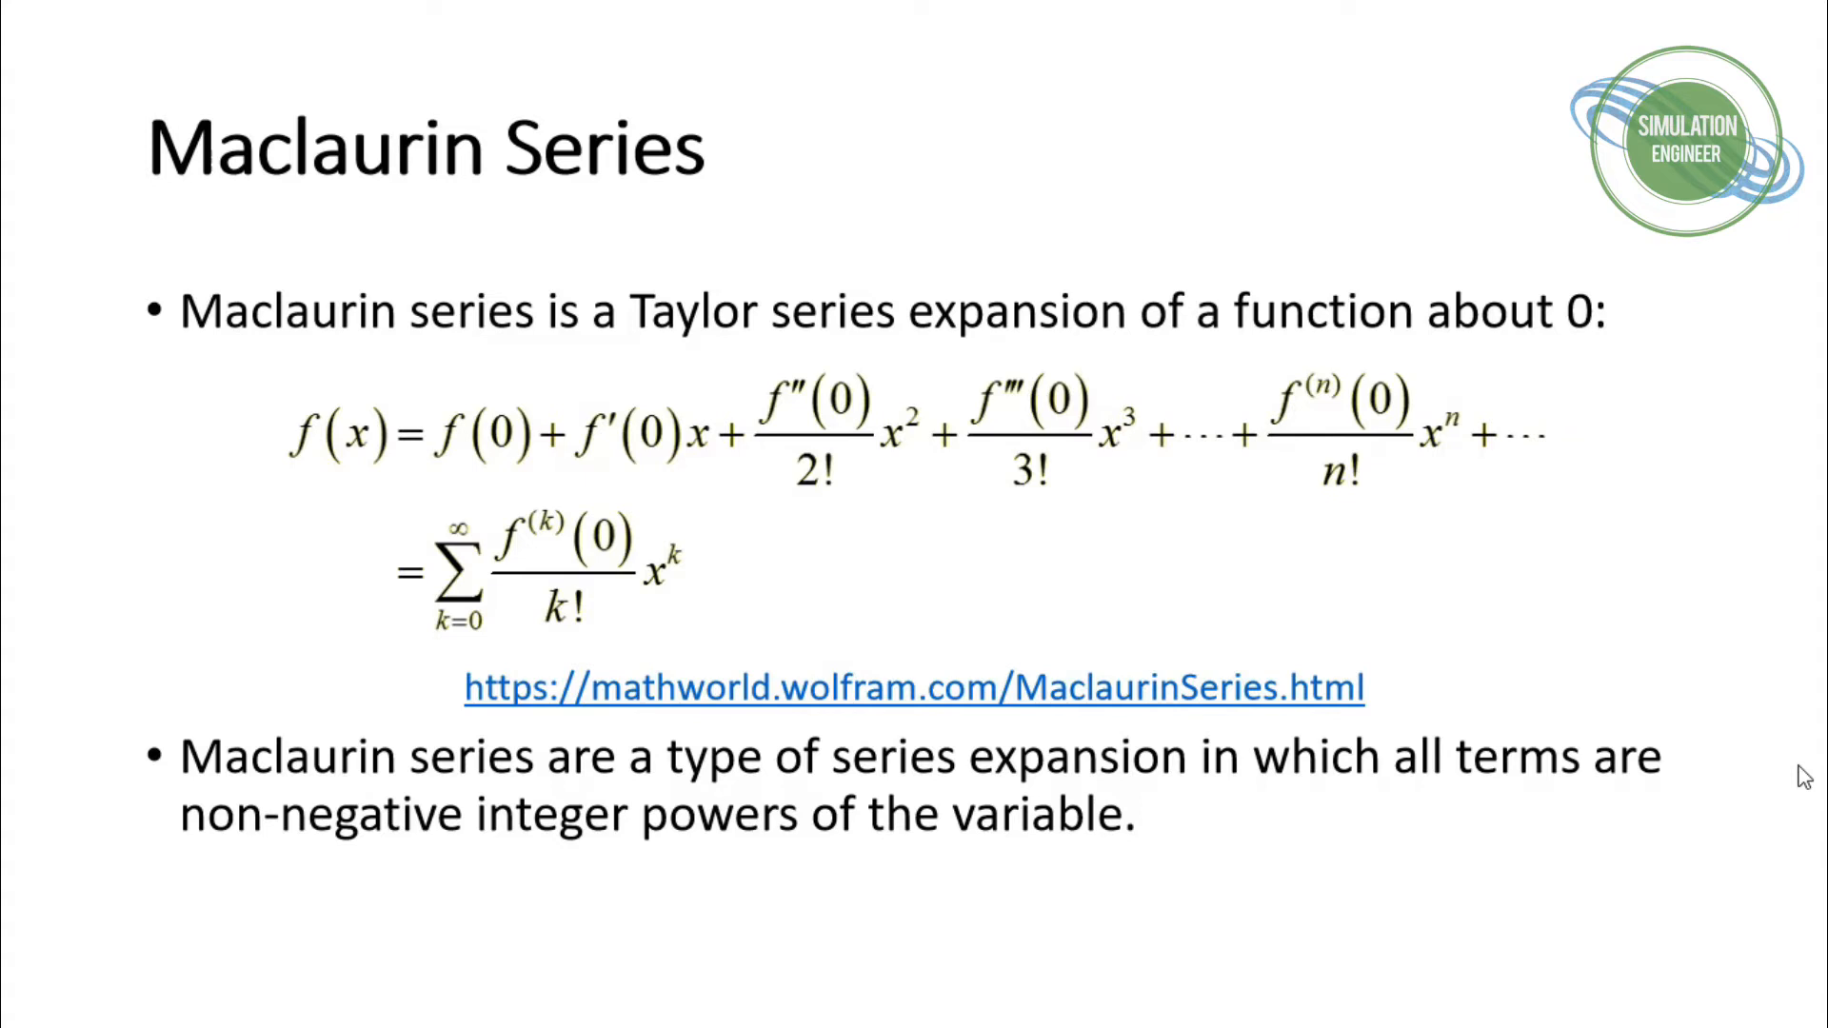
{"action": "mouse_move", "coordinate": [580, 438]}
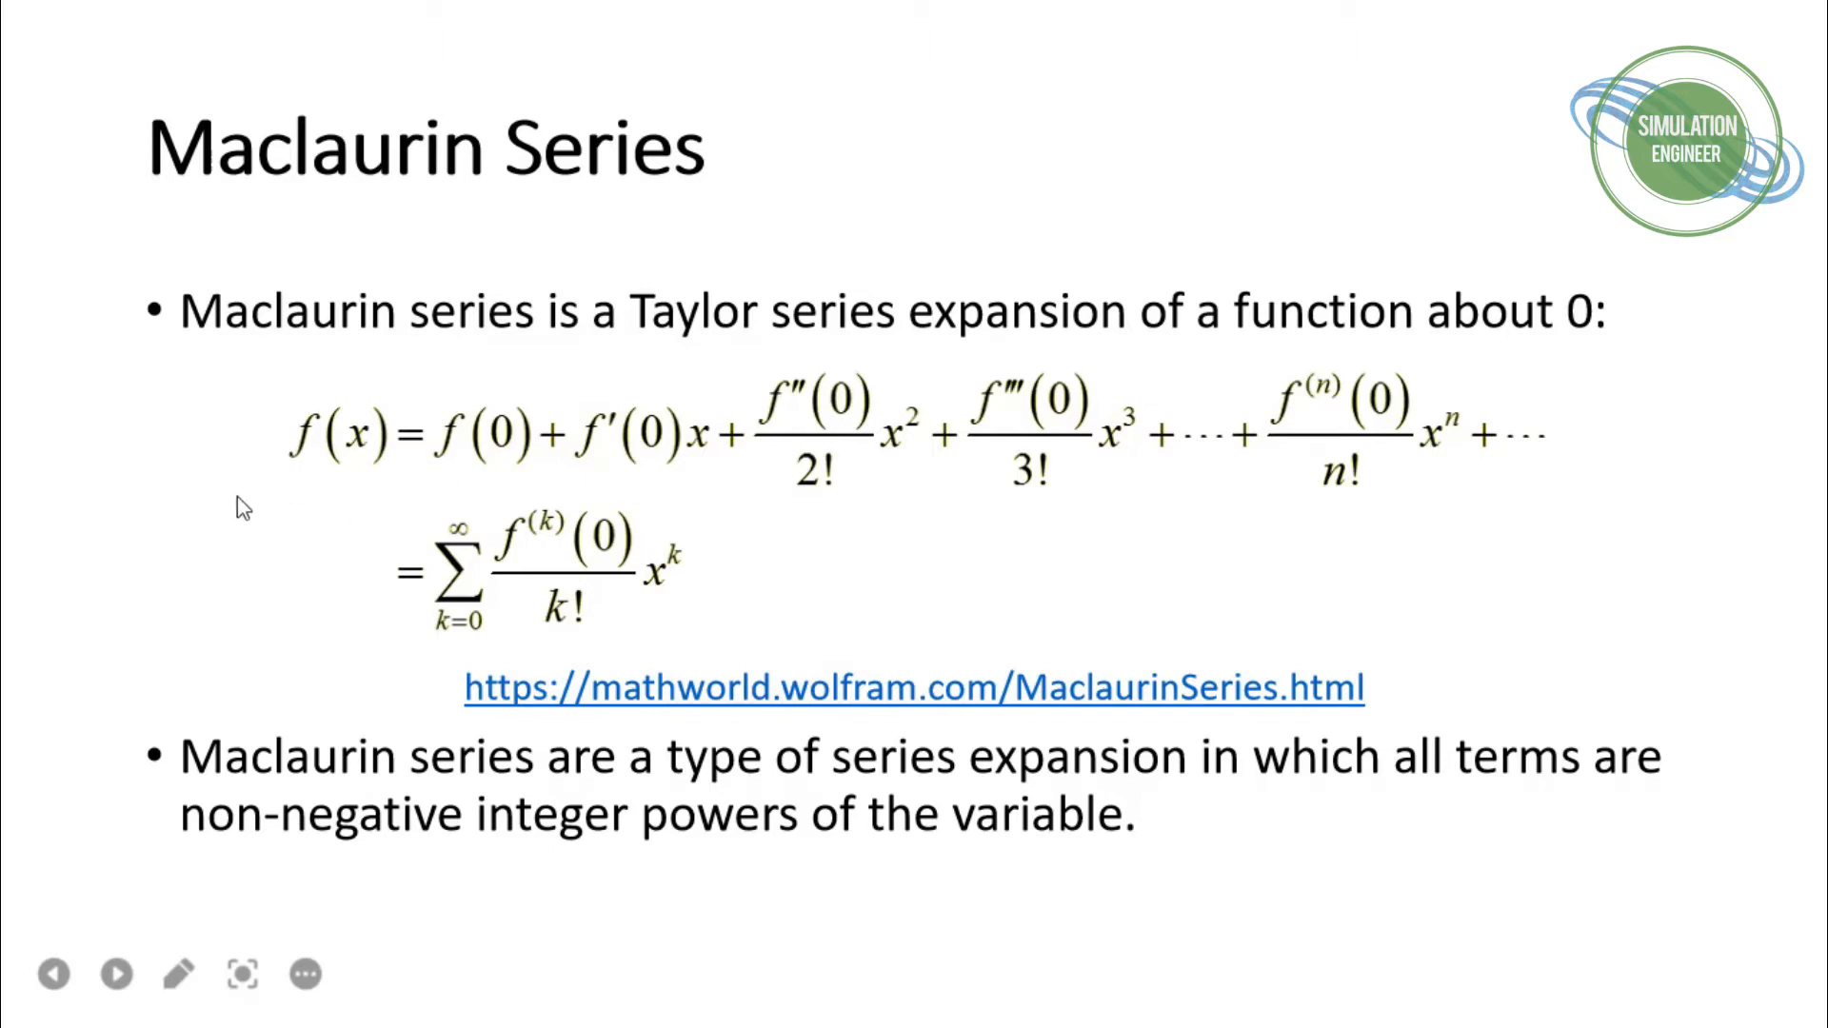
{"action": "mouse_move", "coordinate": [319, 419]}
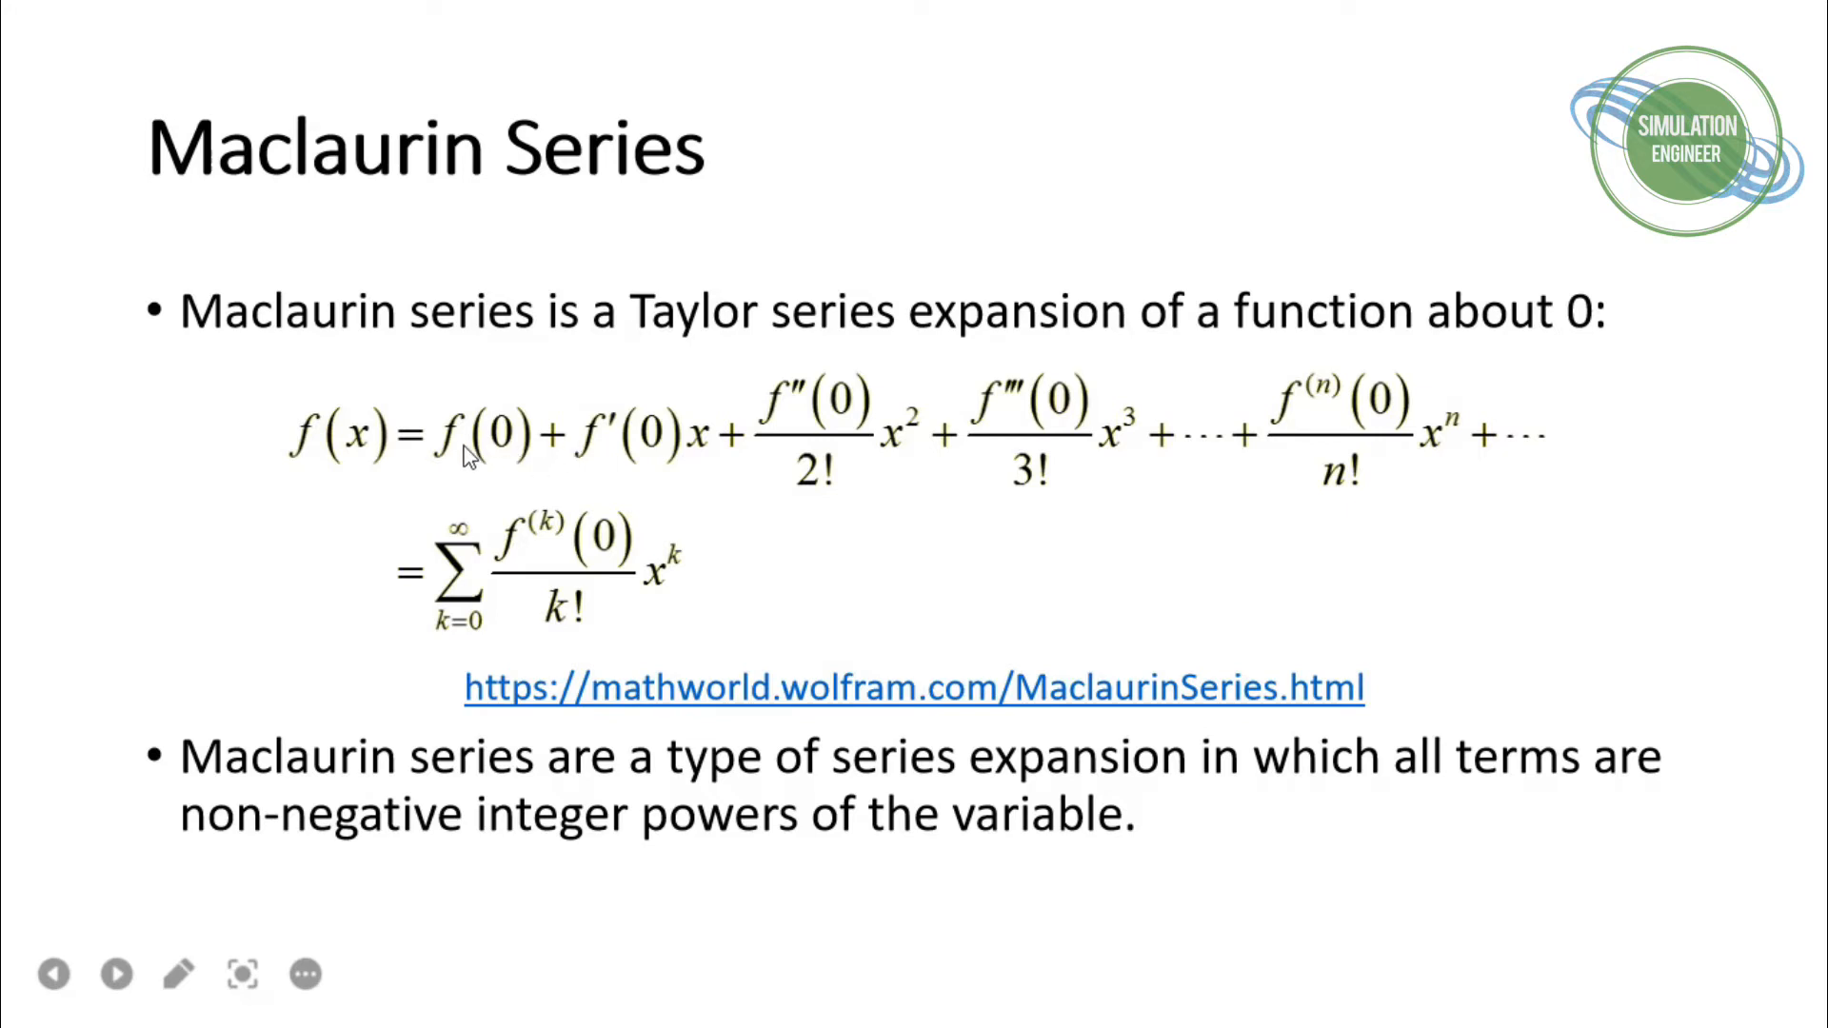
{"action": "mouse_move", "coordinate": [598, 422]}
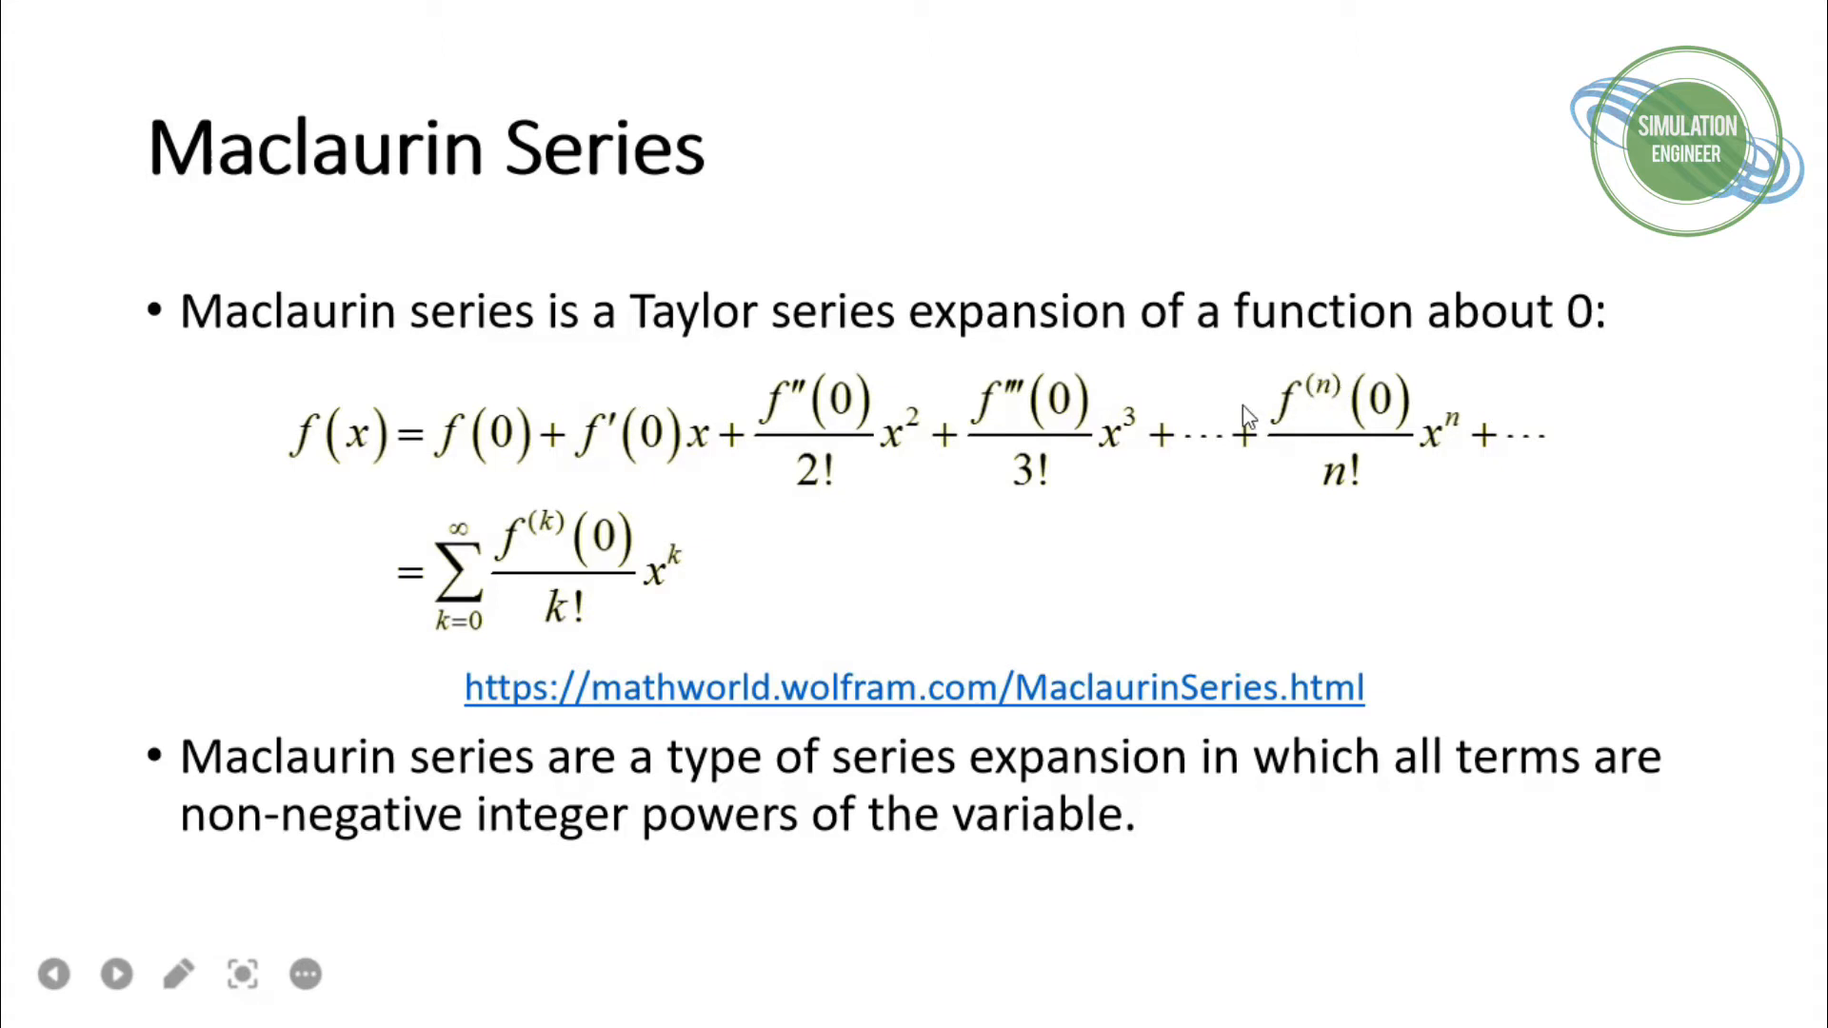
{"action": "mouse_move", "coordinate": [1207, 432]}
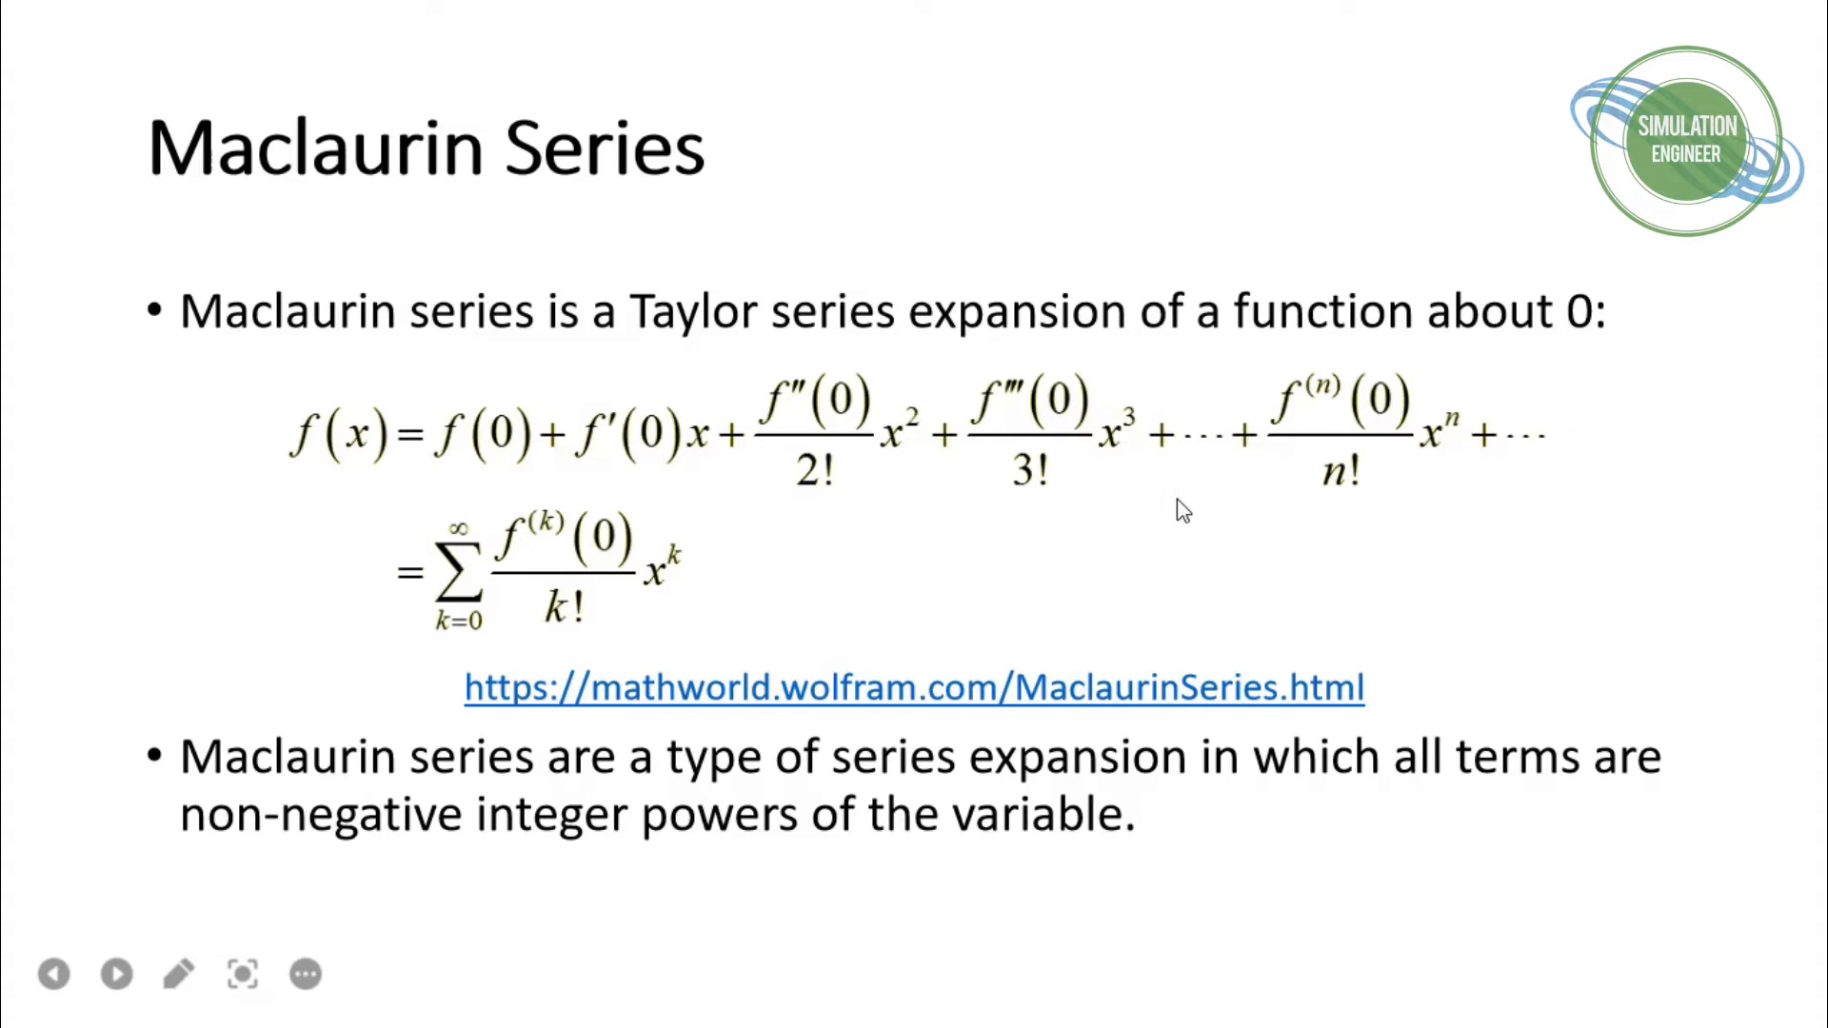
{"action": "mouse_move", "coordinate": [1135, 560]}
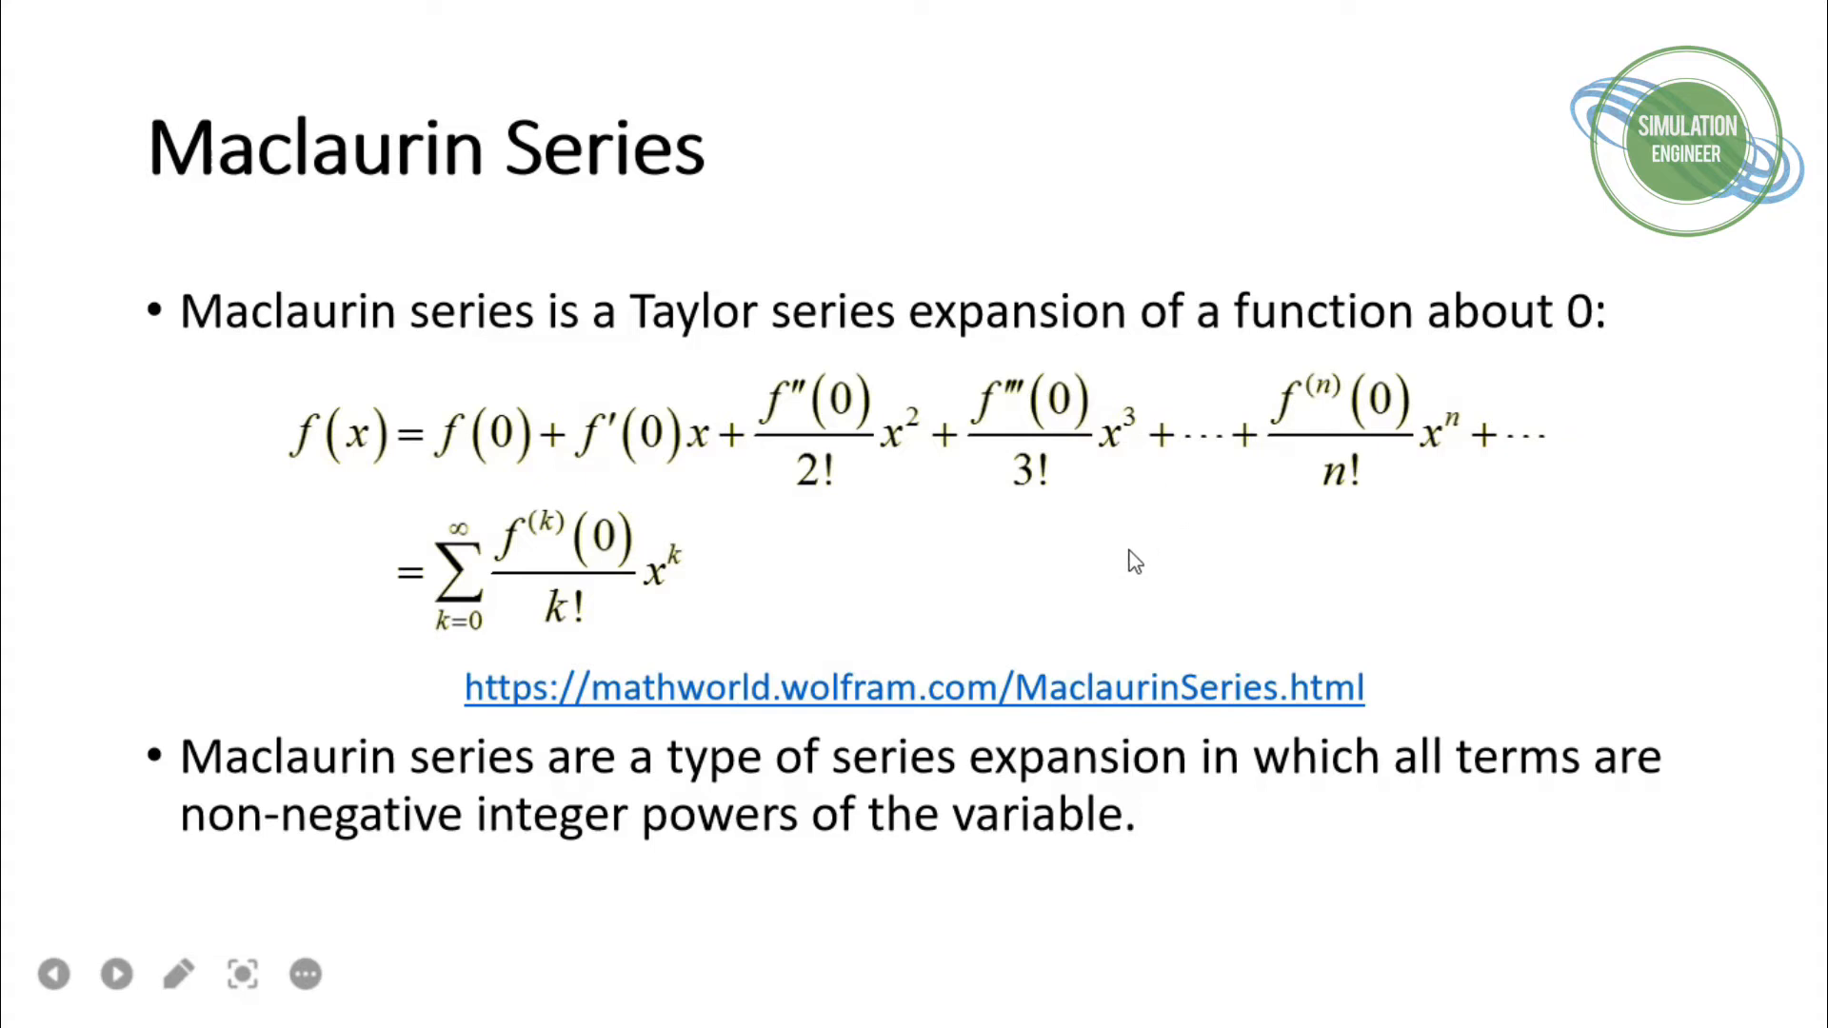
{"action": "mouse_move", "coordinate": [516, 491]}
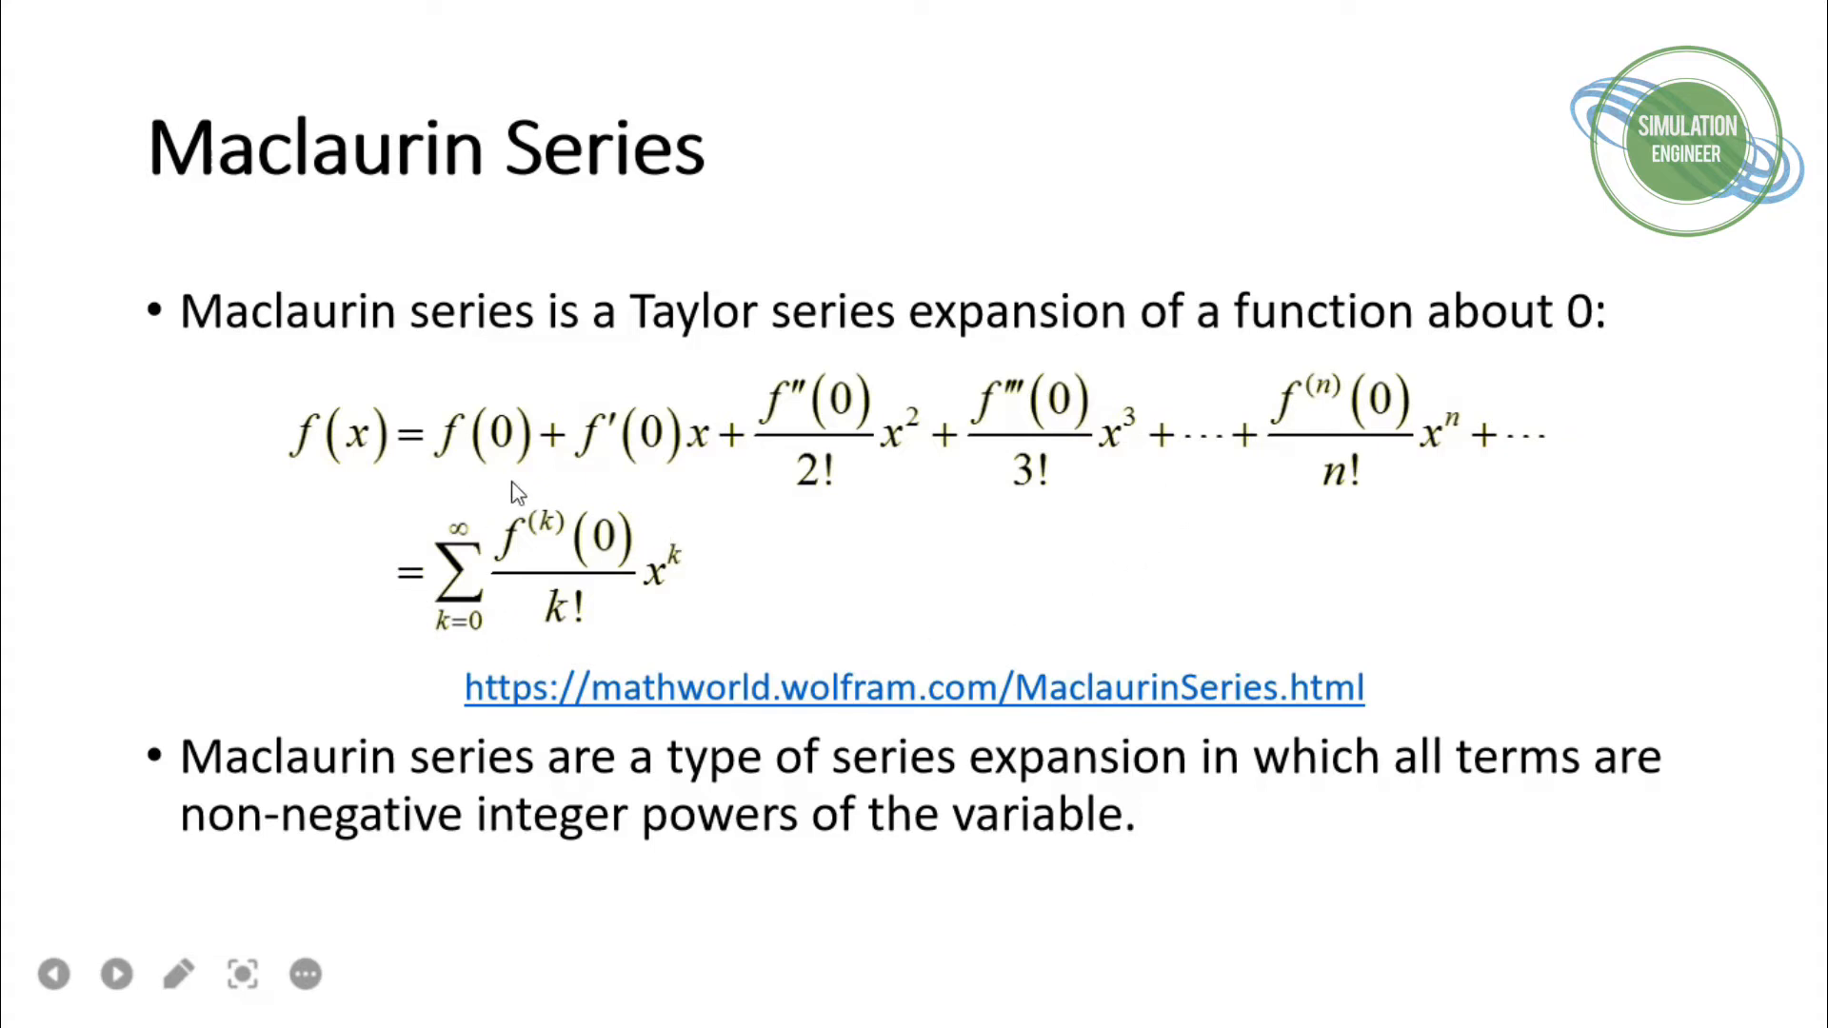
{"action": "mouse_move", "coordinate": [566, 478]}
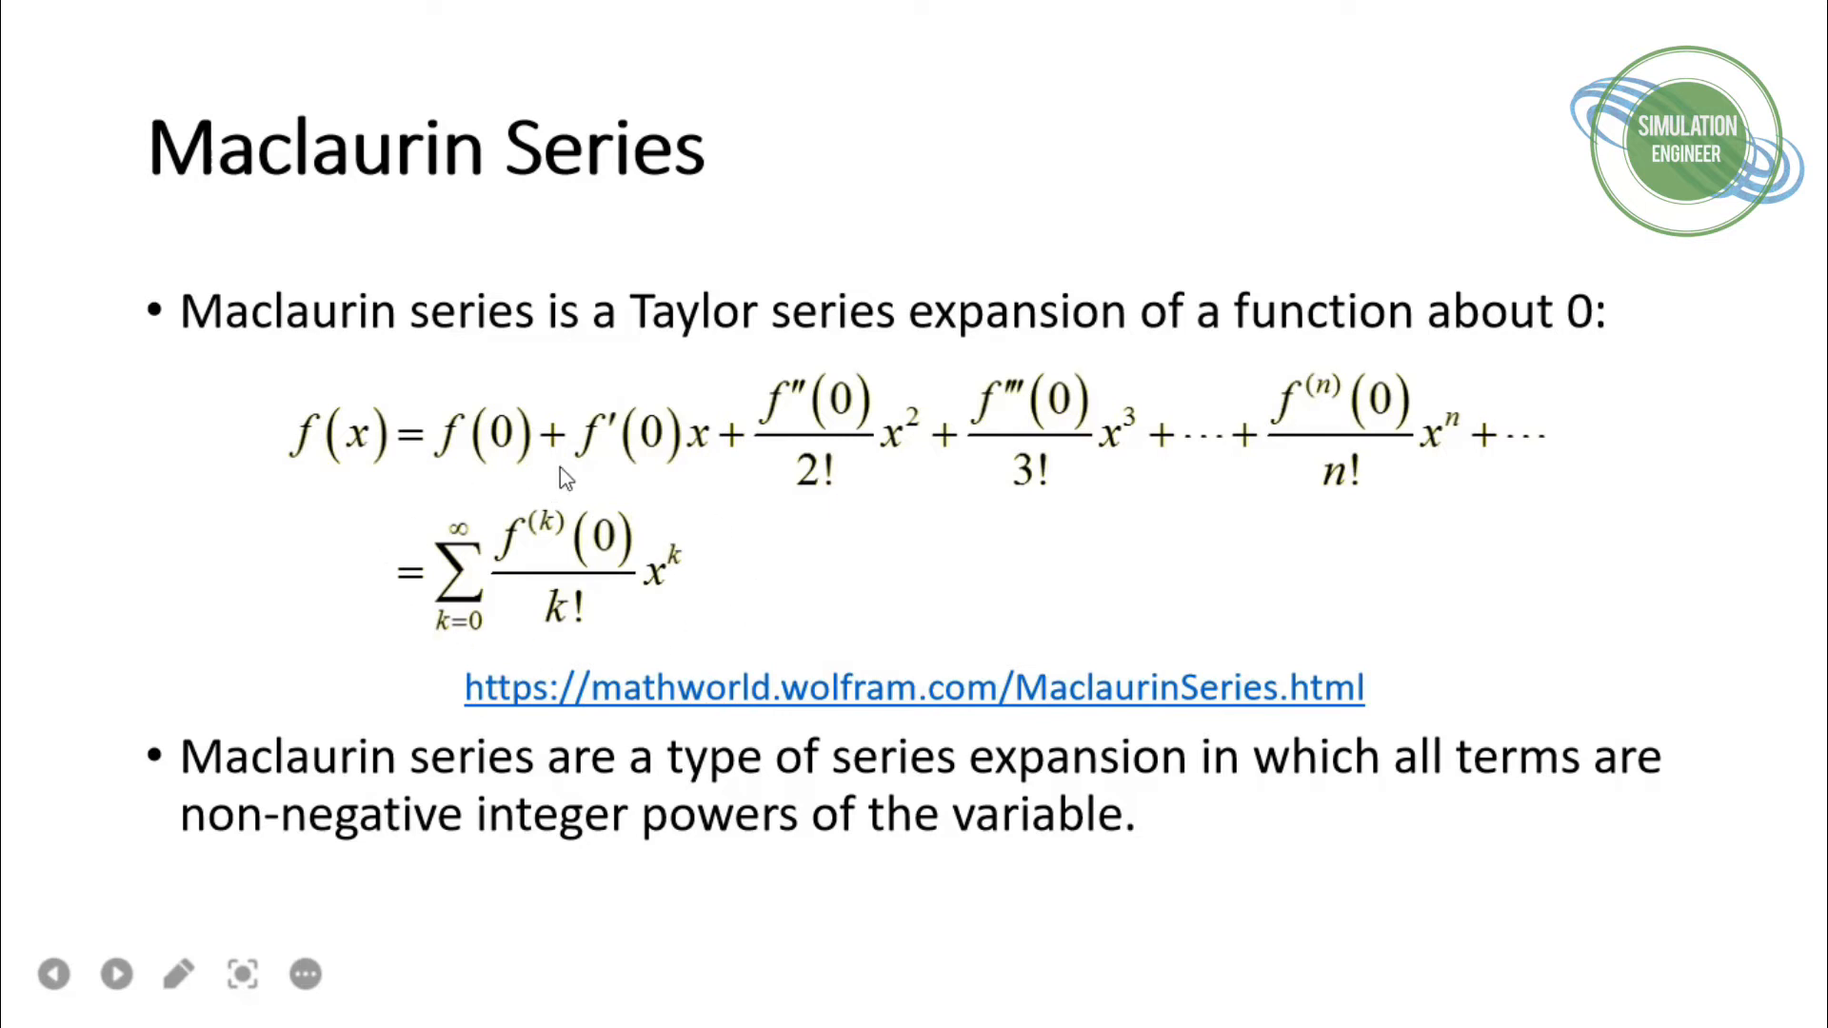
{"action": "mouse_move", "coordinate": [781, 565]}
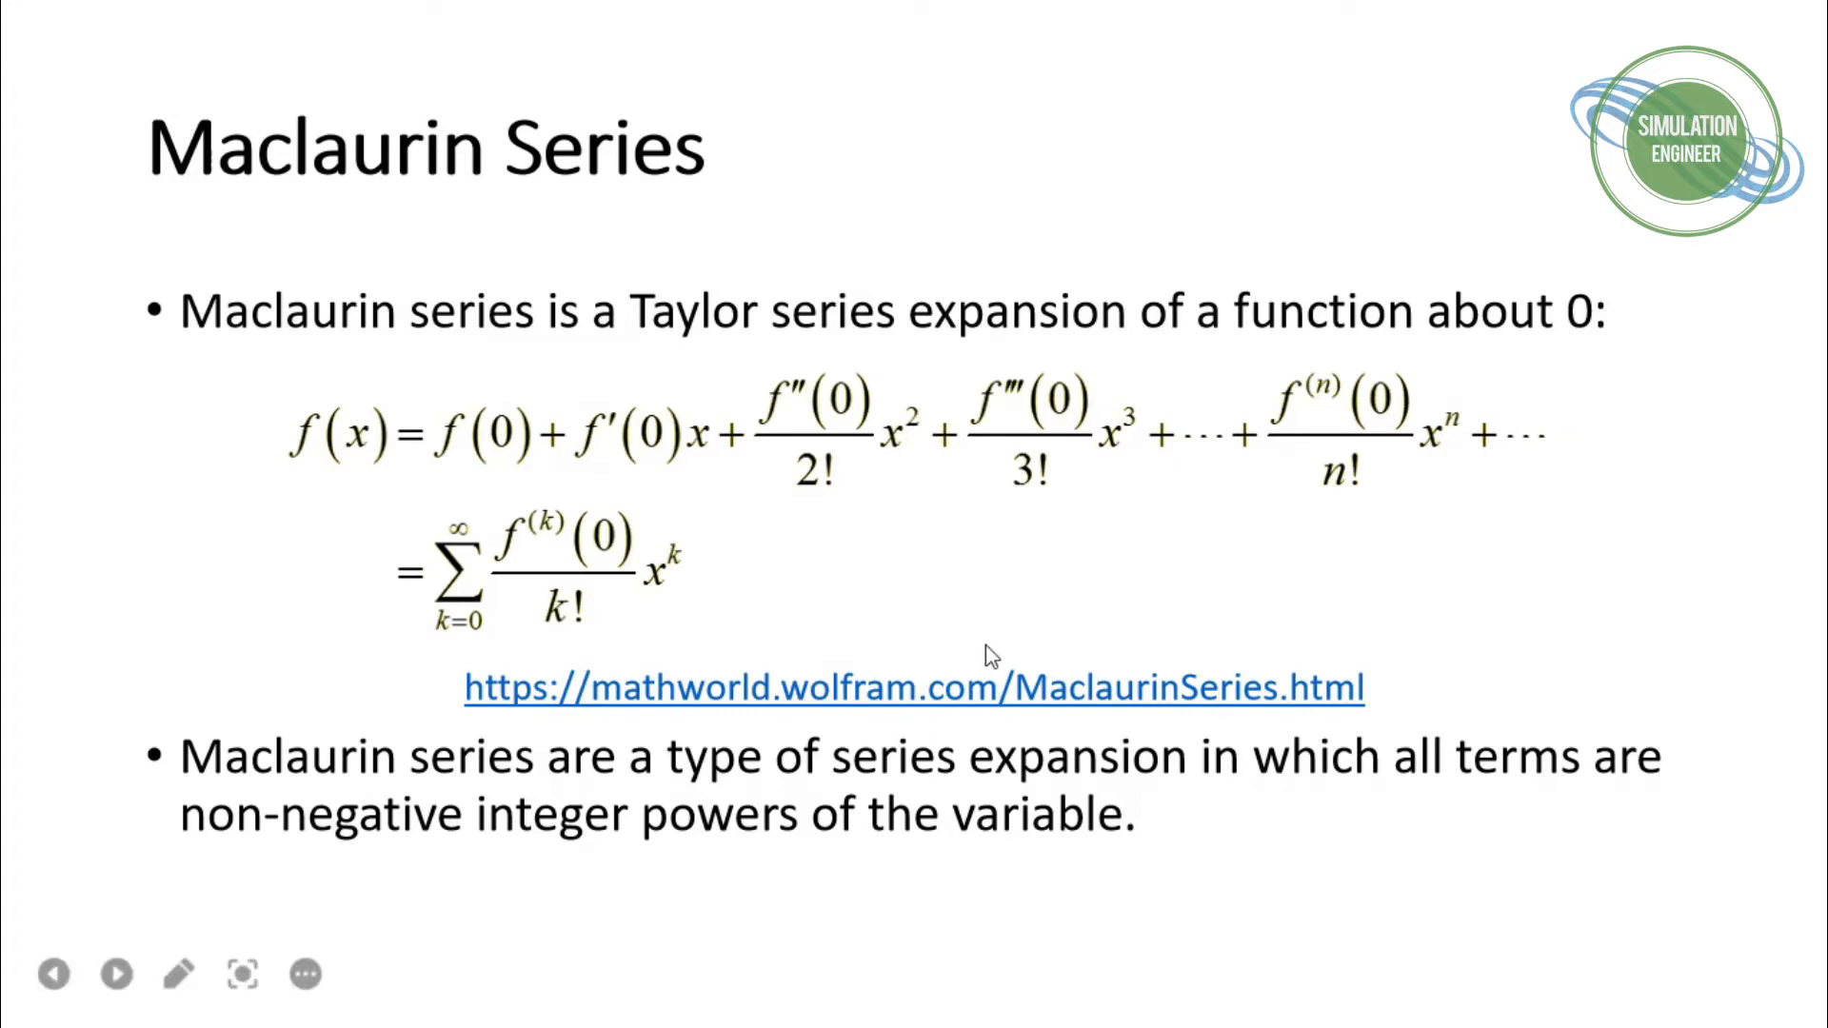
{"action": "mouse_move", "coordinate": [845, 756]}
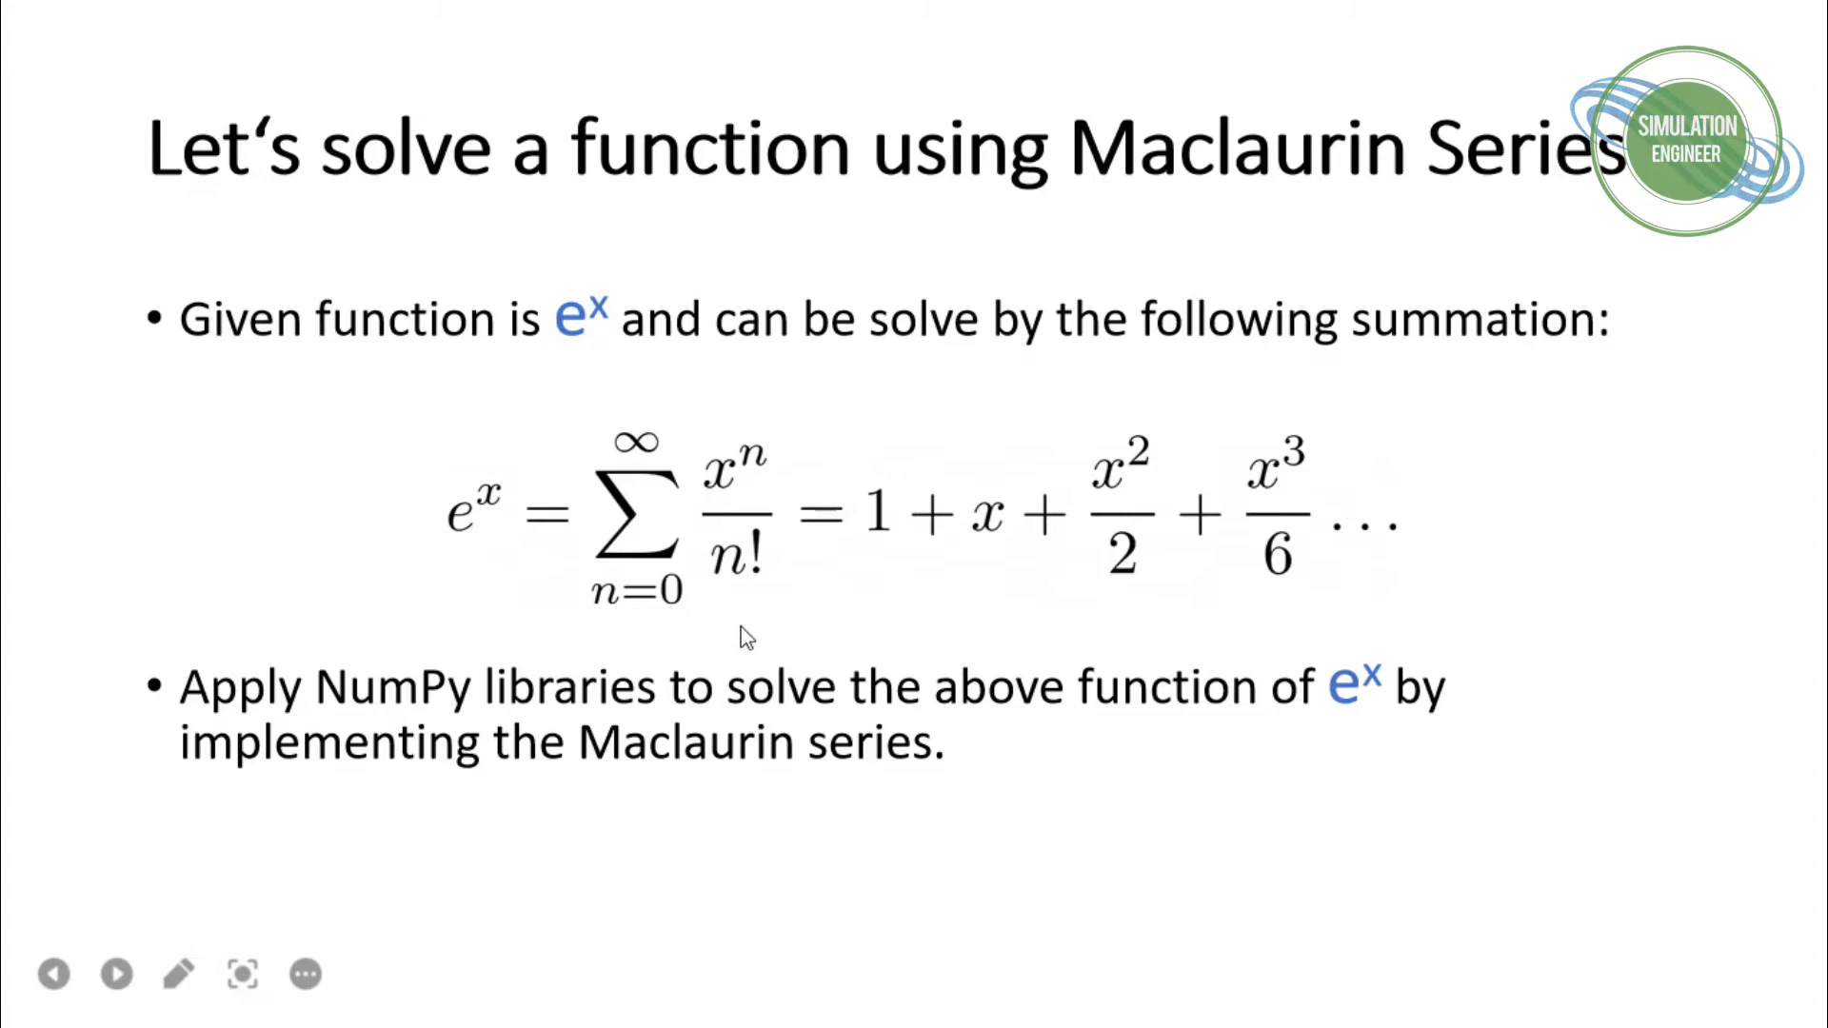
{"action": "mouse_move", "coordinate": [771, 527]}
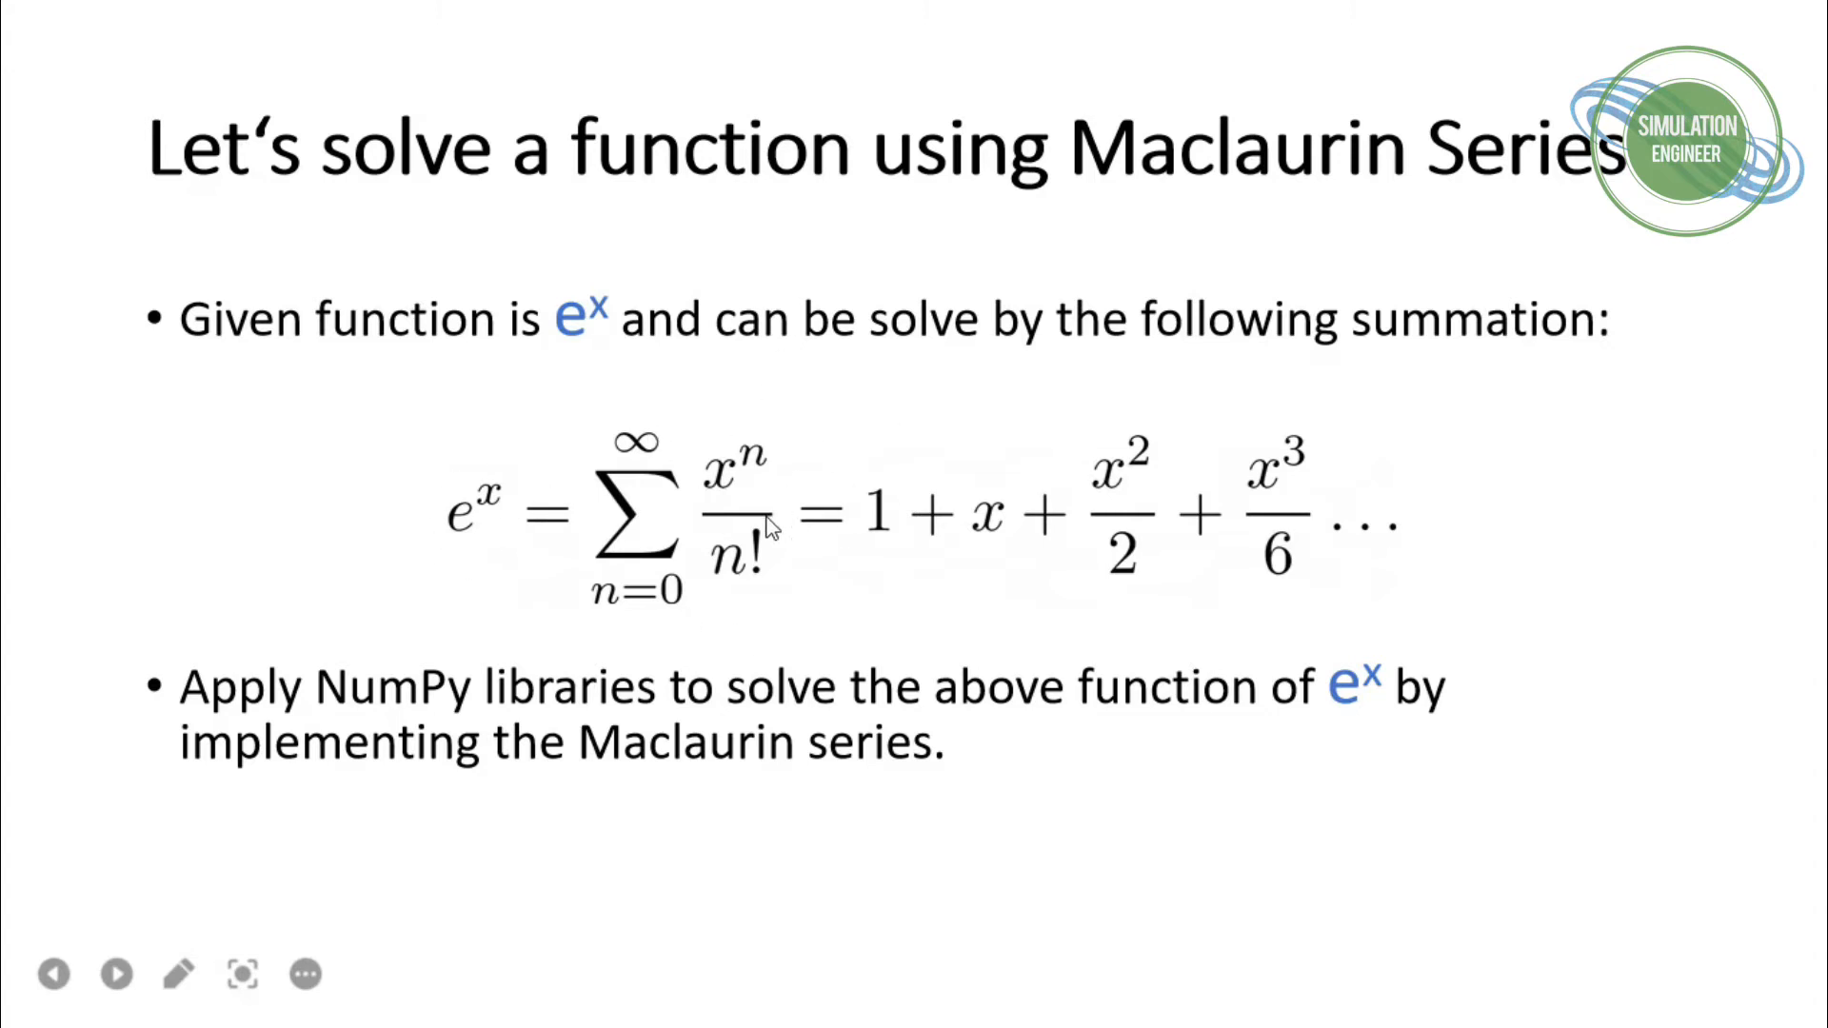
Step back to the Maclaurin Series definition slide, then return to the e^x summation slide
{"action": "left_click", "coordinate": [115, 973]}
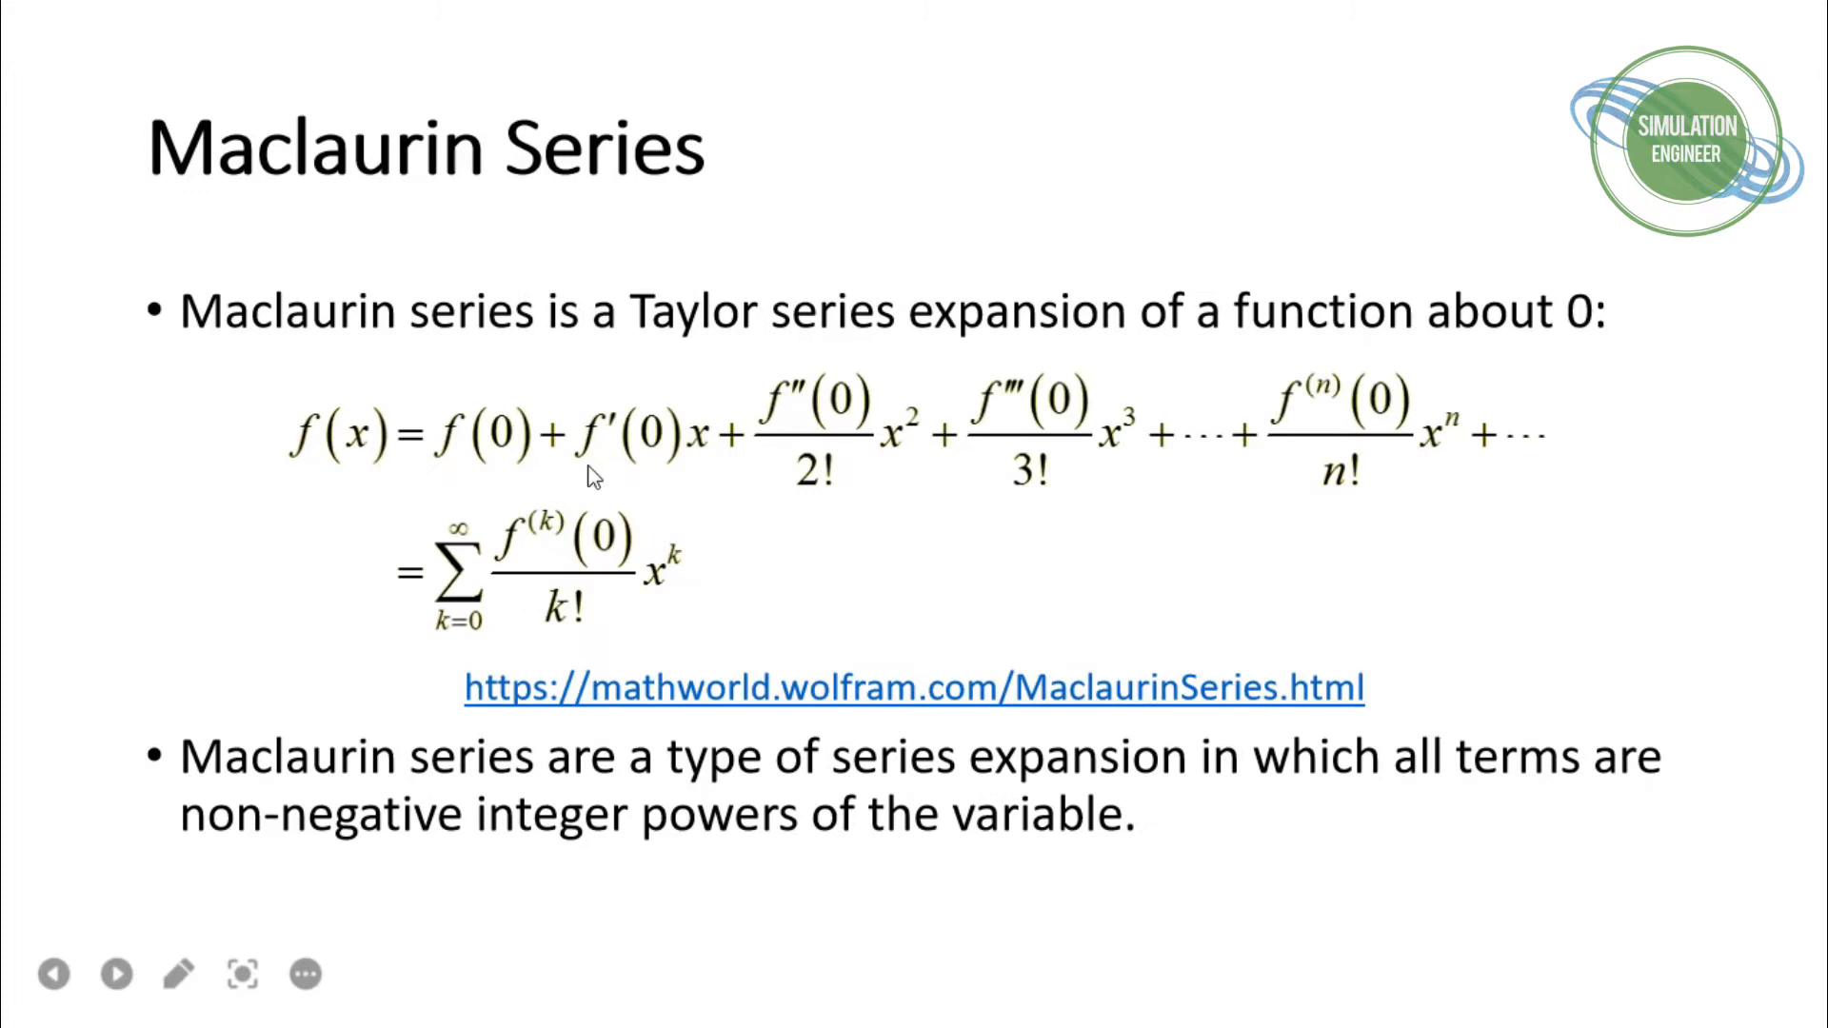
{"action": "left_click", "coordinate": [114, 973]}
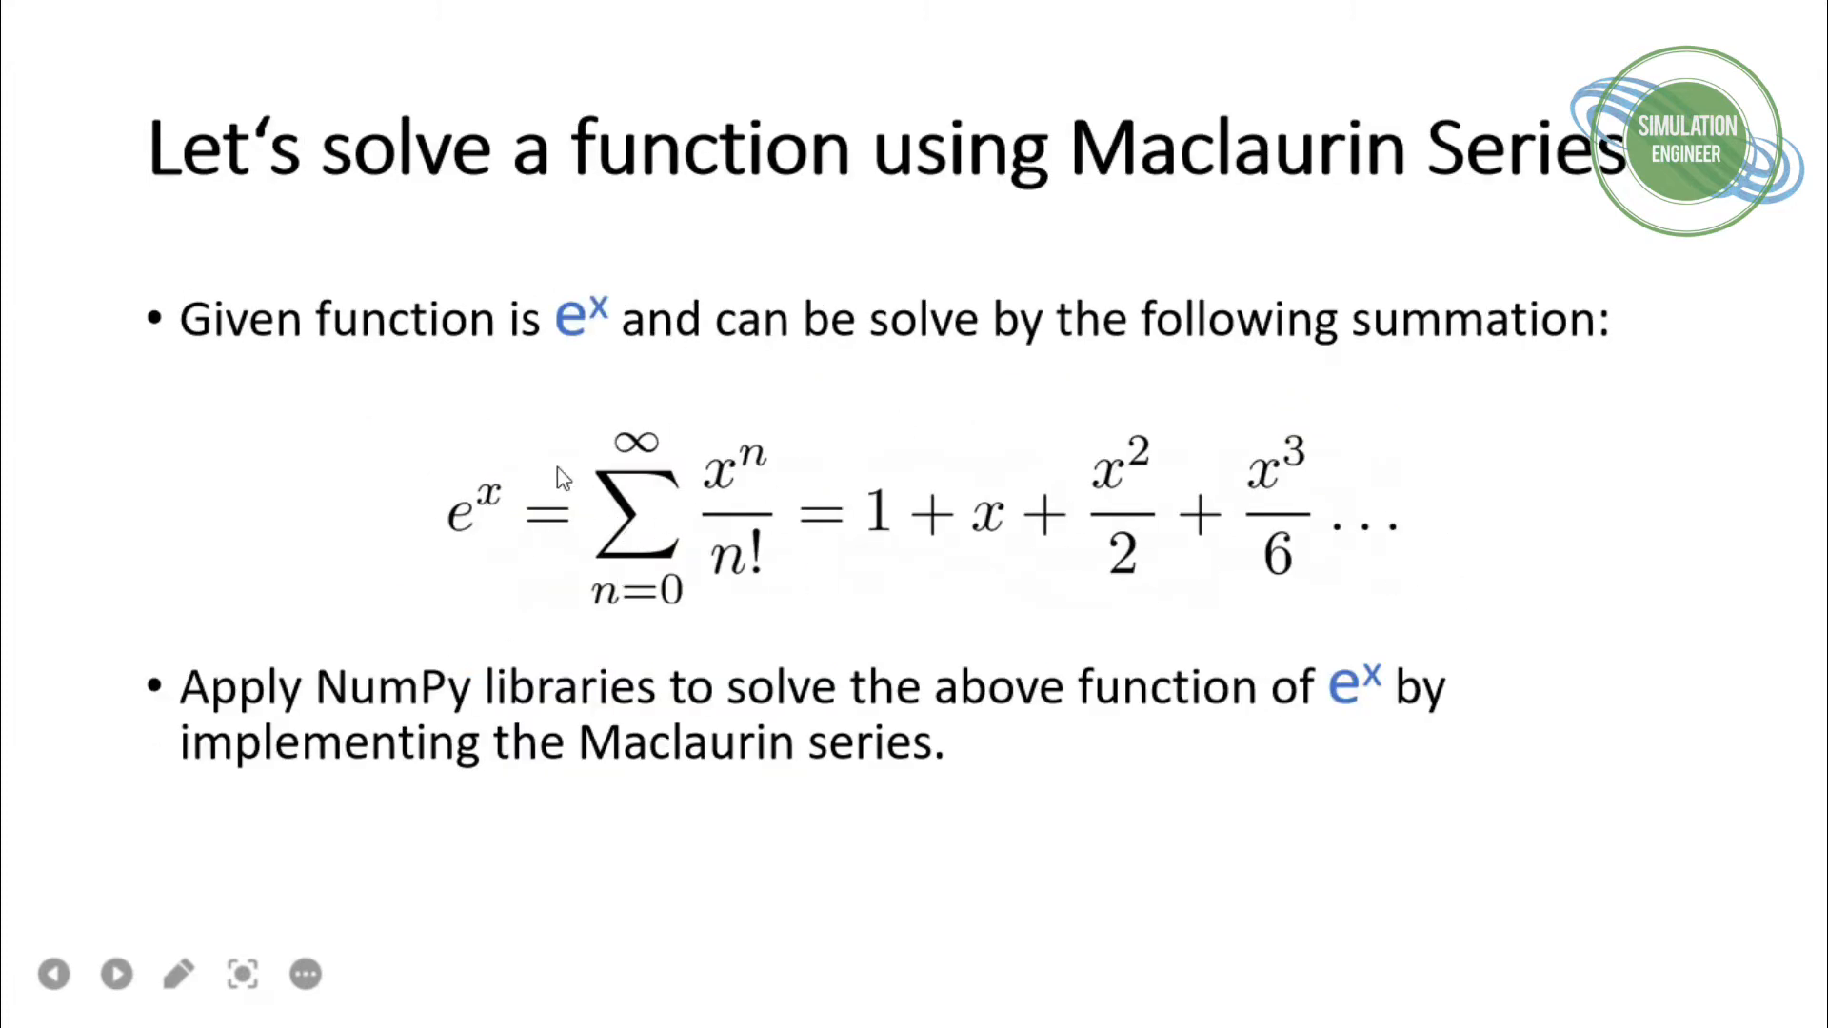
{"action": "mouse_move", "coordinate": [880, 548]}
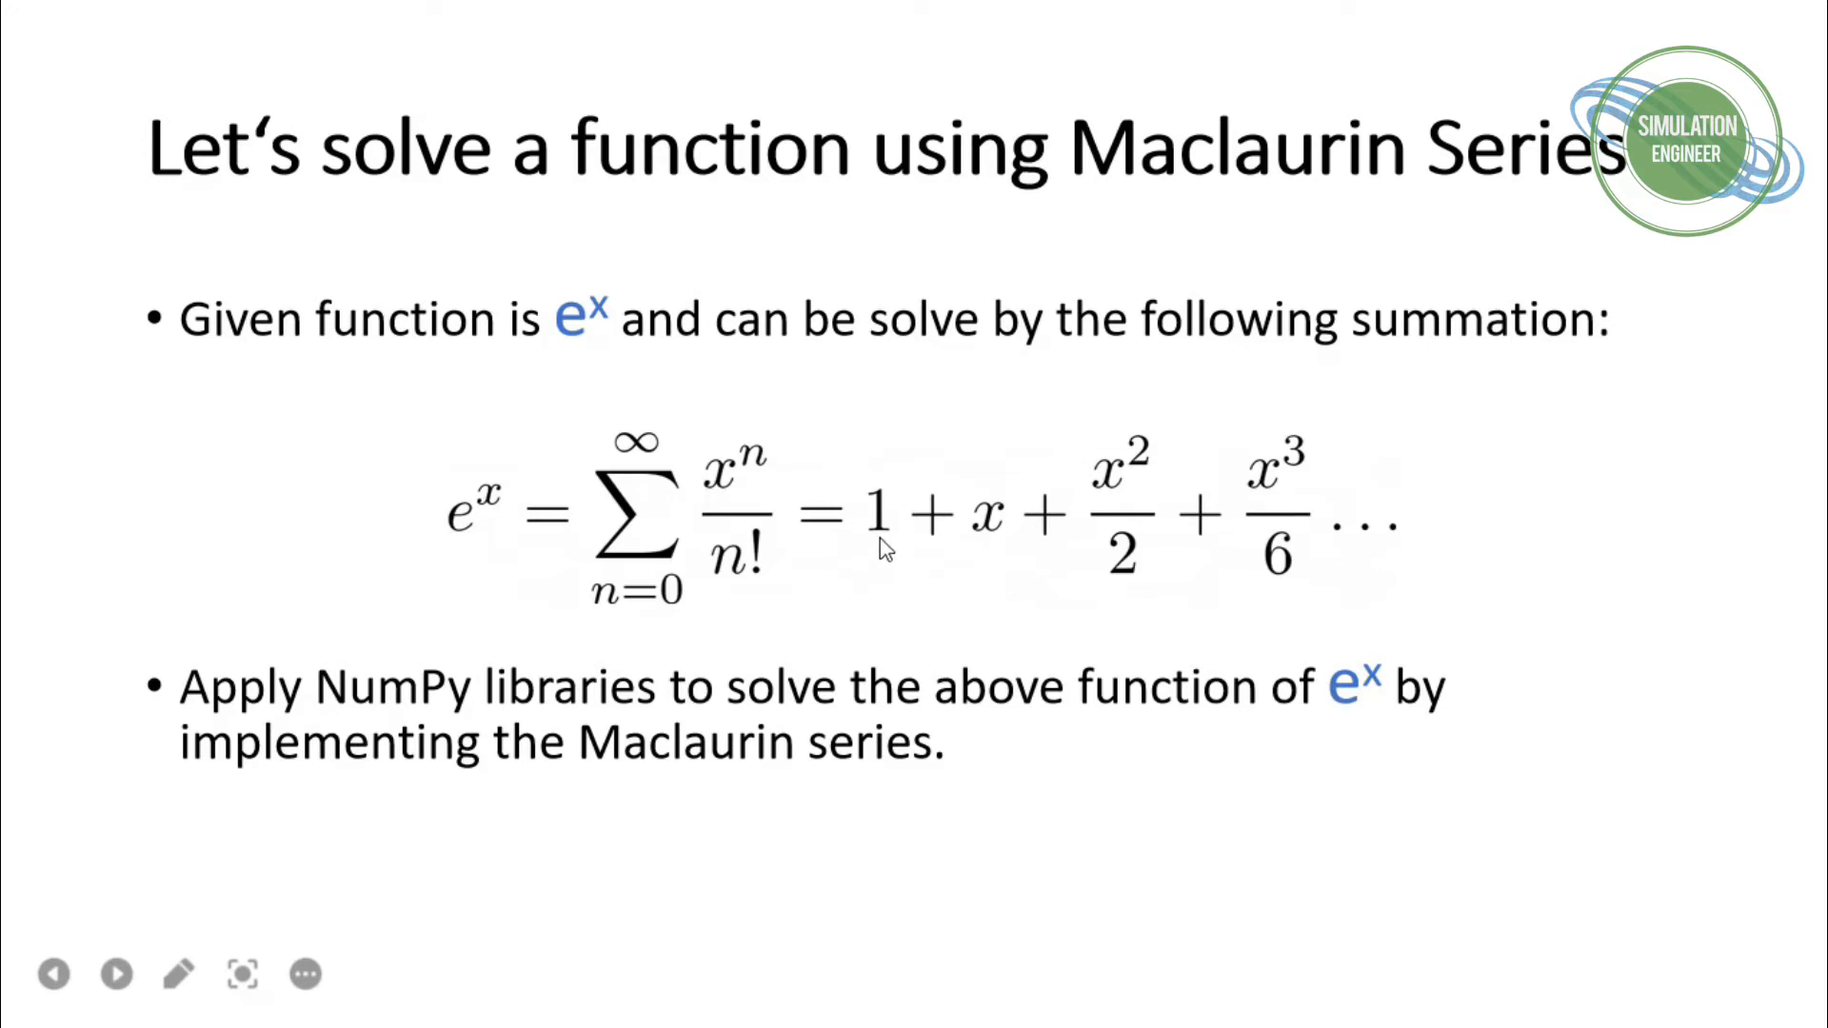
{"action": "mouse_move", "coordinate": [1070, 488]}
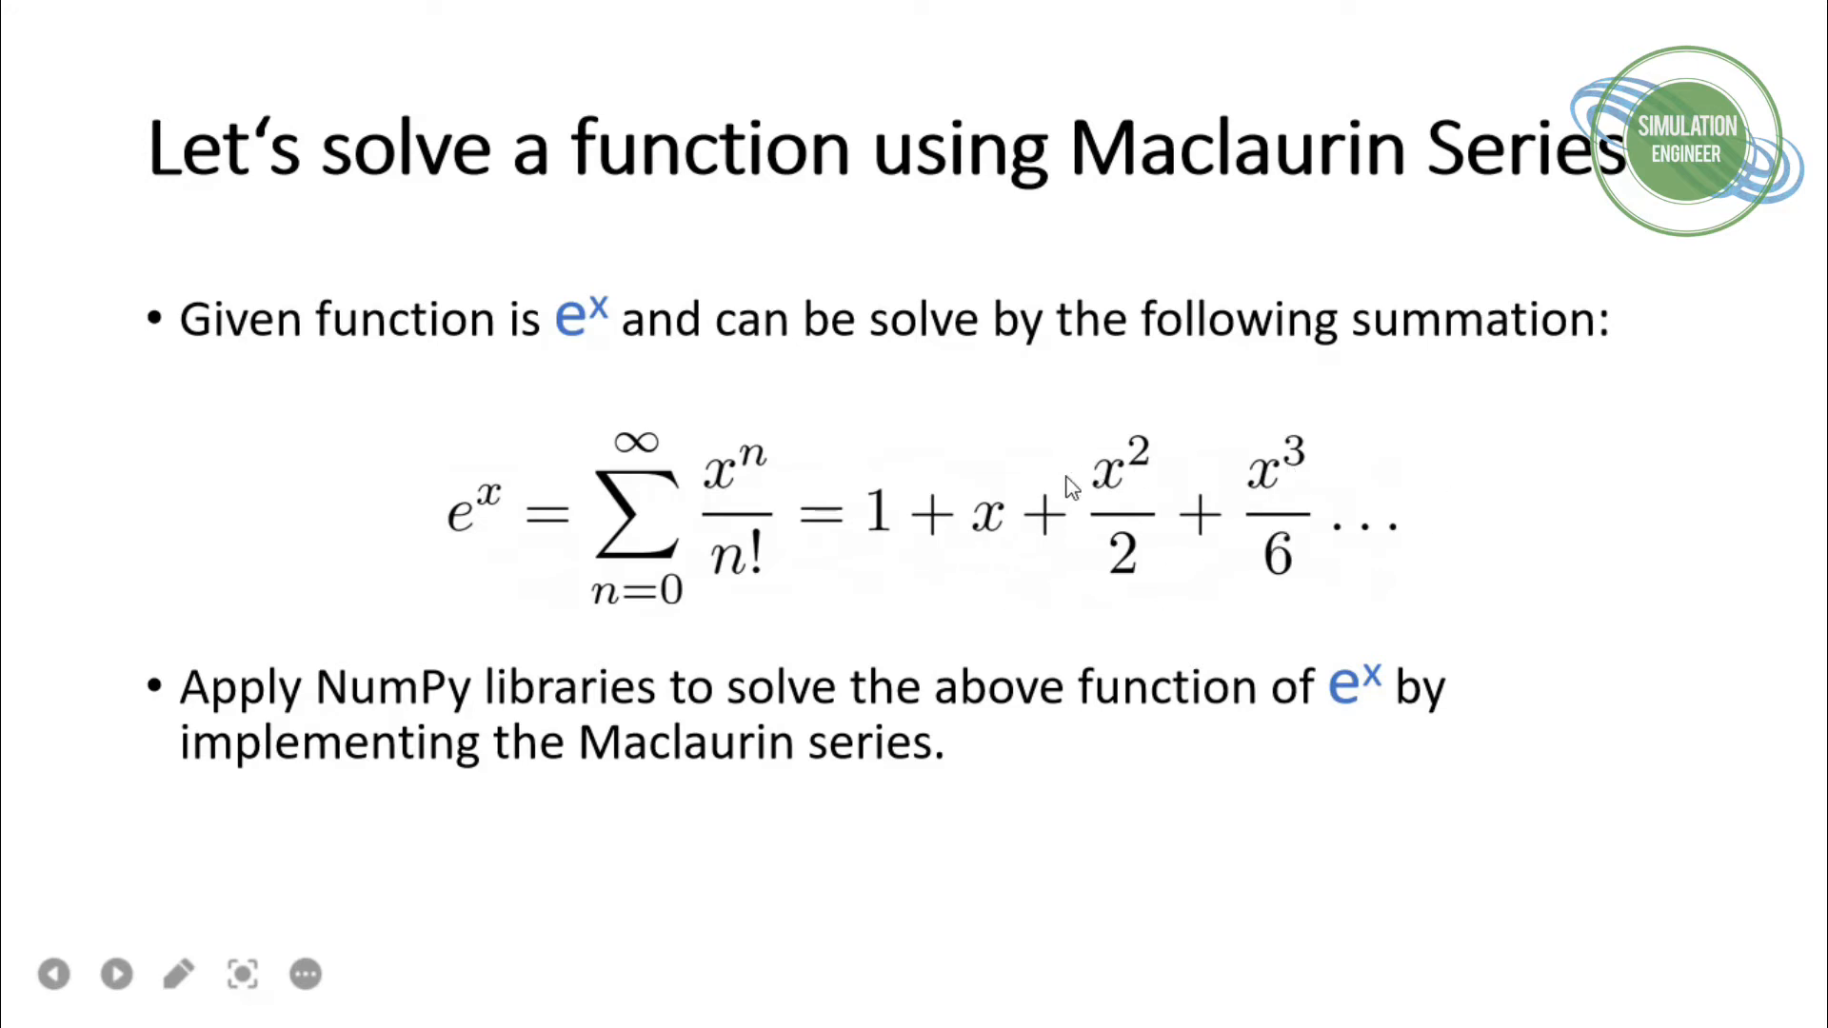
{"action": "mouse_move", "coordinate": [1445, 505]}
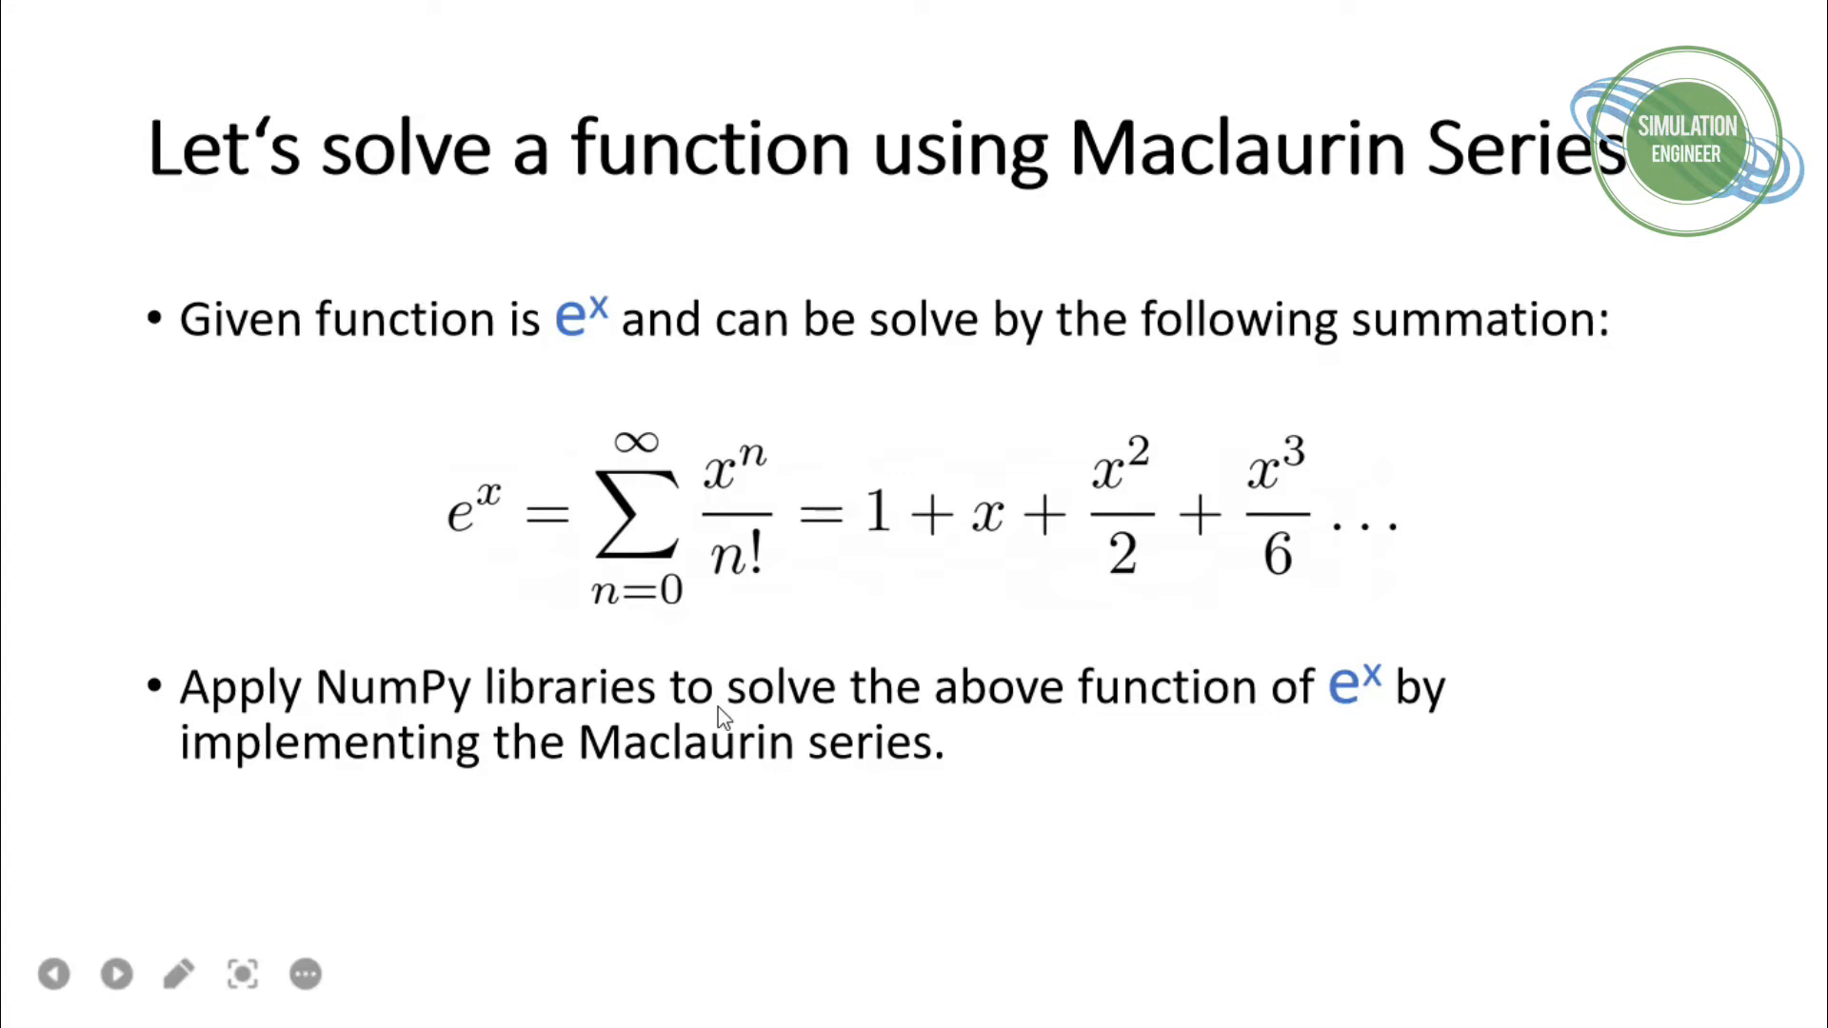
Advance the slideshow to the if __name__ == "__main__" significance slide
{"action": "left_click", "coordinate": [114, 973]}
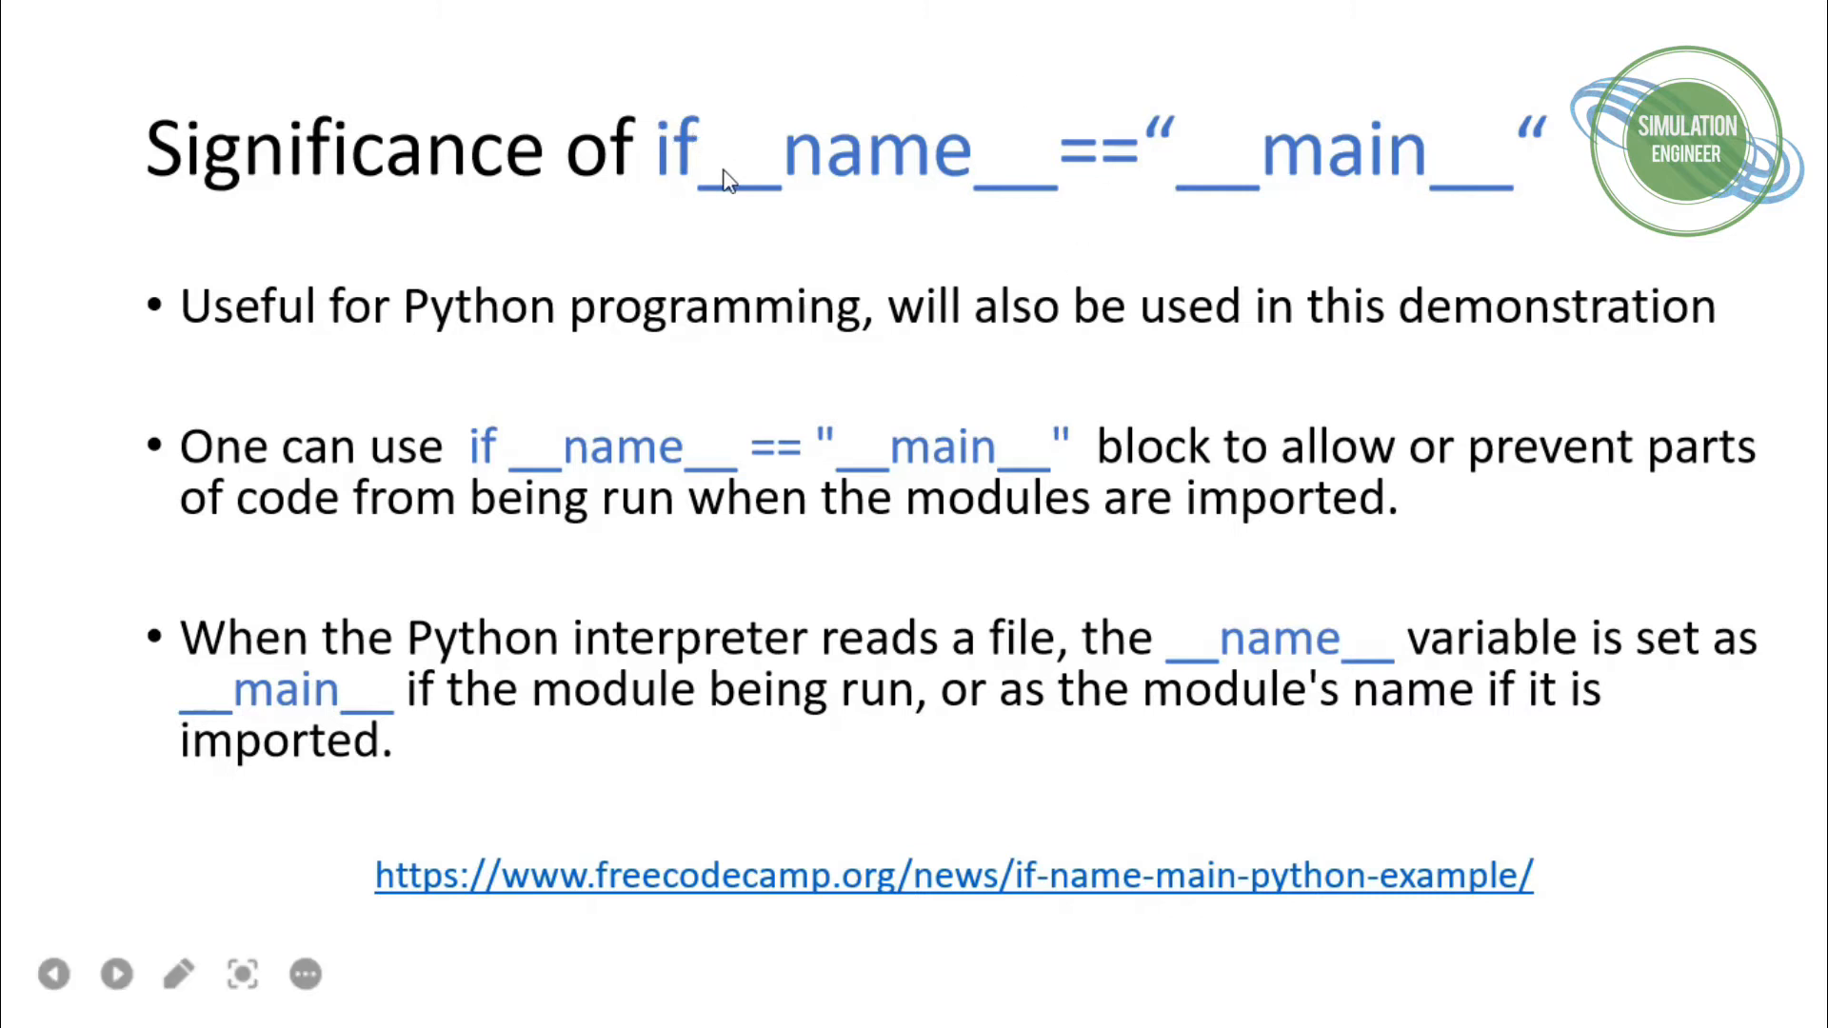
{"action": "mouse_move", "coordinate": [1068, 185]}
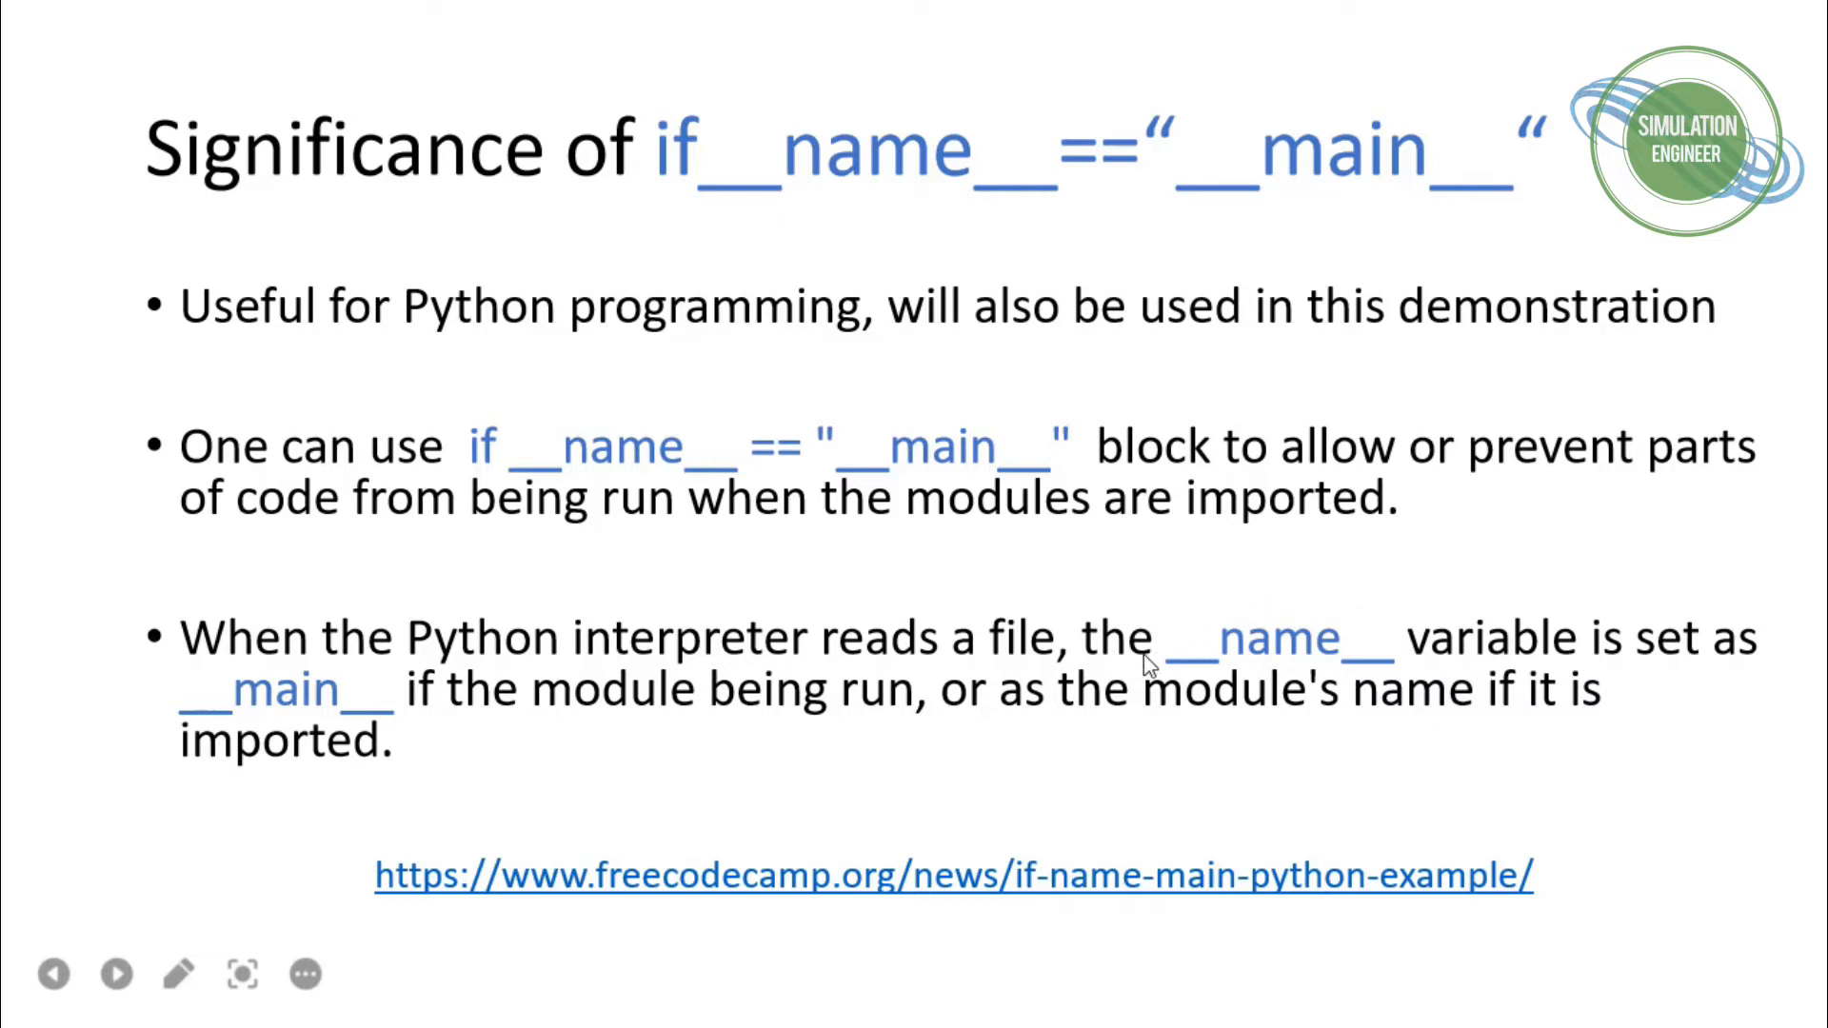
{"action": "mouse_move", "coordinate": [1044, 631]}
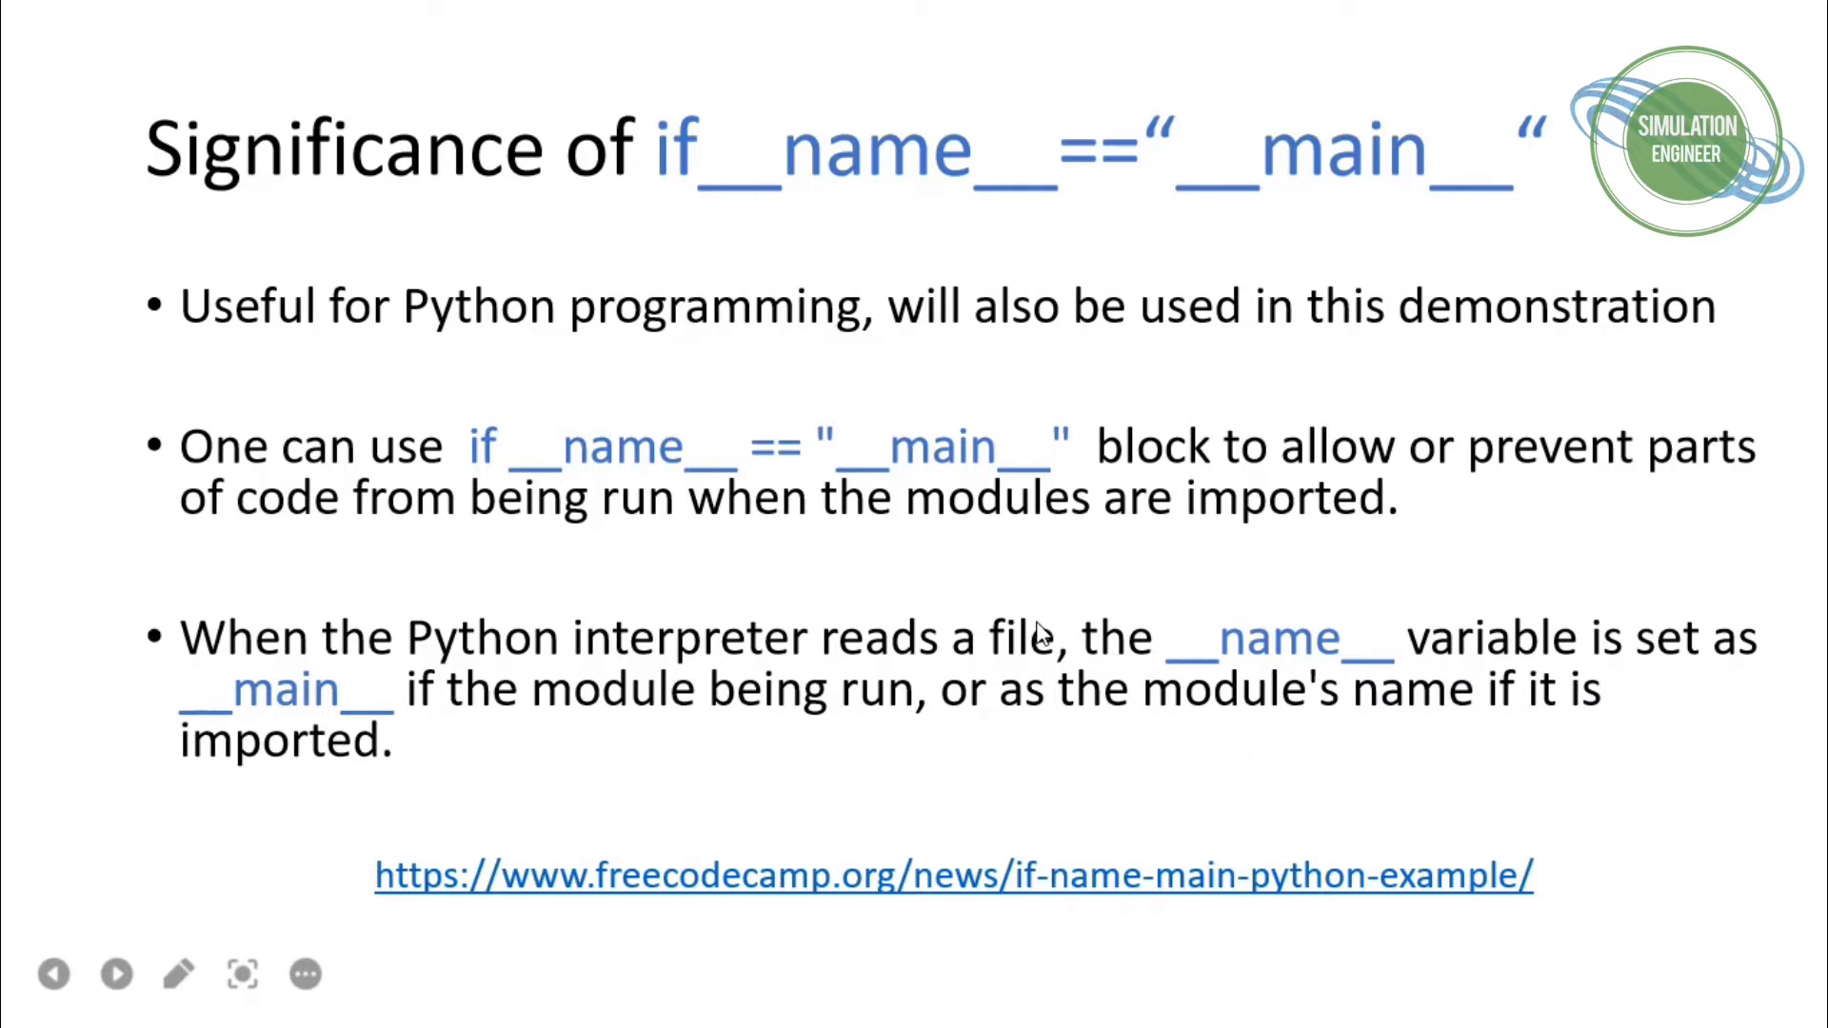
{"action": "mouse_move", "coordinate": [181, 720]}
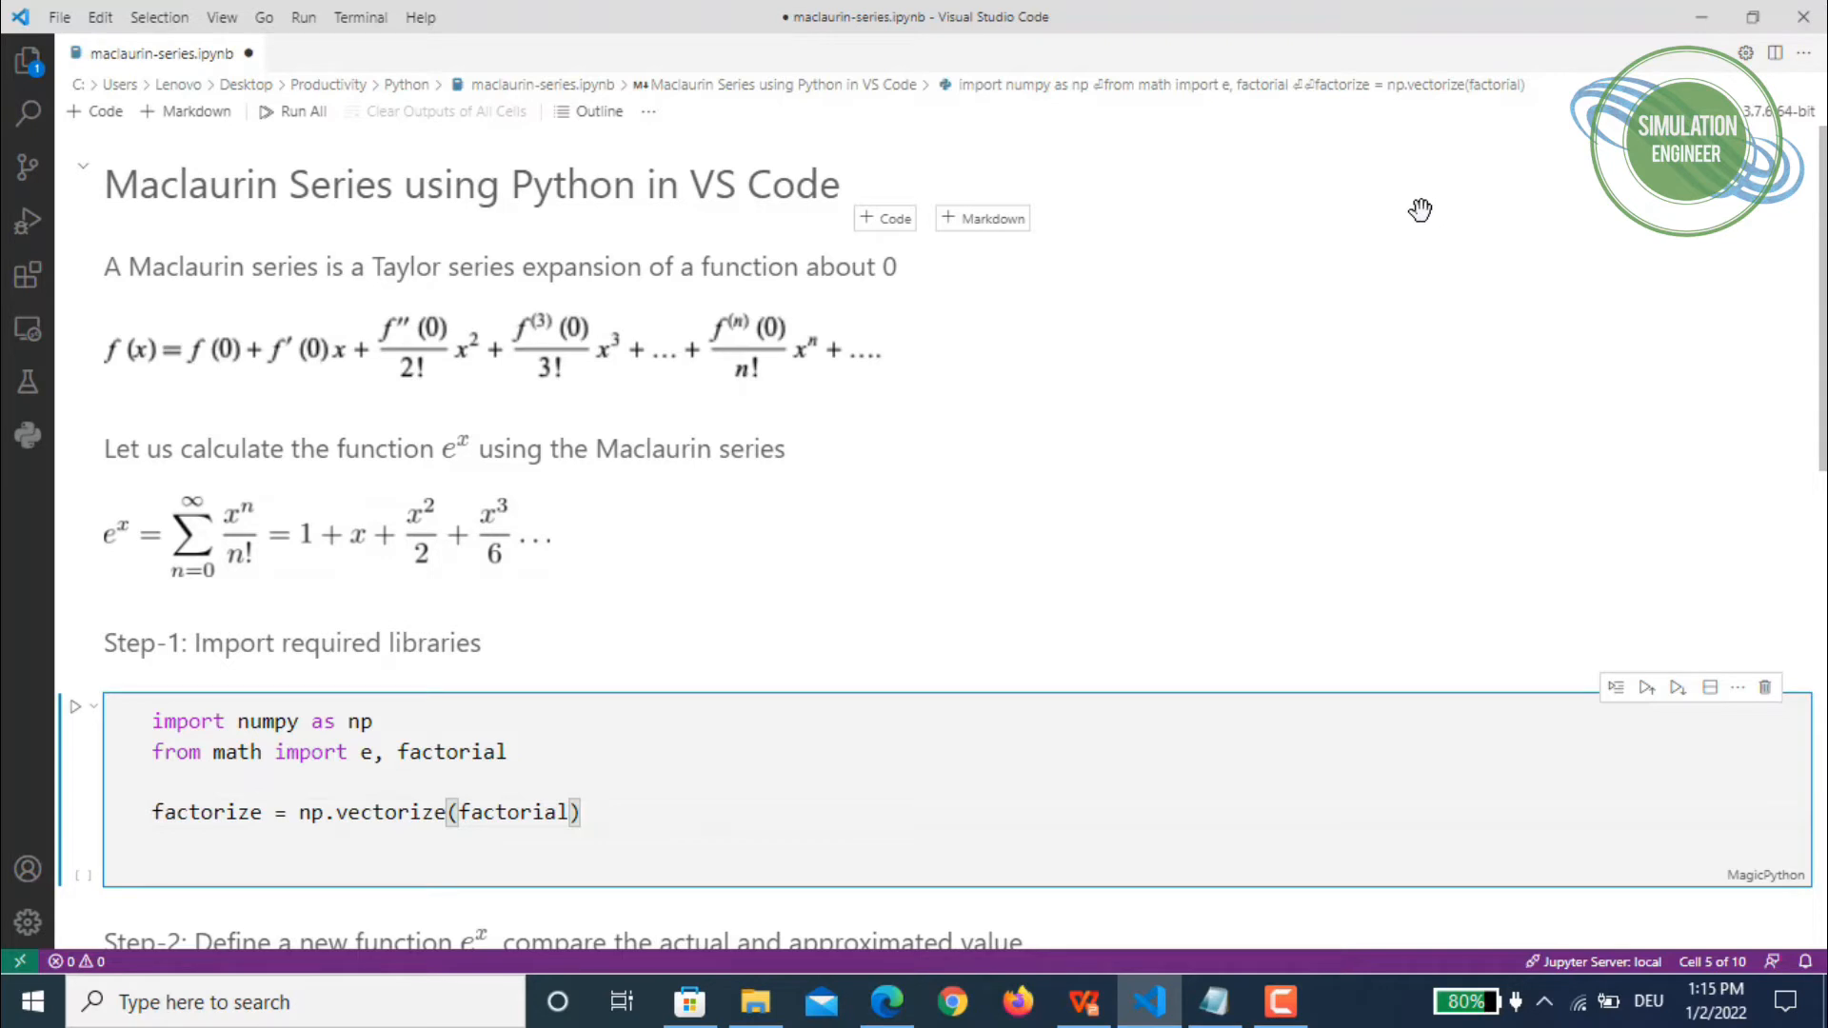
{"action": "mouse_move", "coordinate": [462, 455]}
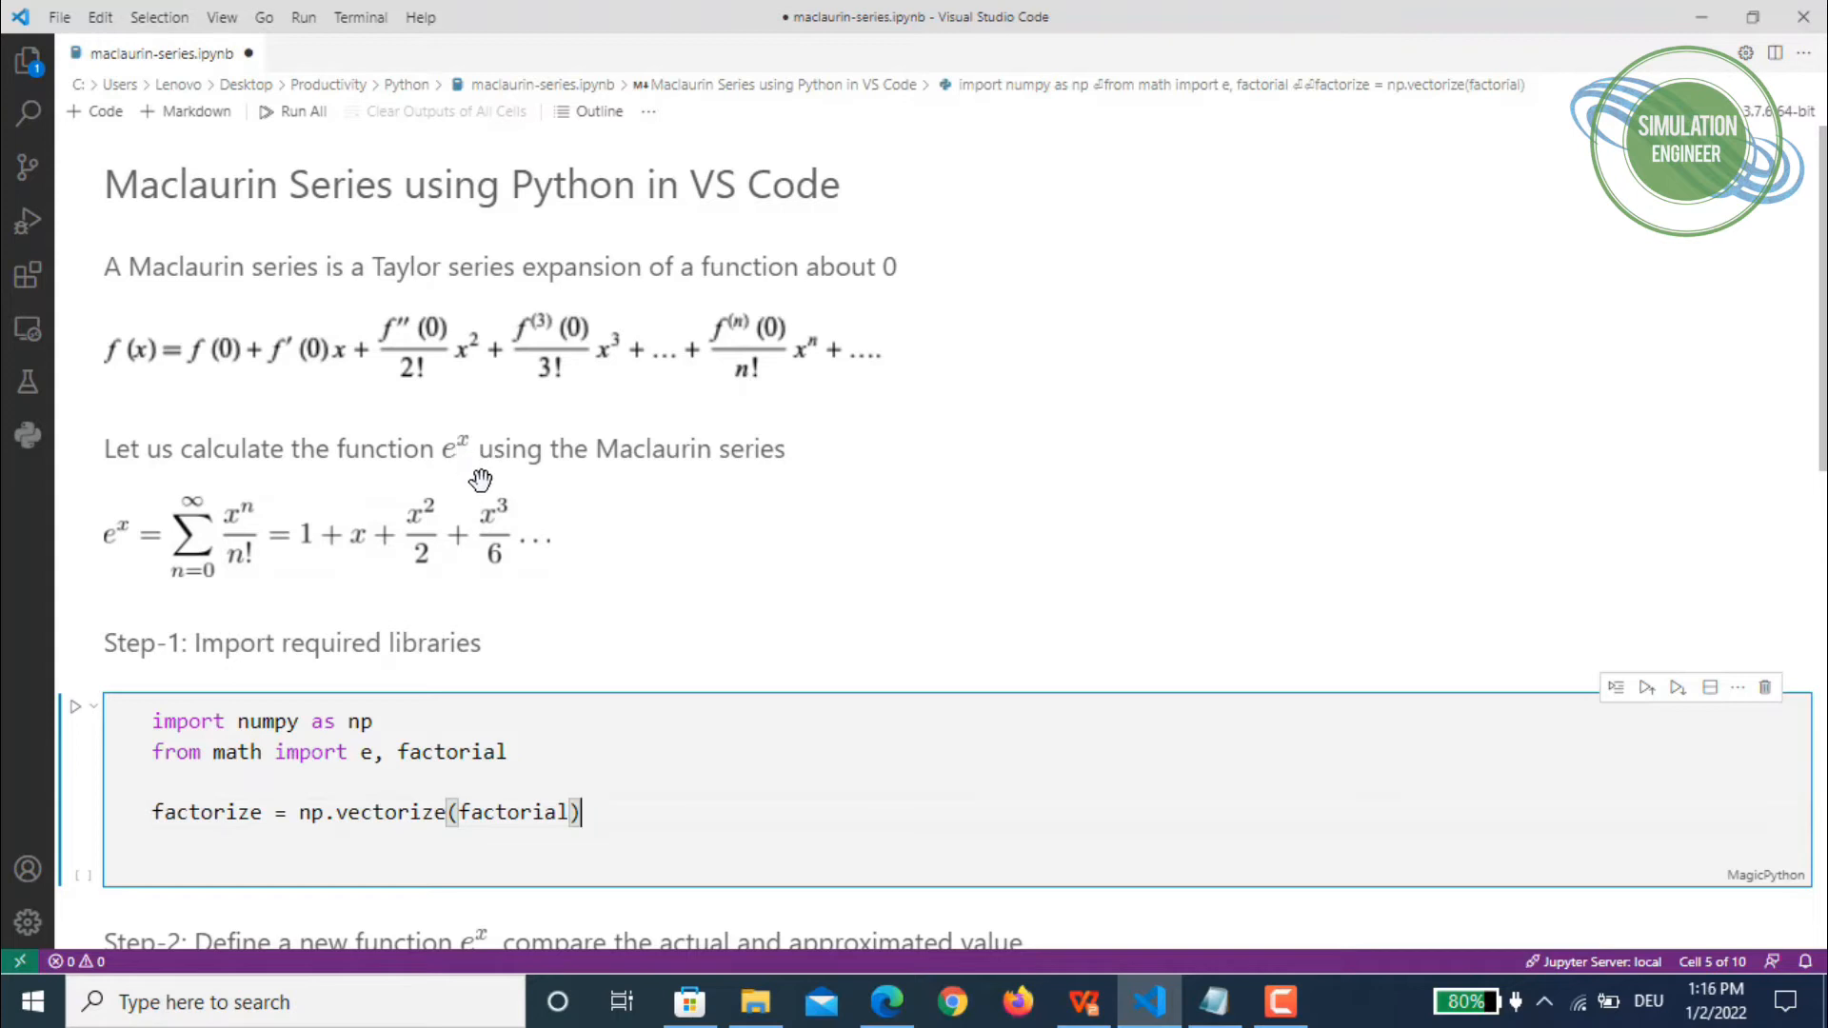
{"action": "mouse_move", "coordinate": [539, 467]}
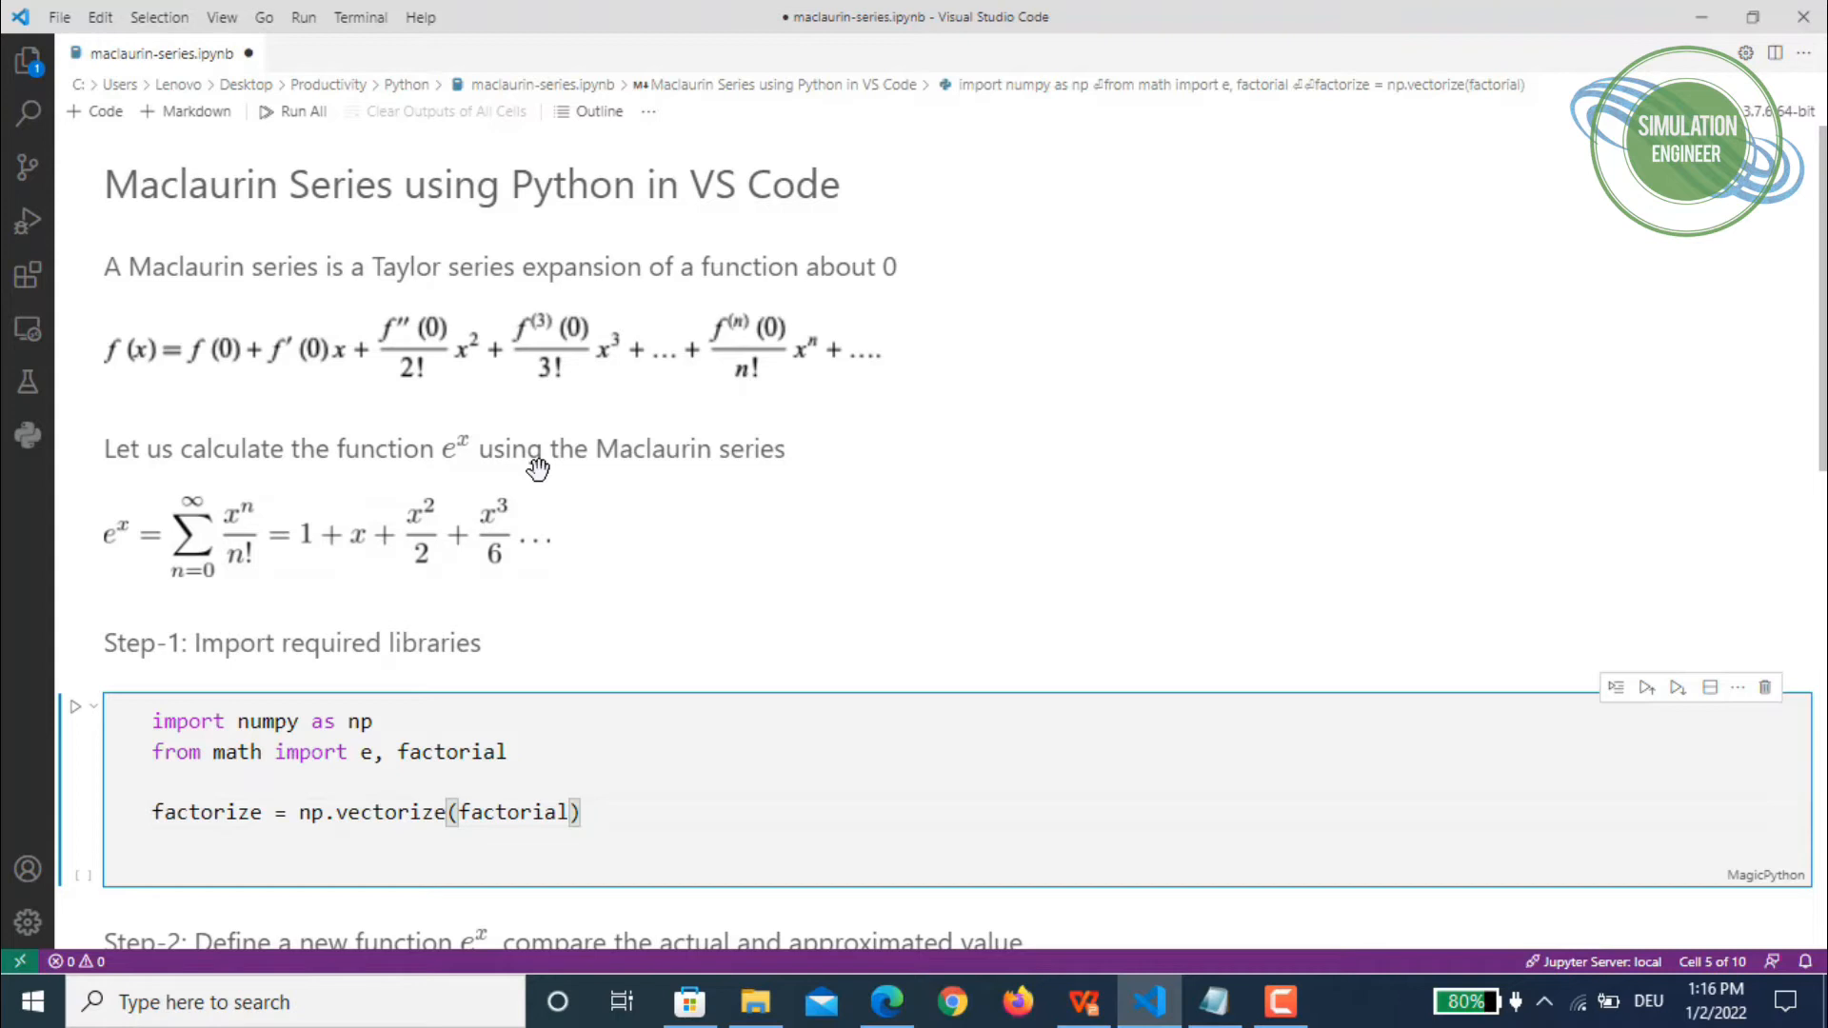
{"action": "mouse_move", "coordinate": [538, 463]}
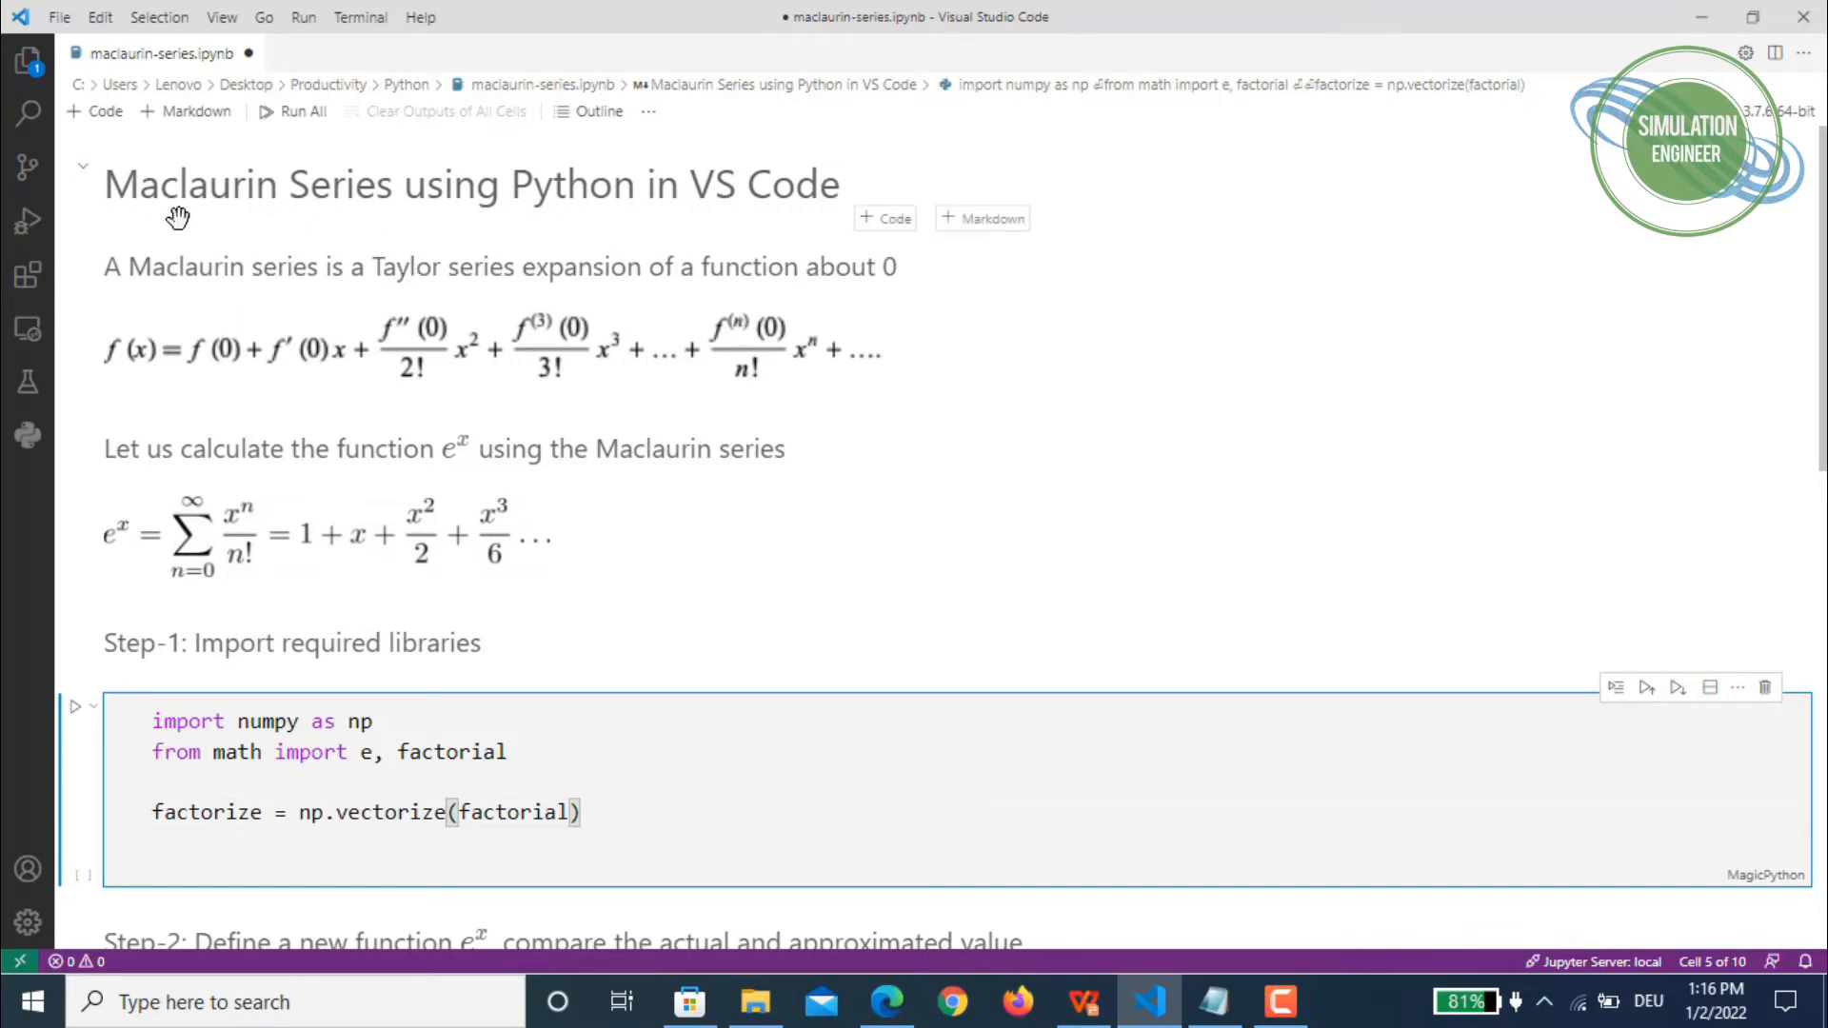
{"action": "mouse_move", "coordinate": [172, 240]}
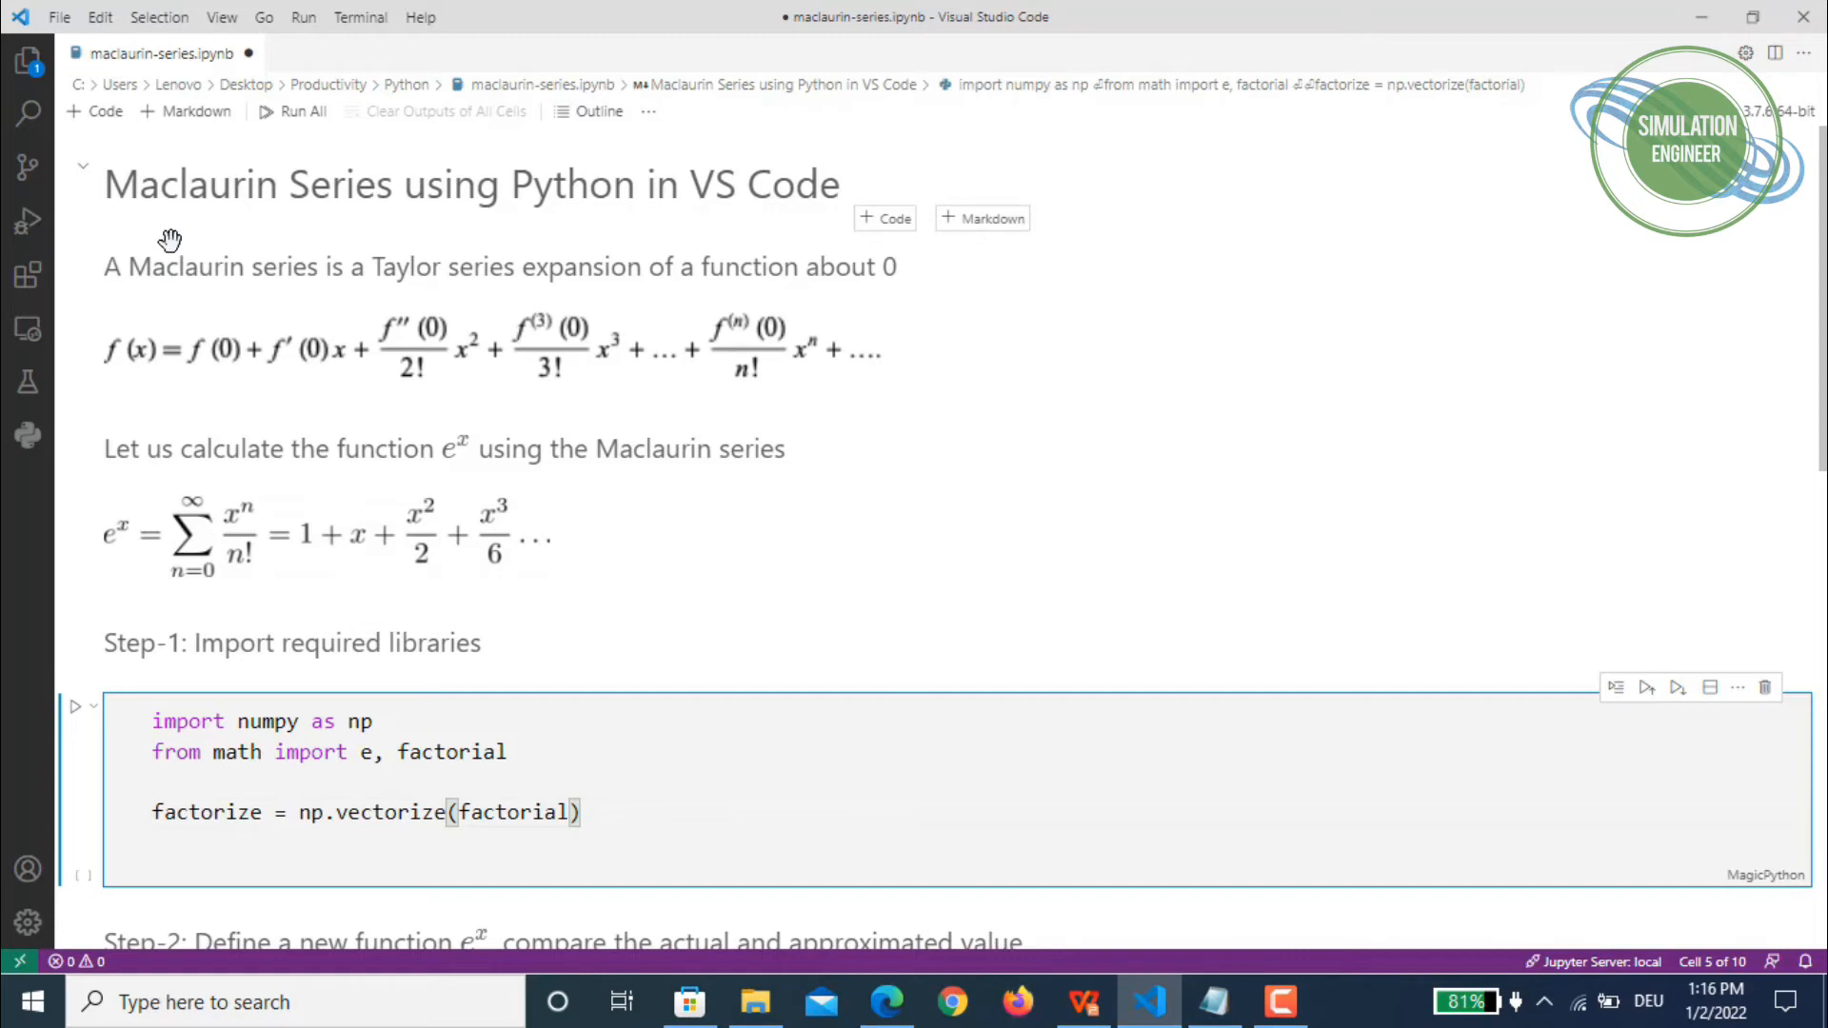
{"action": "mouse_move", "coordinate": [404, 302]}
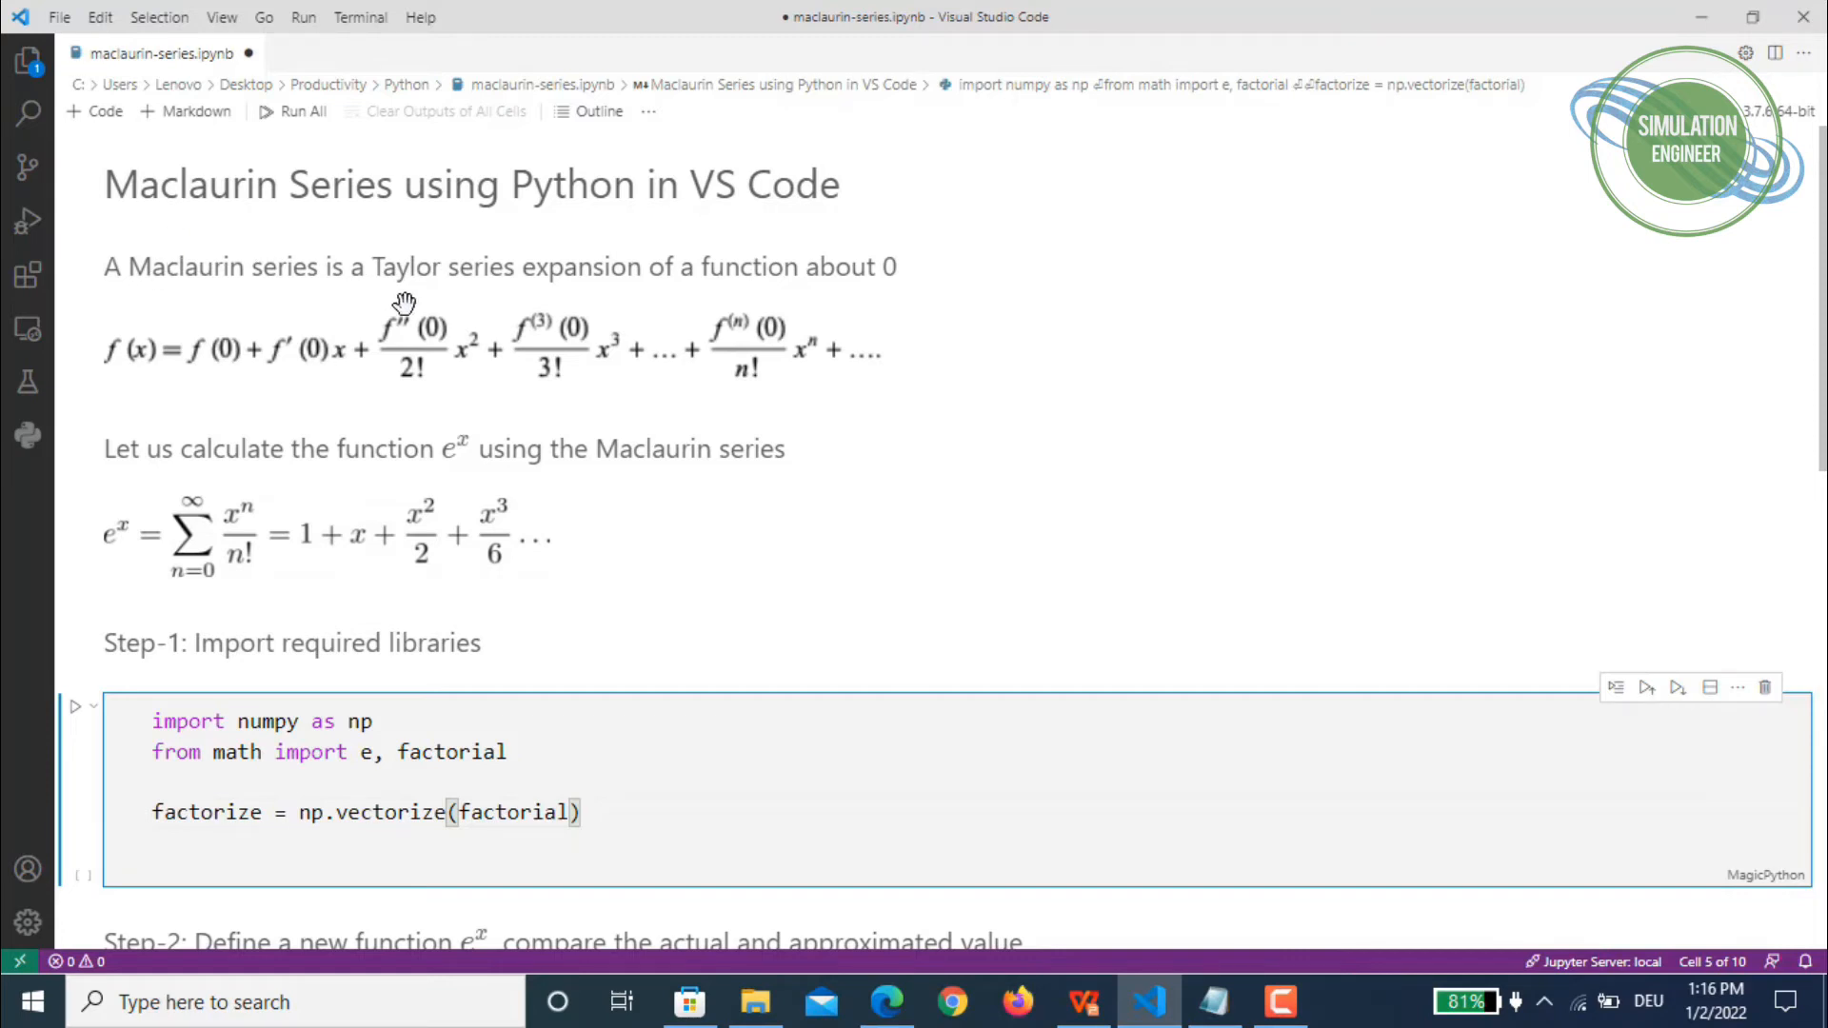
{"action": "mouse_move", "coordinate": [1070, 368]}
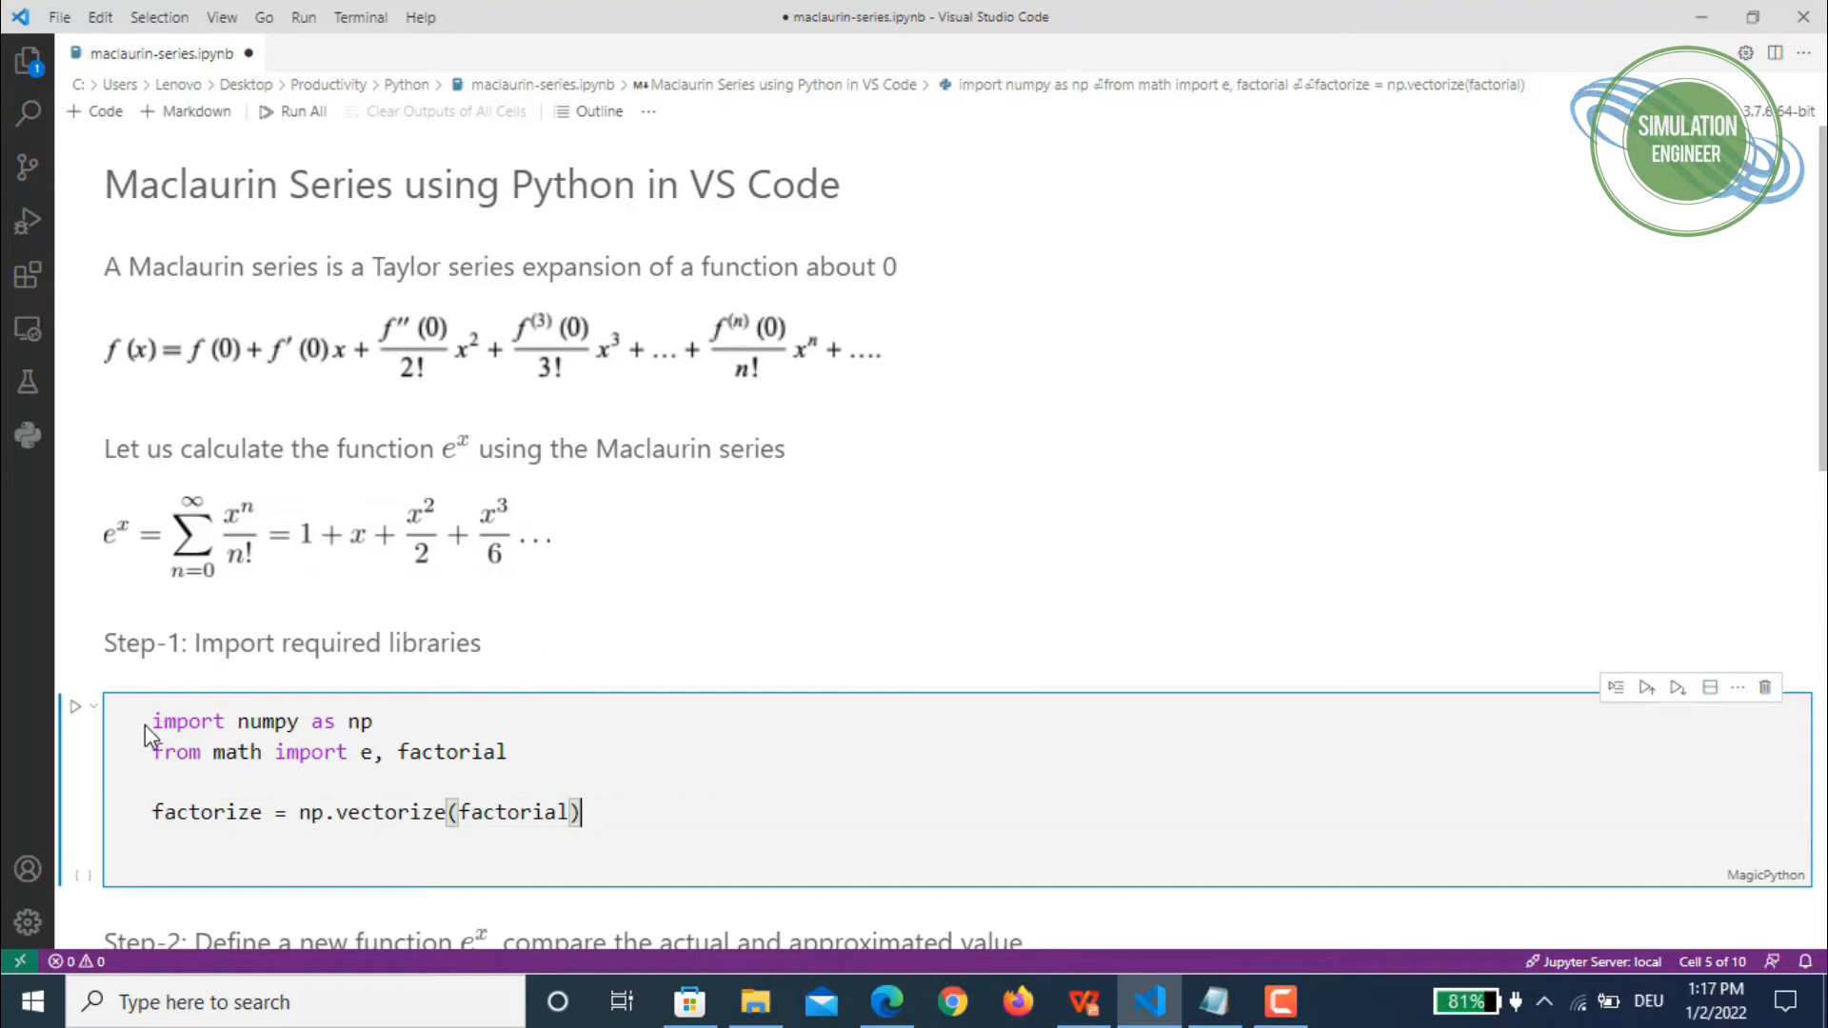
{"action": "triple_click", "coordinate": [263, 720]}
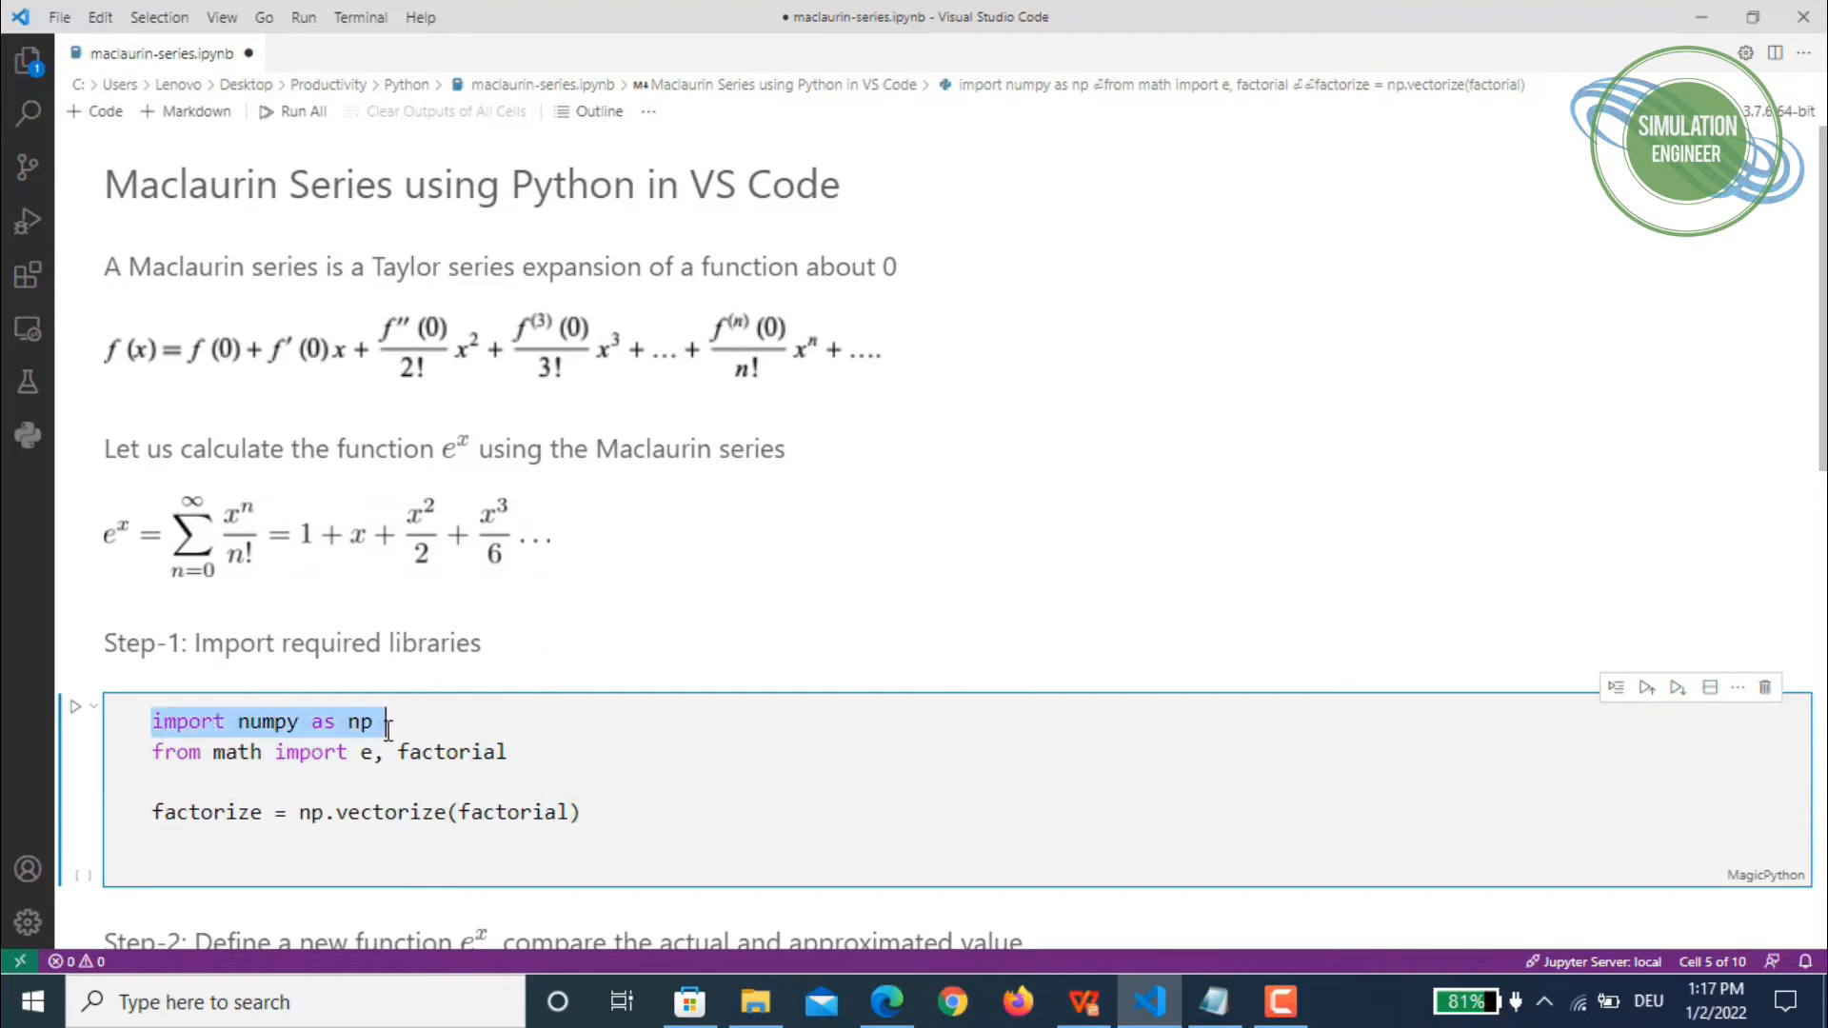
{"action": "left_click", "coordinate": [419, 731]}
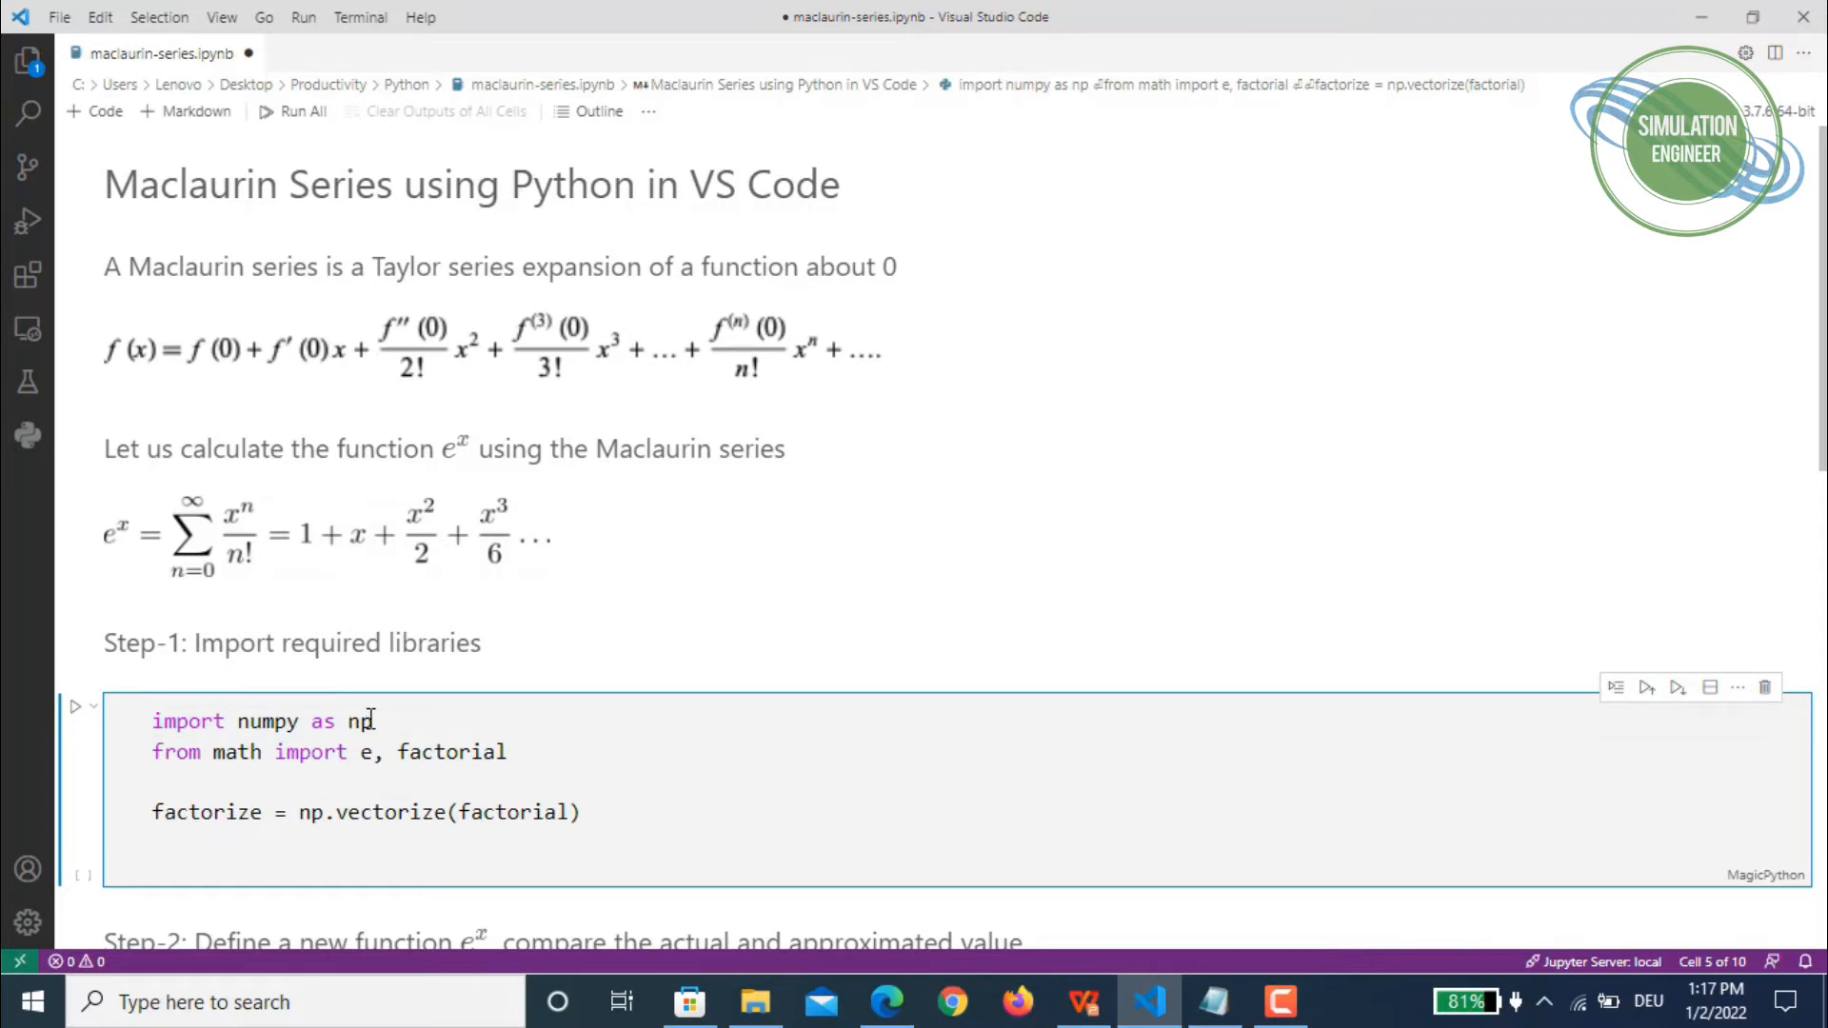
{"action": "mouse_move", "coordinate": [367, 752]}
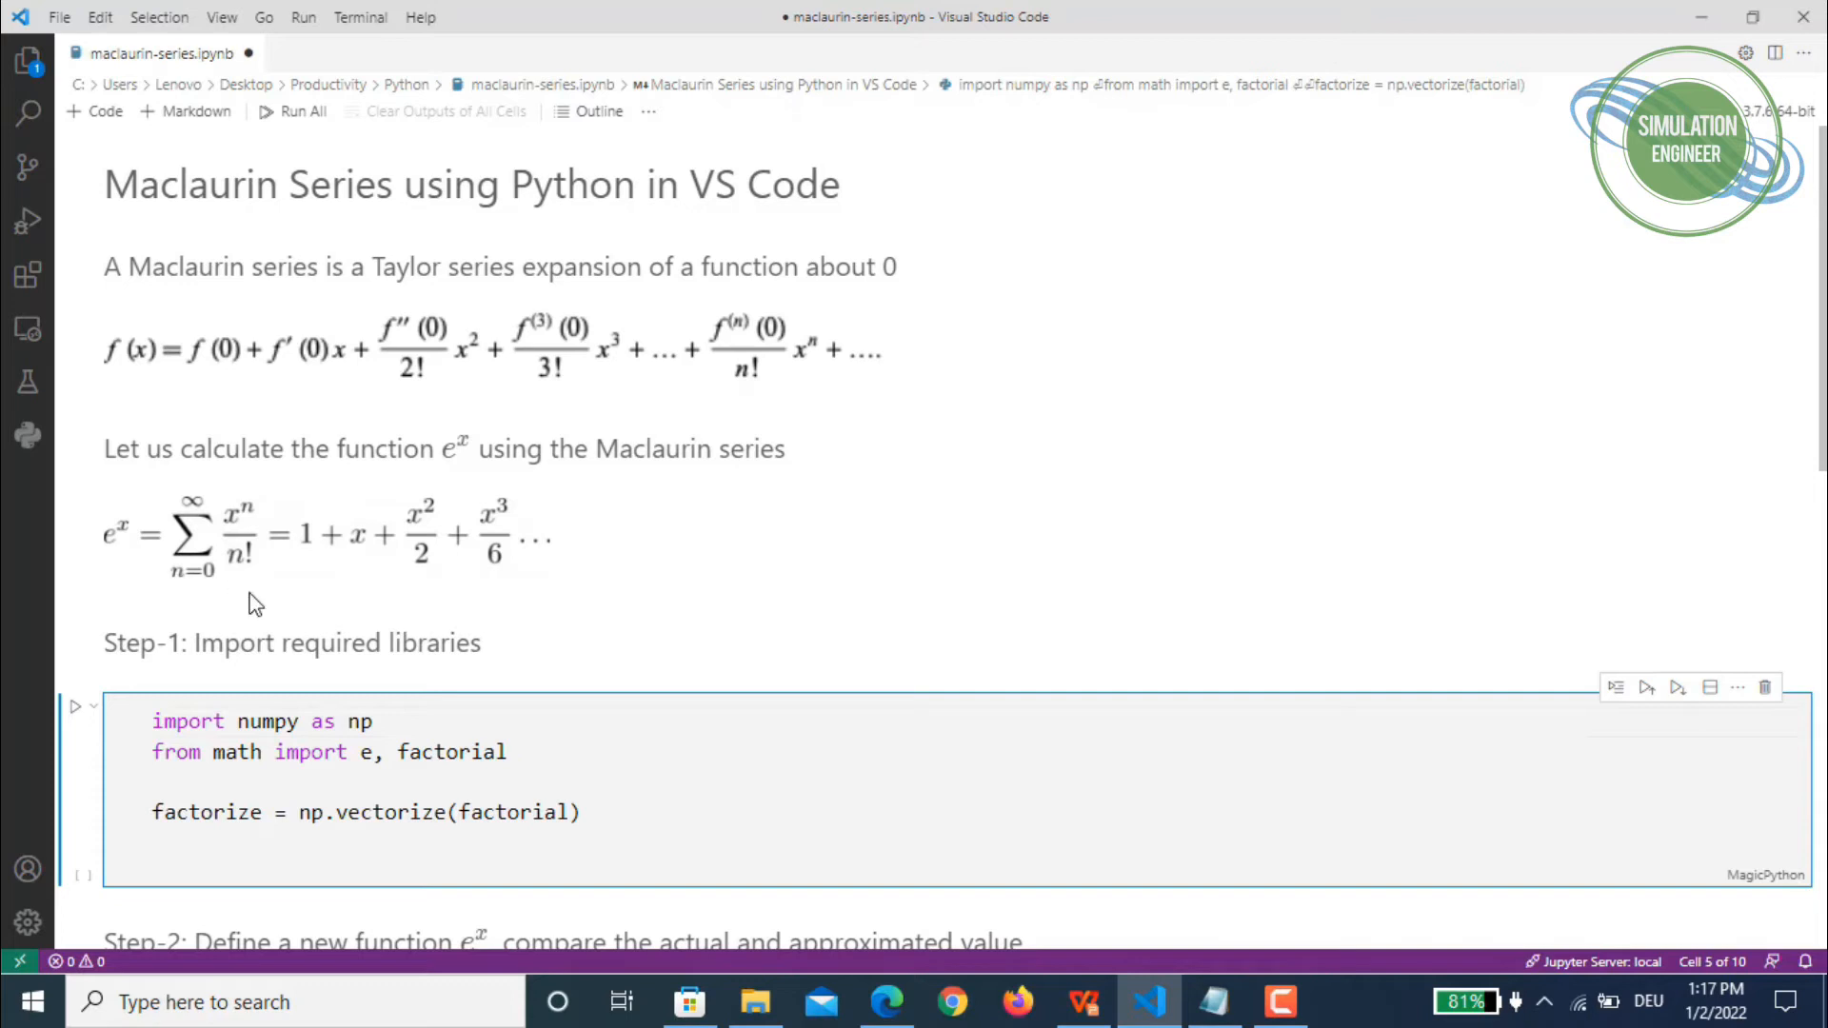
{"action": "mouse_move", "coordinate": [243, 588]}
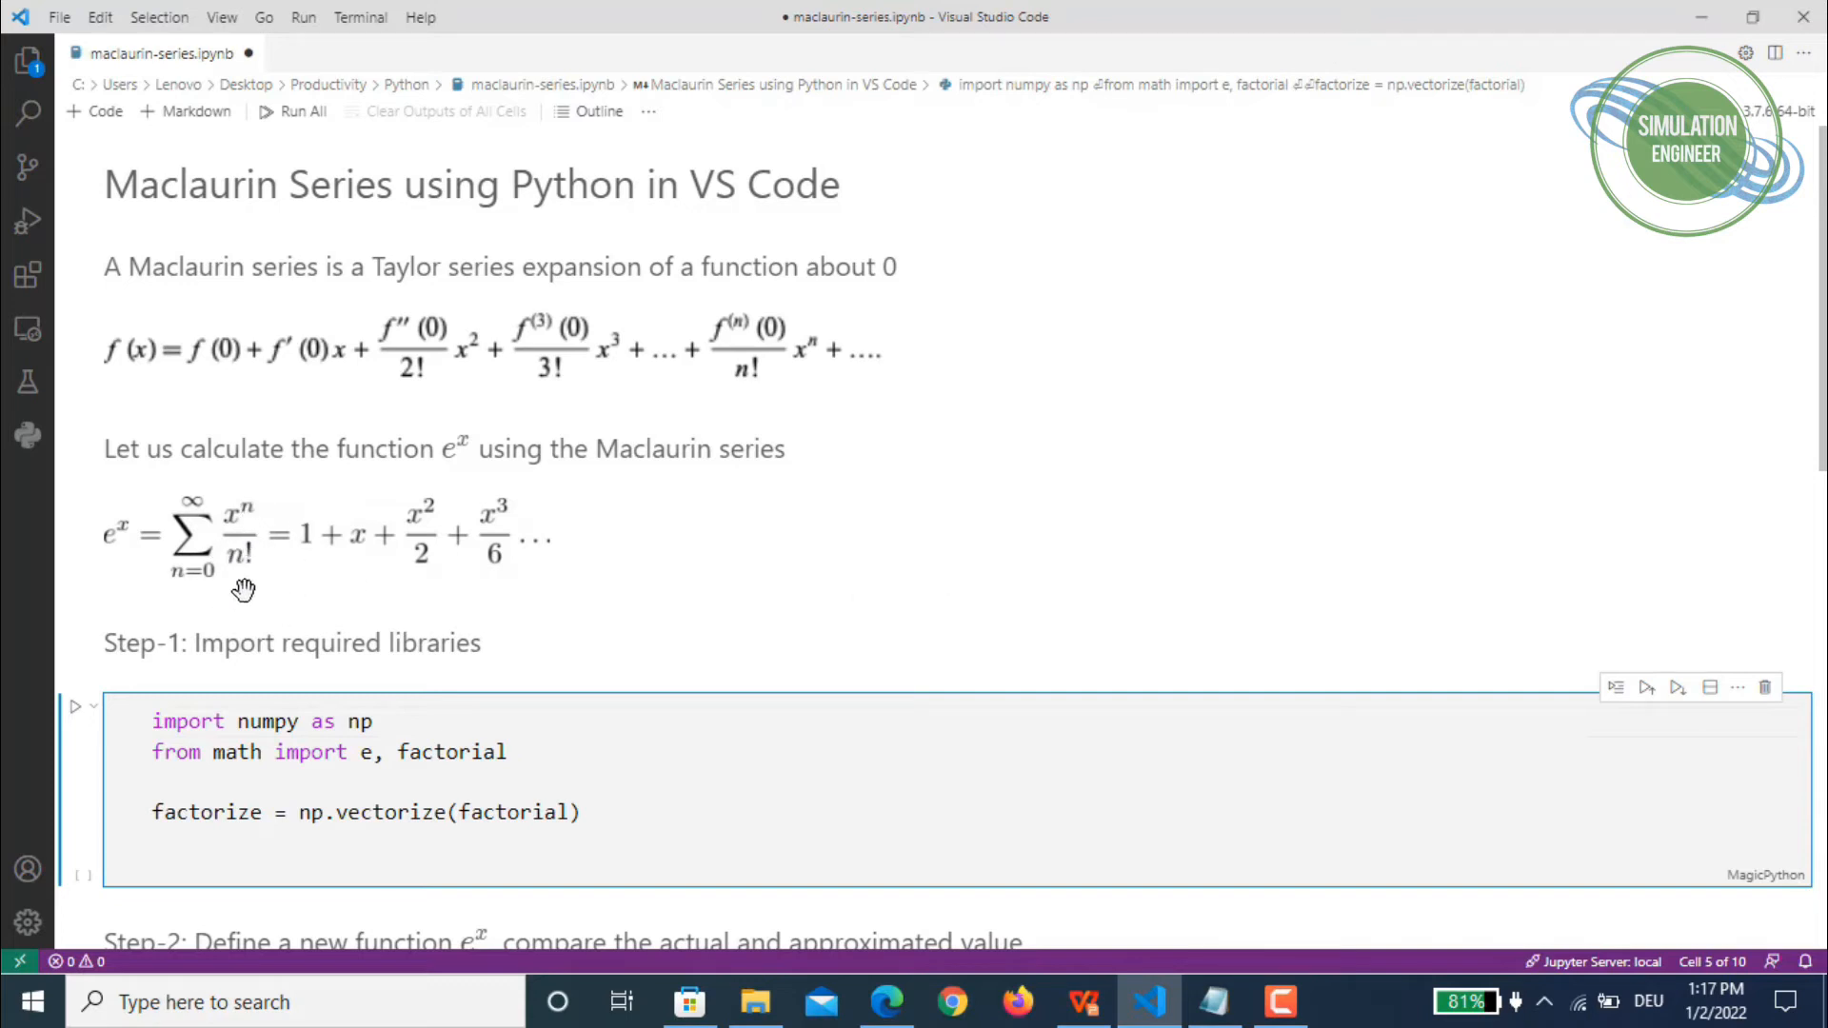
{"action": "mouse_move", "coordinate": [937, 786]}
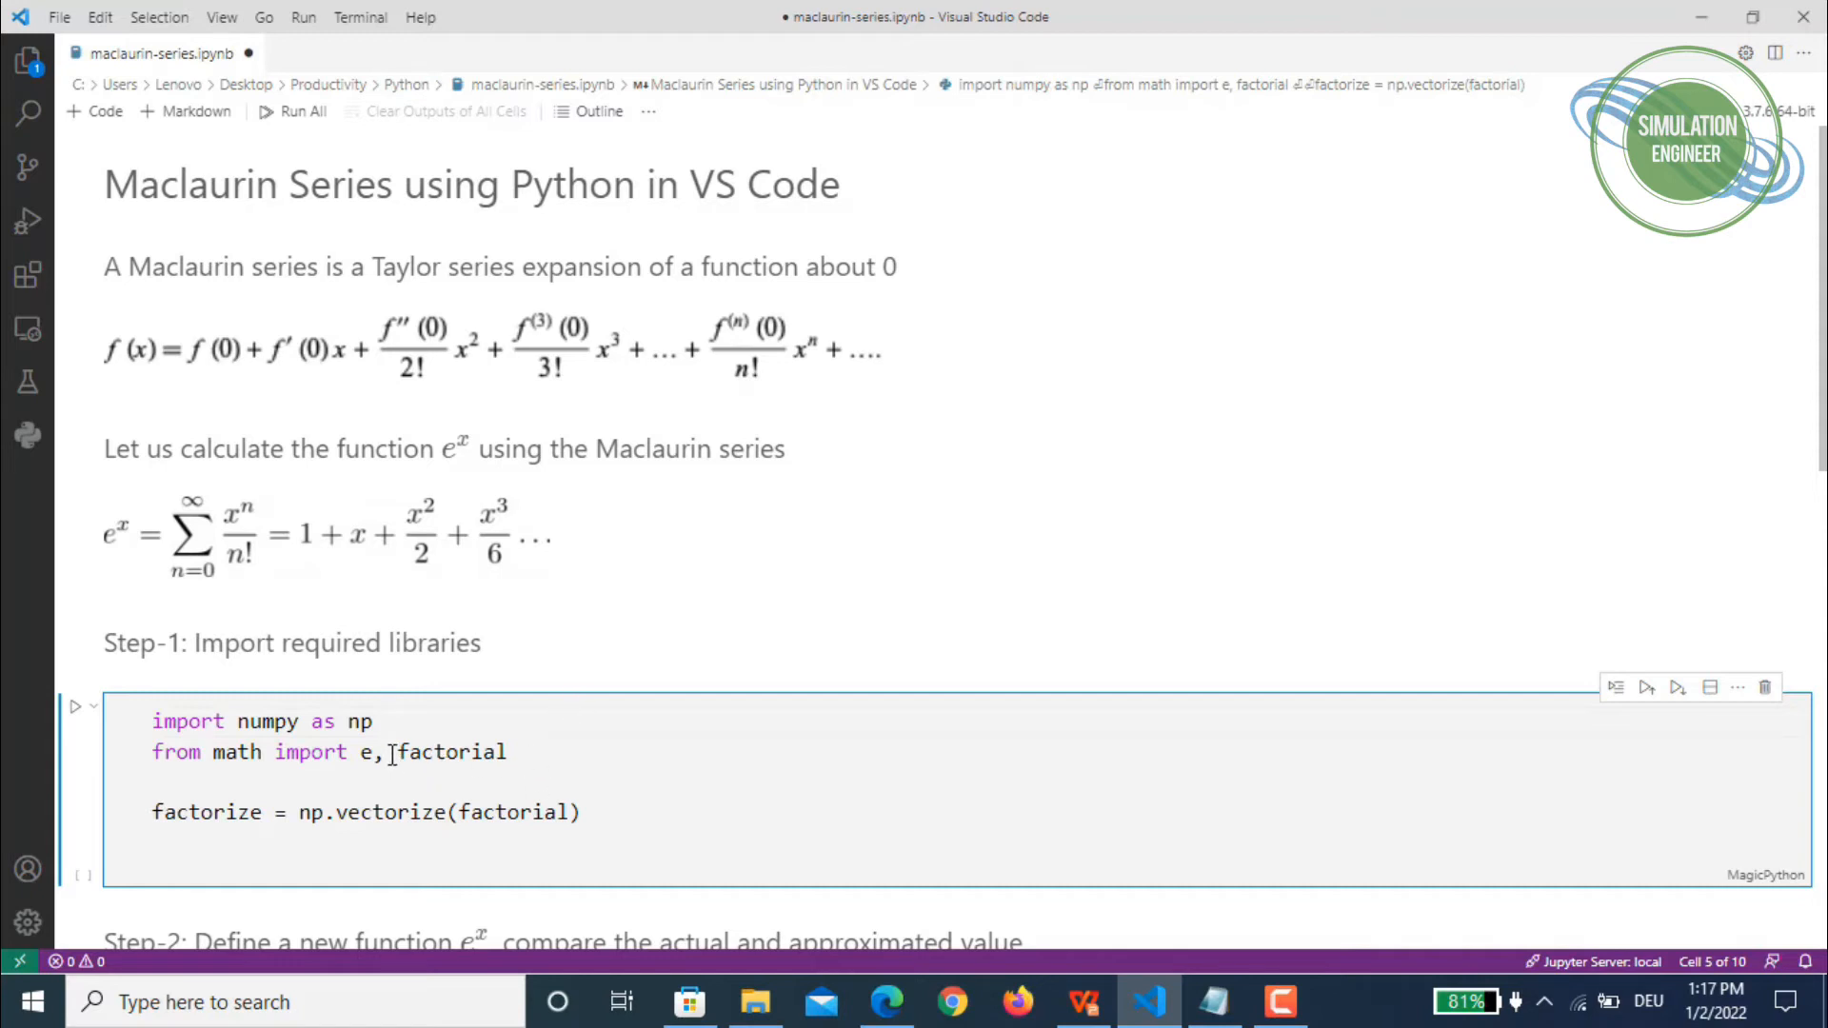
{"action": "double_click", "coordinate": [452, 752]}
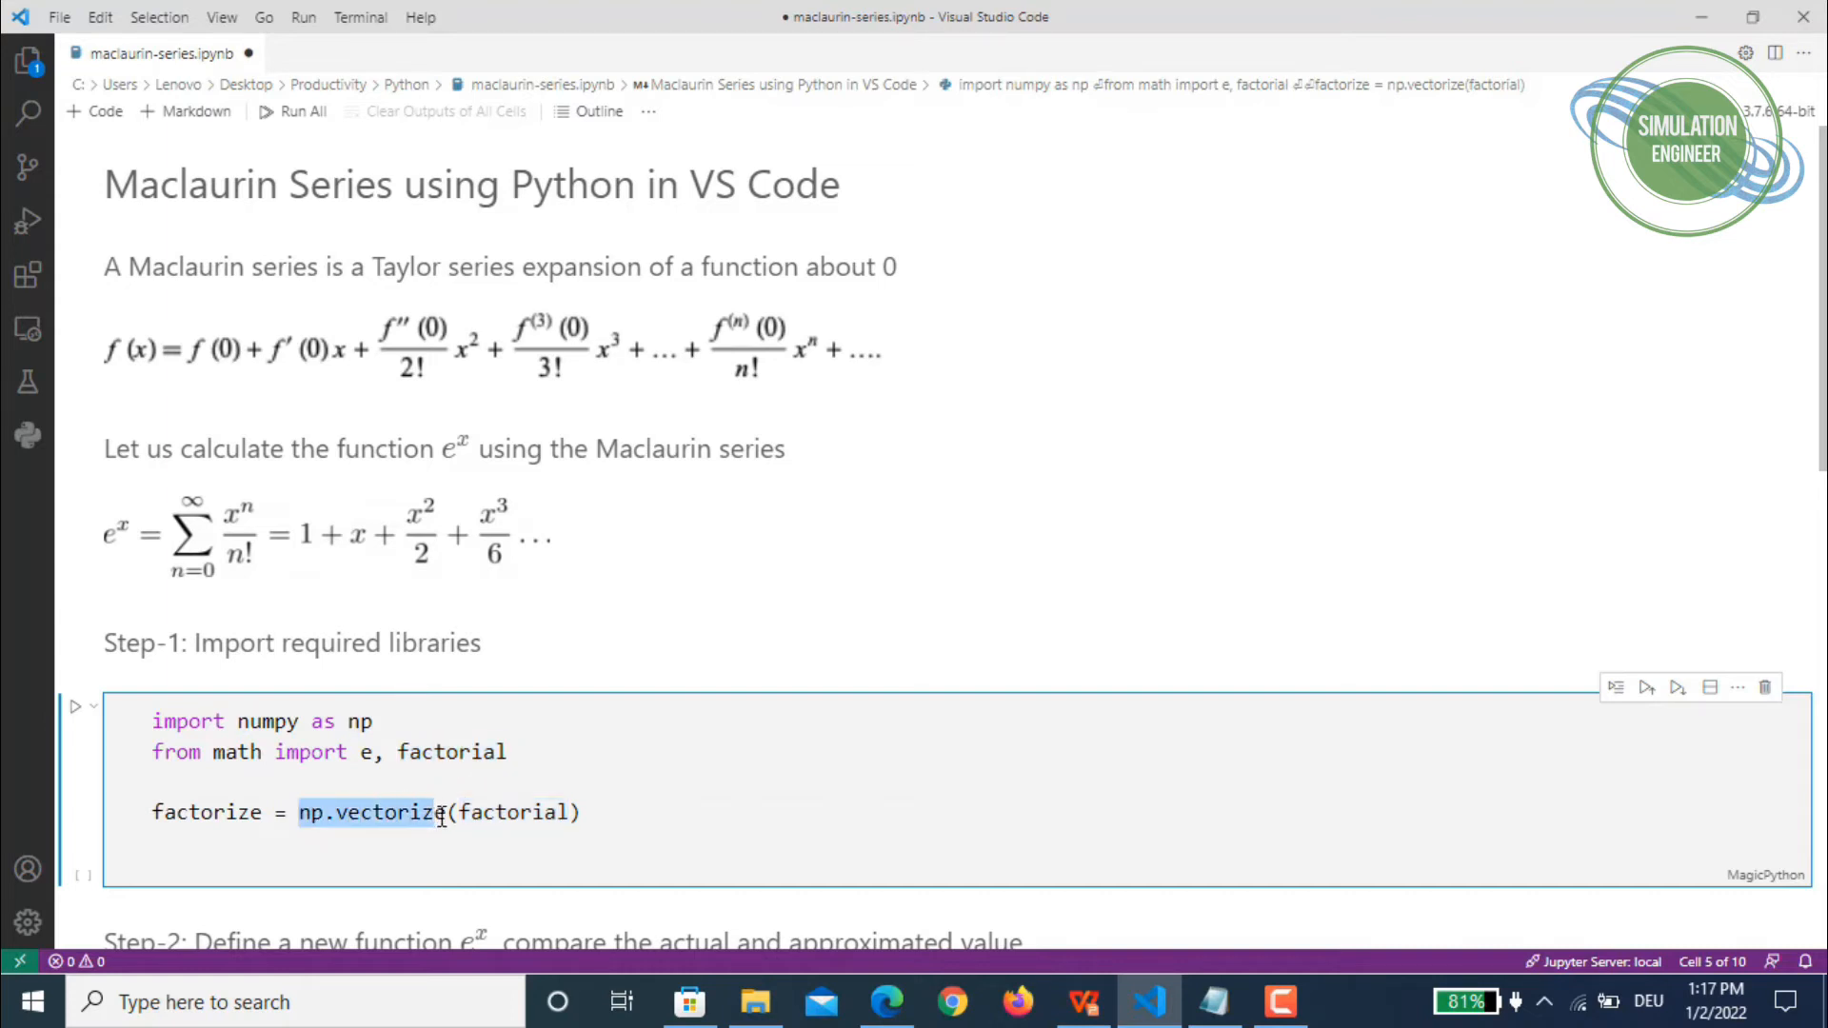
{"action": "left_click", "coordinate": [440, 812]}
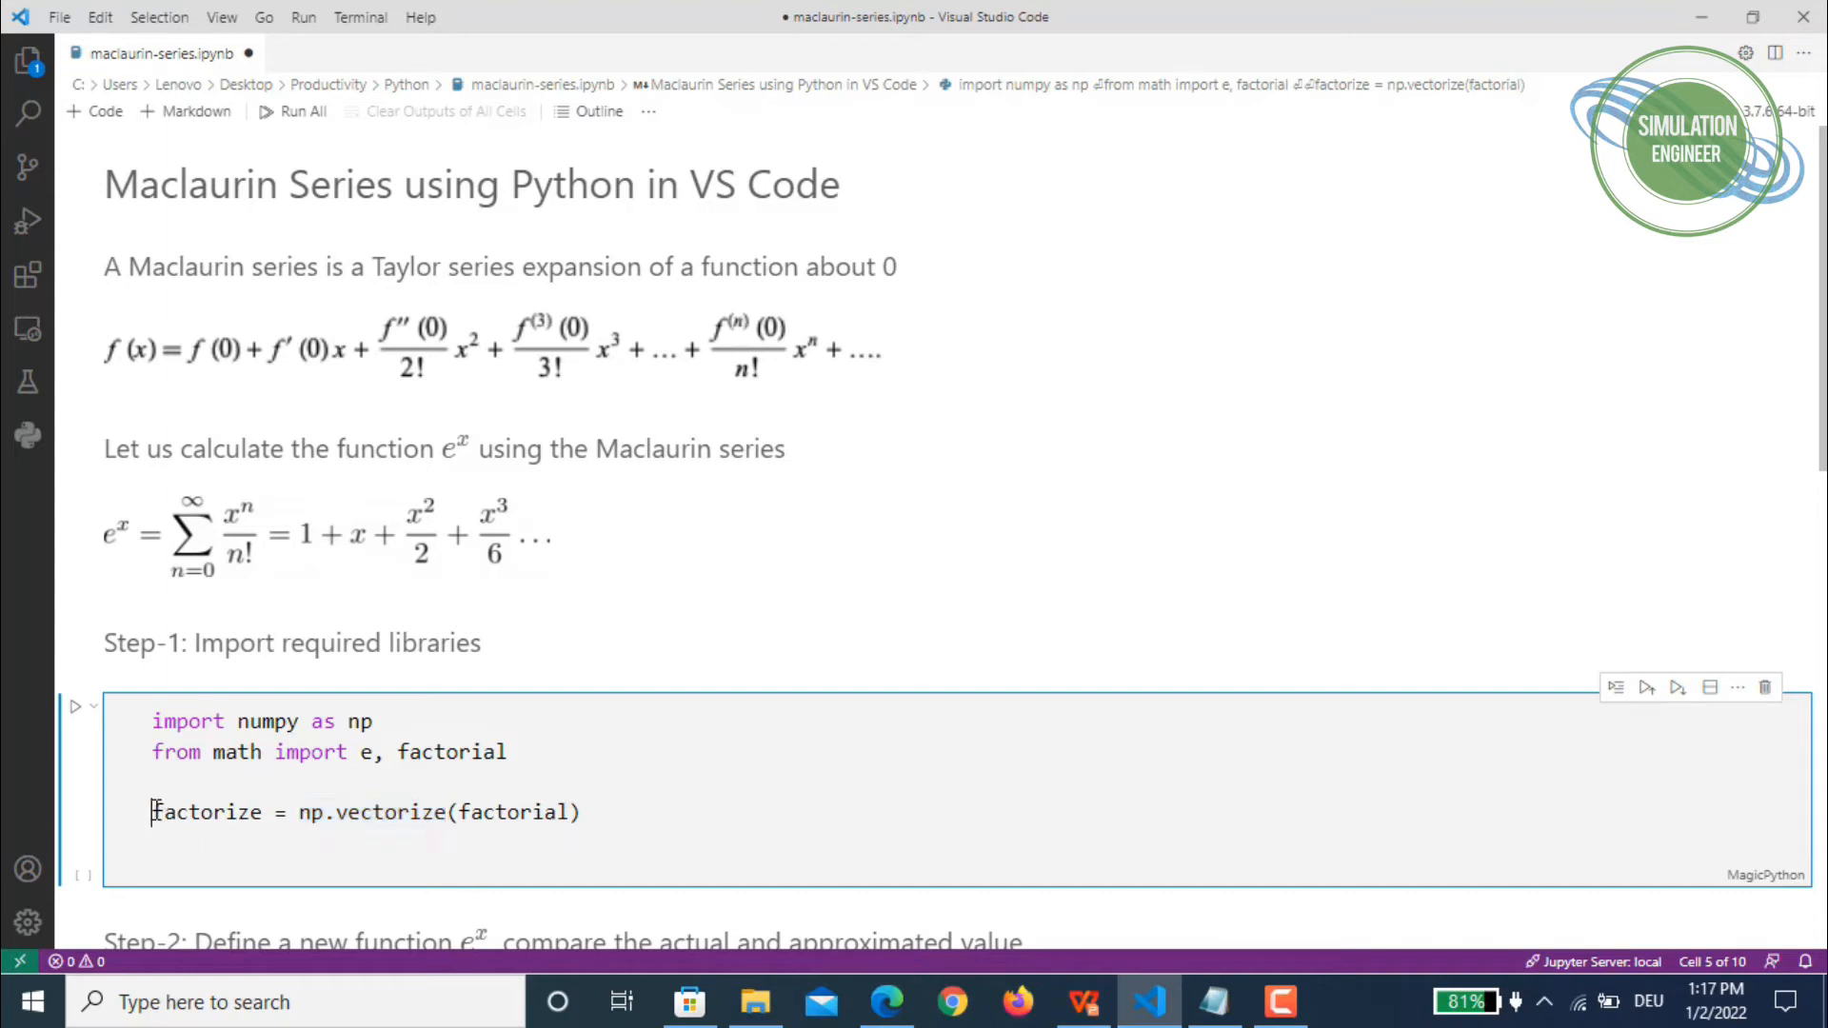
{"action": "double_click", "coordinate": [206, 813]}
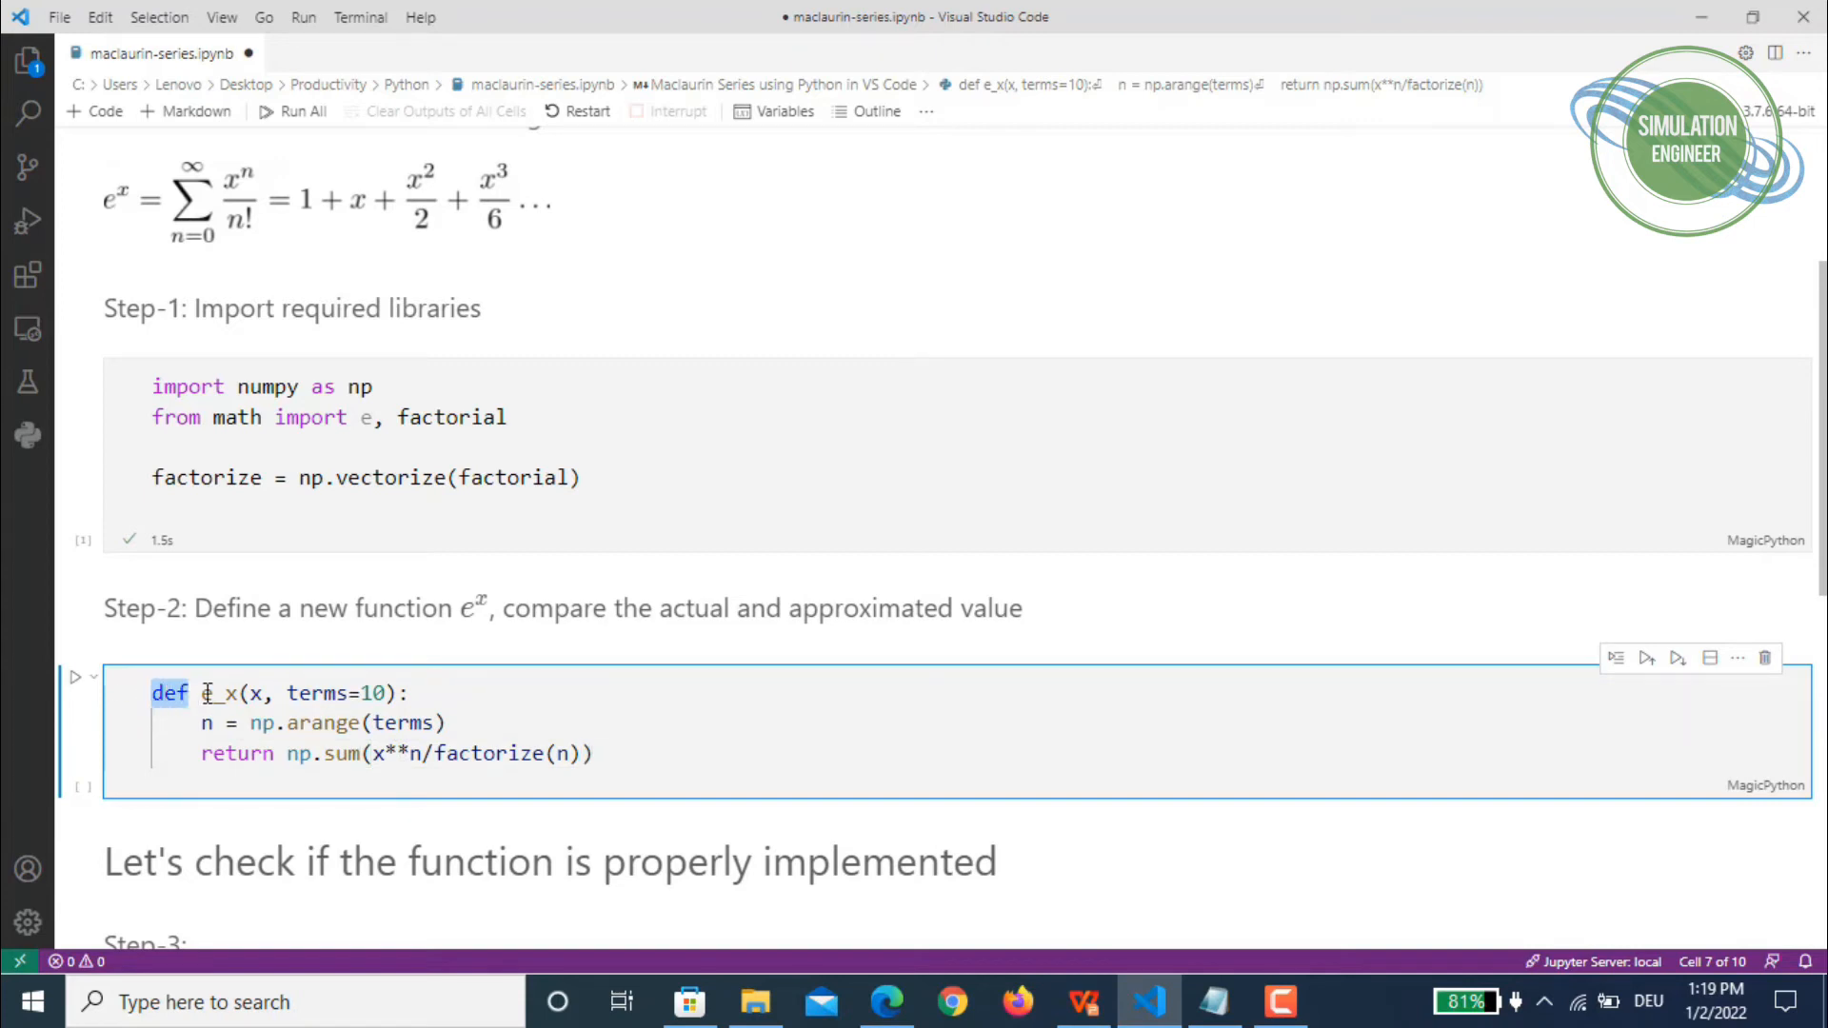
Highlight the e_x function name, then scroll the Step-2 cell and its np.arange call into view
{"action": "double_click", "coordinate": [219, 693]}
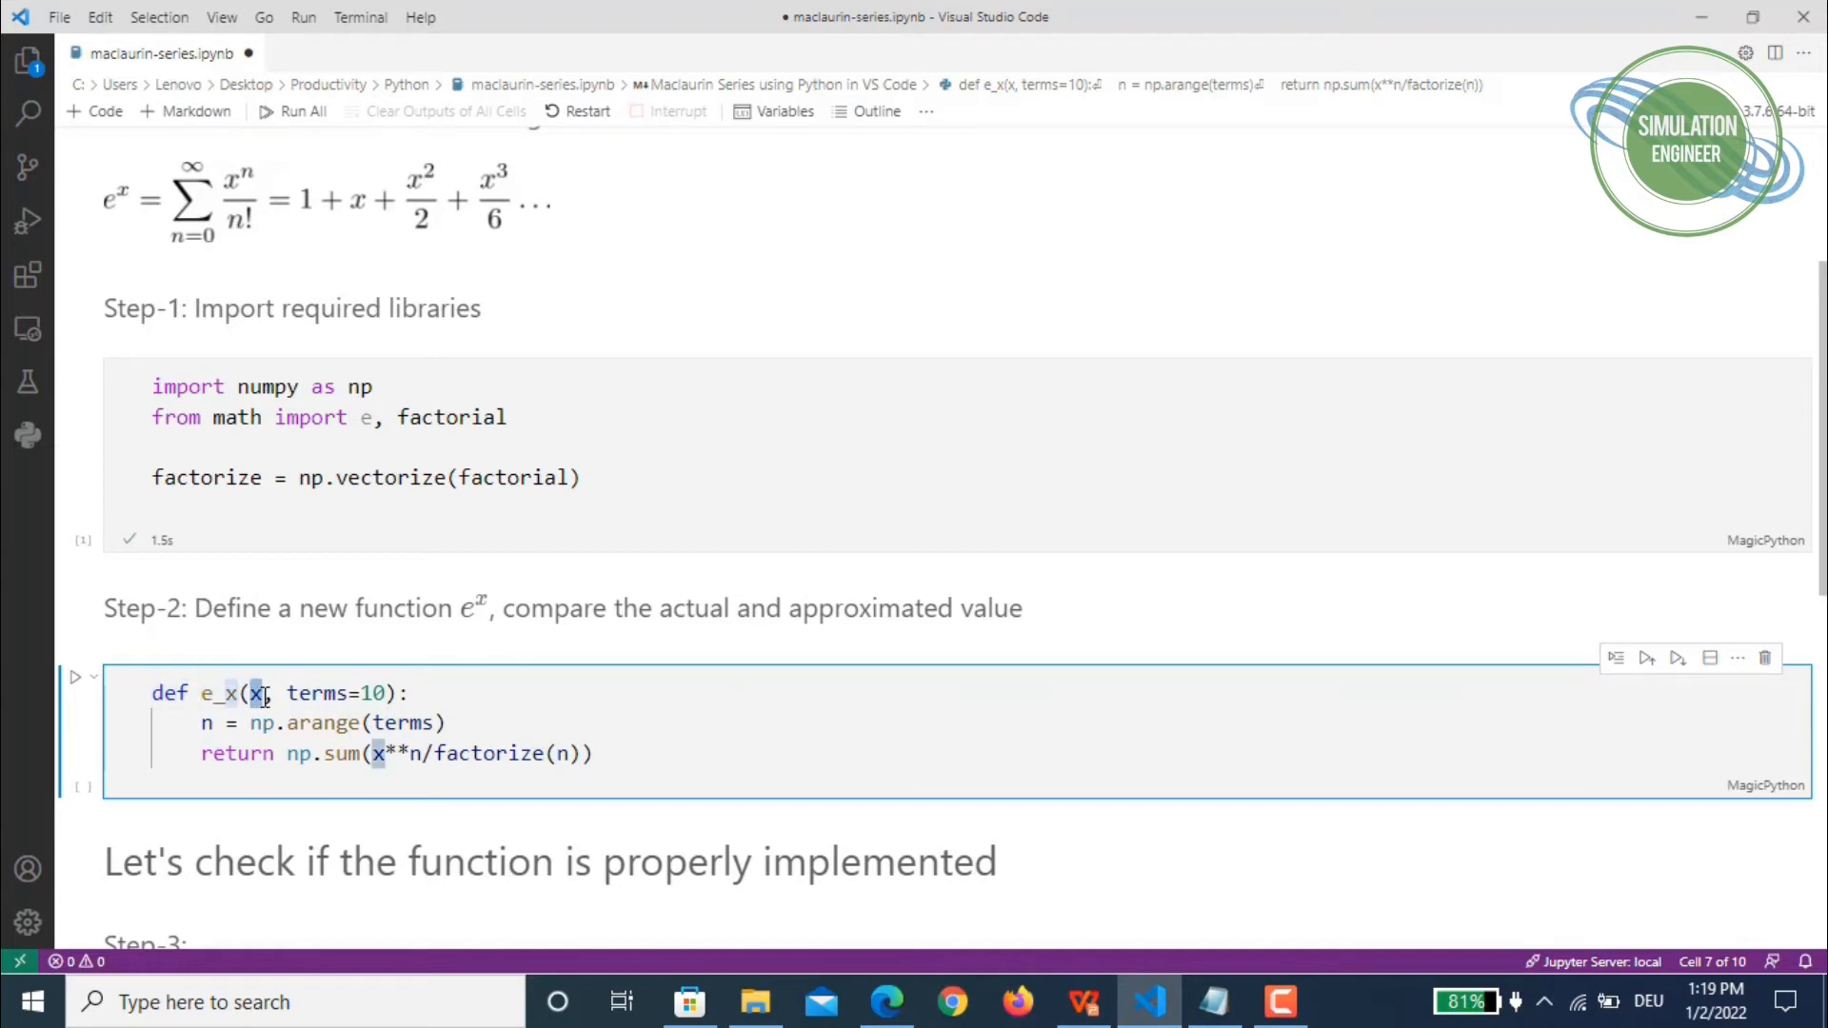
{"action": "left_click", "coordinate": [391, 693]}
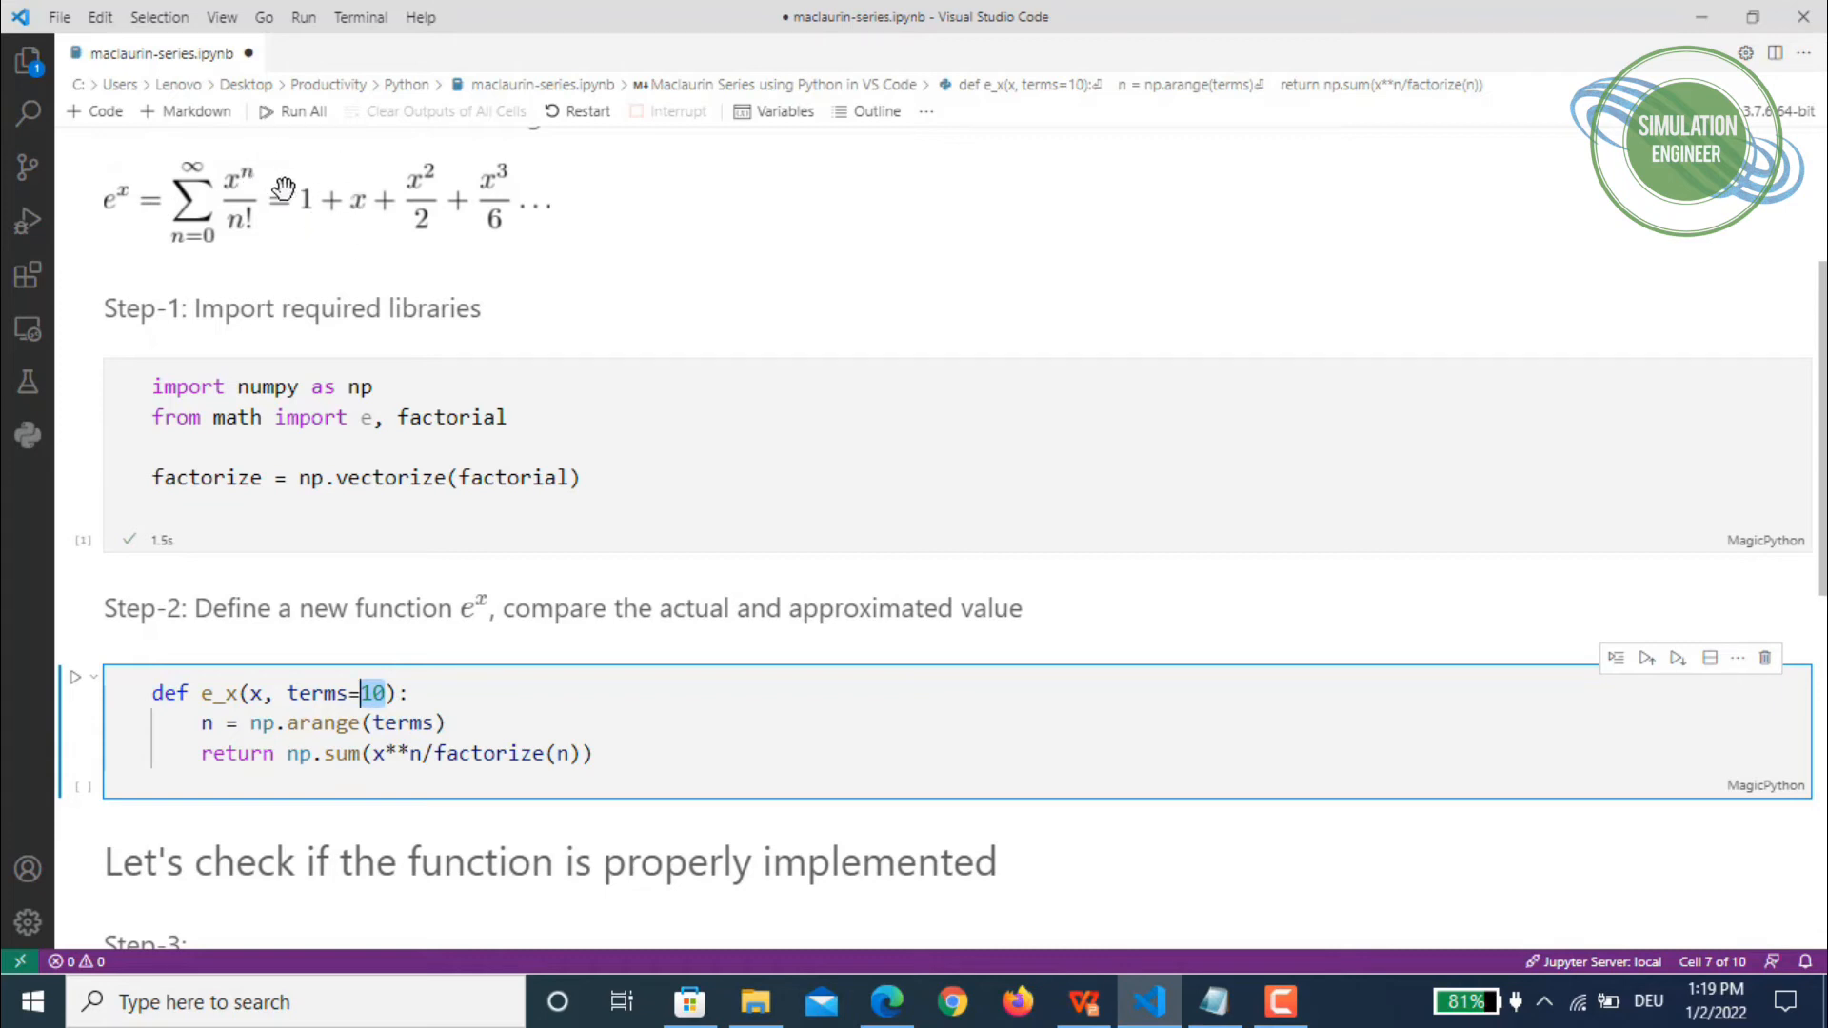
{"action": "mouse_move", "coordinate": [701, 158]}
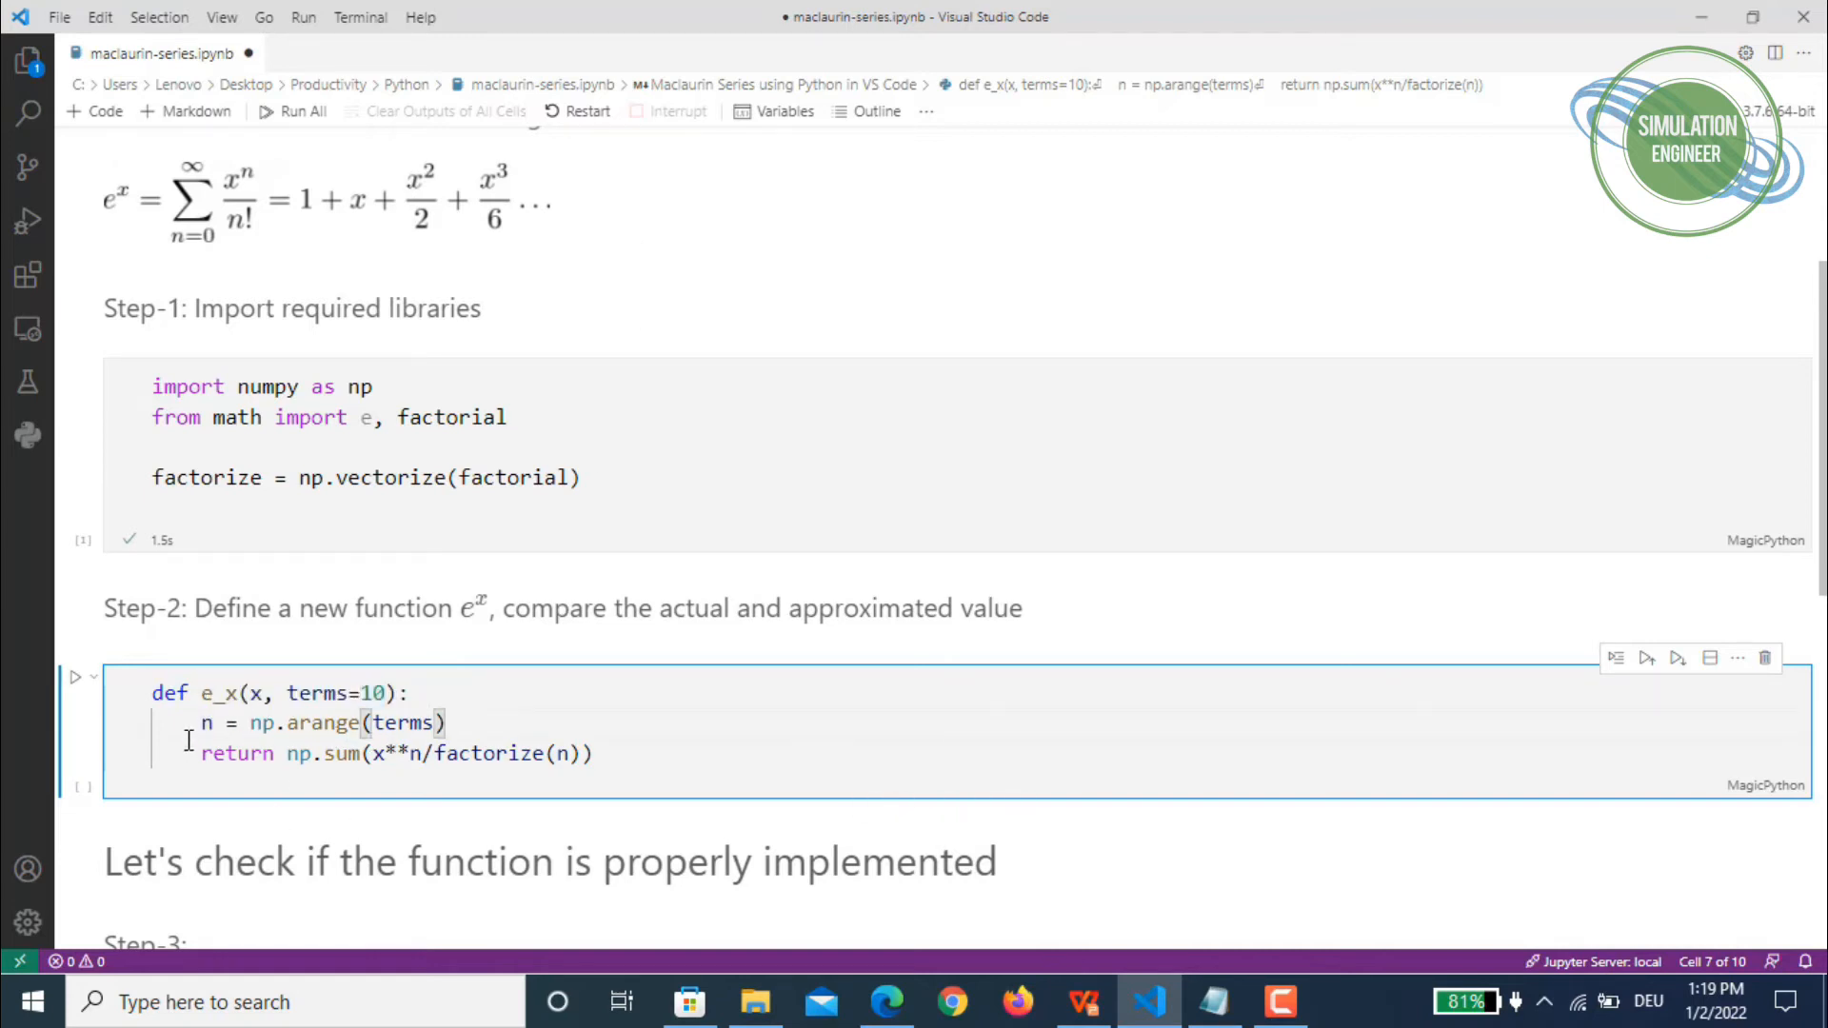
{"action": "mouse_move", "coordinate": [203, 724]}
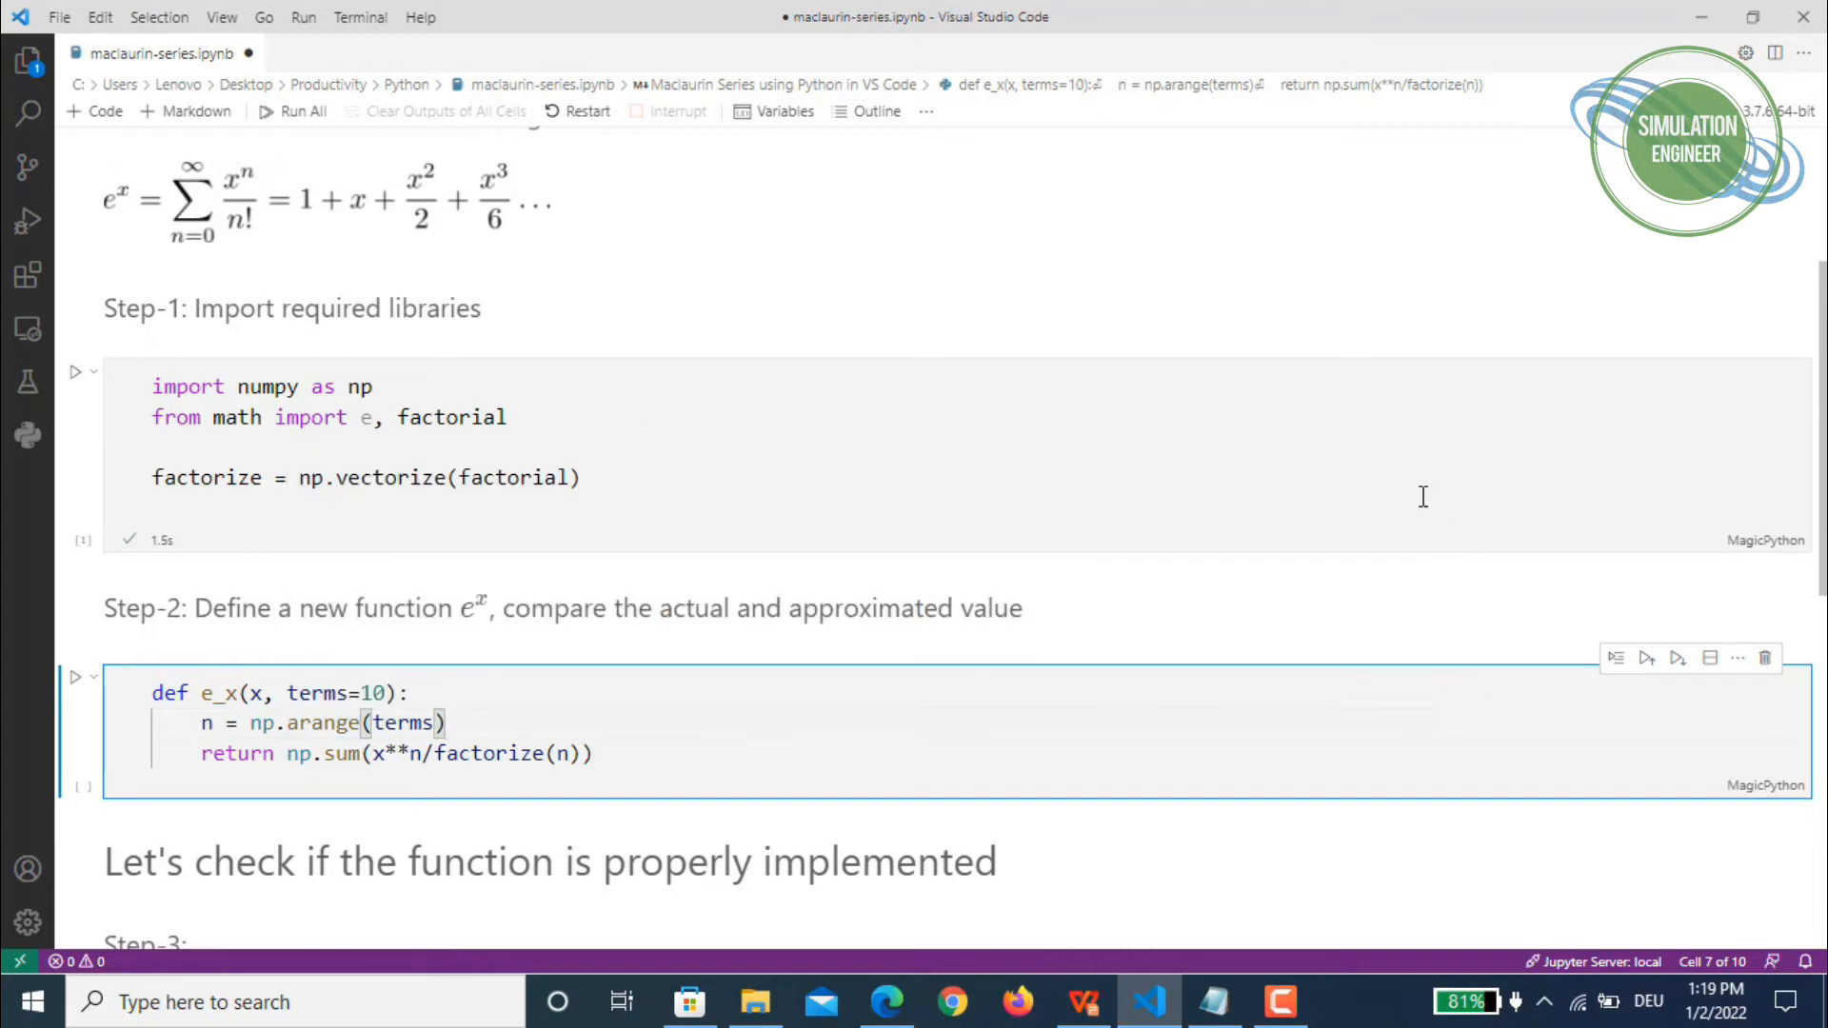
{"action": "mouse_move", "coordinate": [324, 721]}
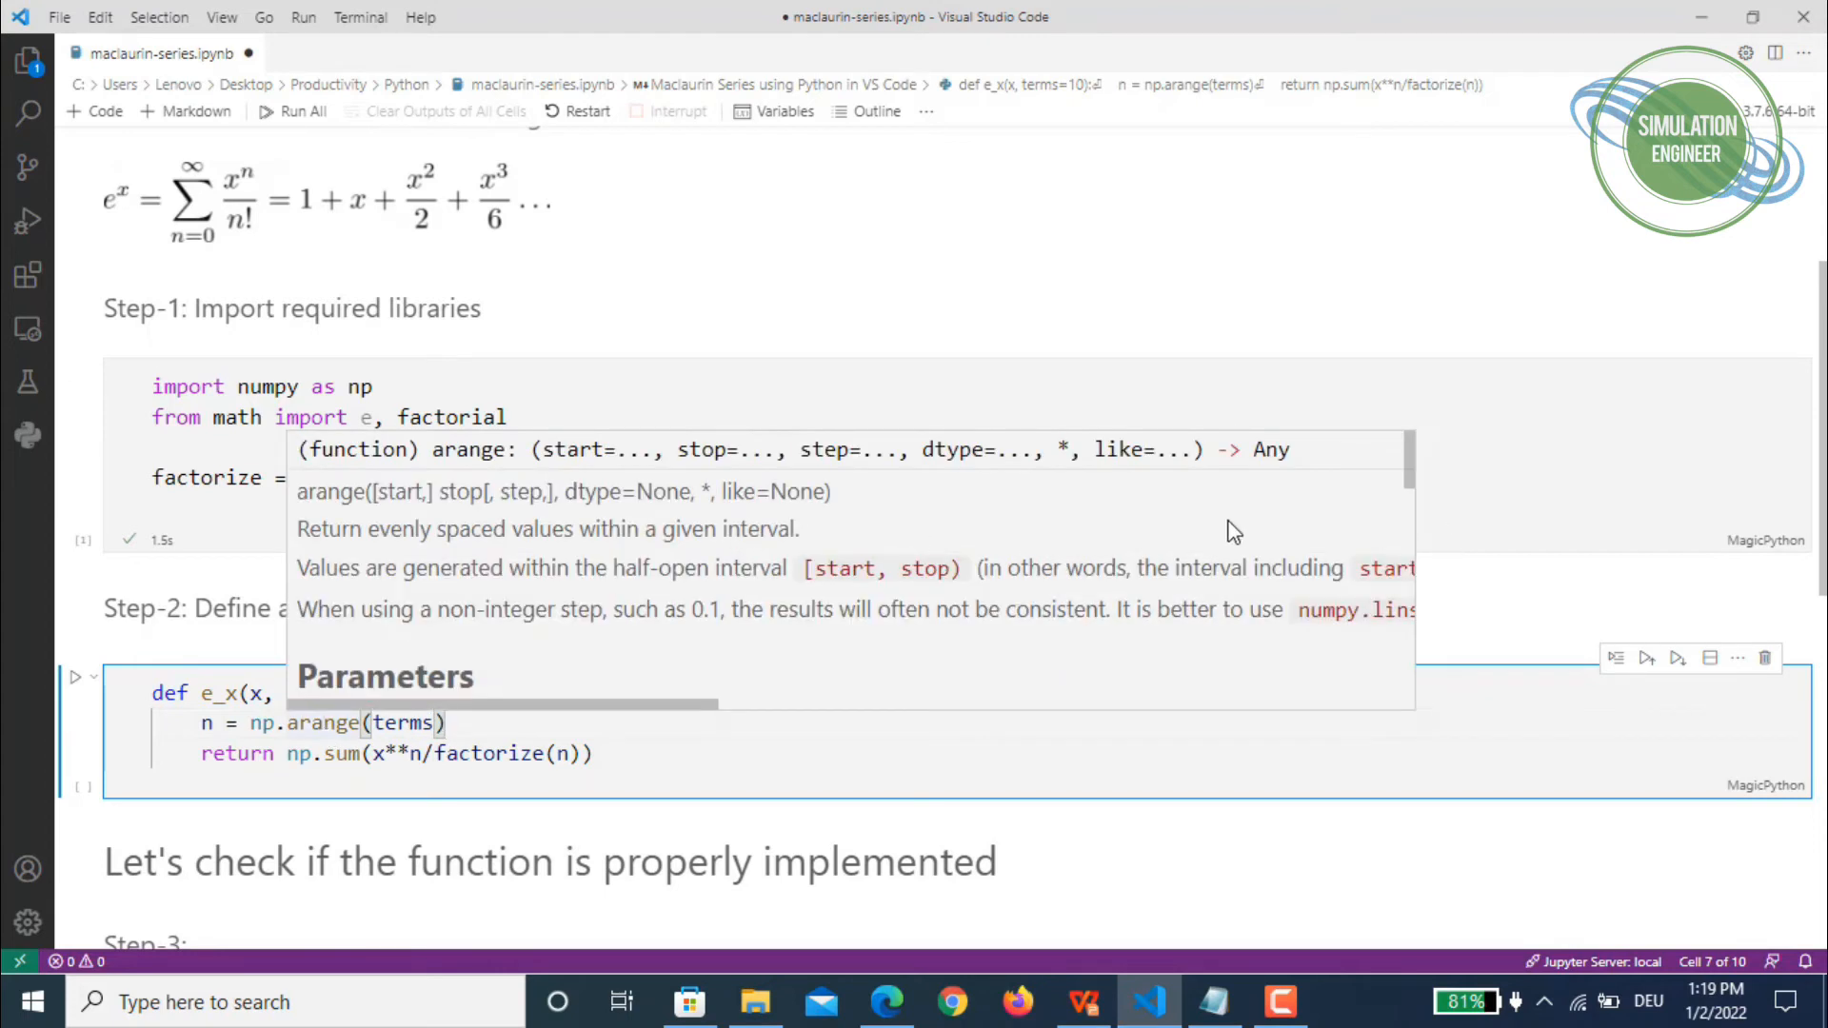
{"action": "mouse_move", "coordinate": [1408, 461]}
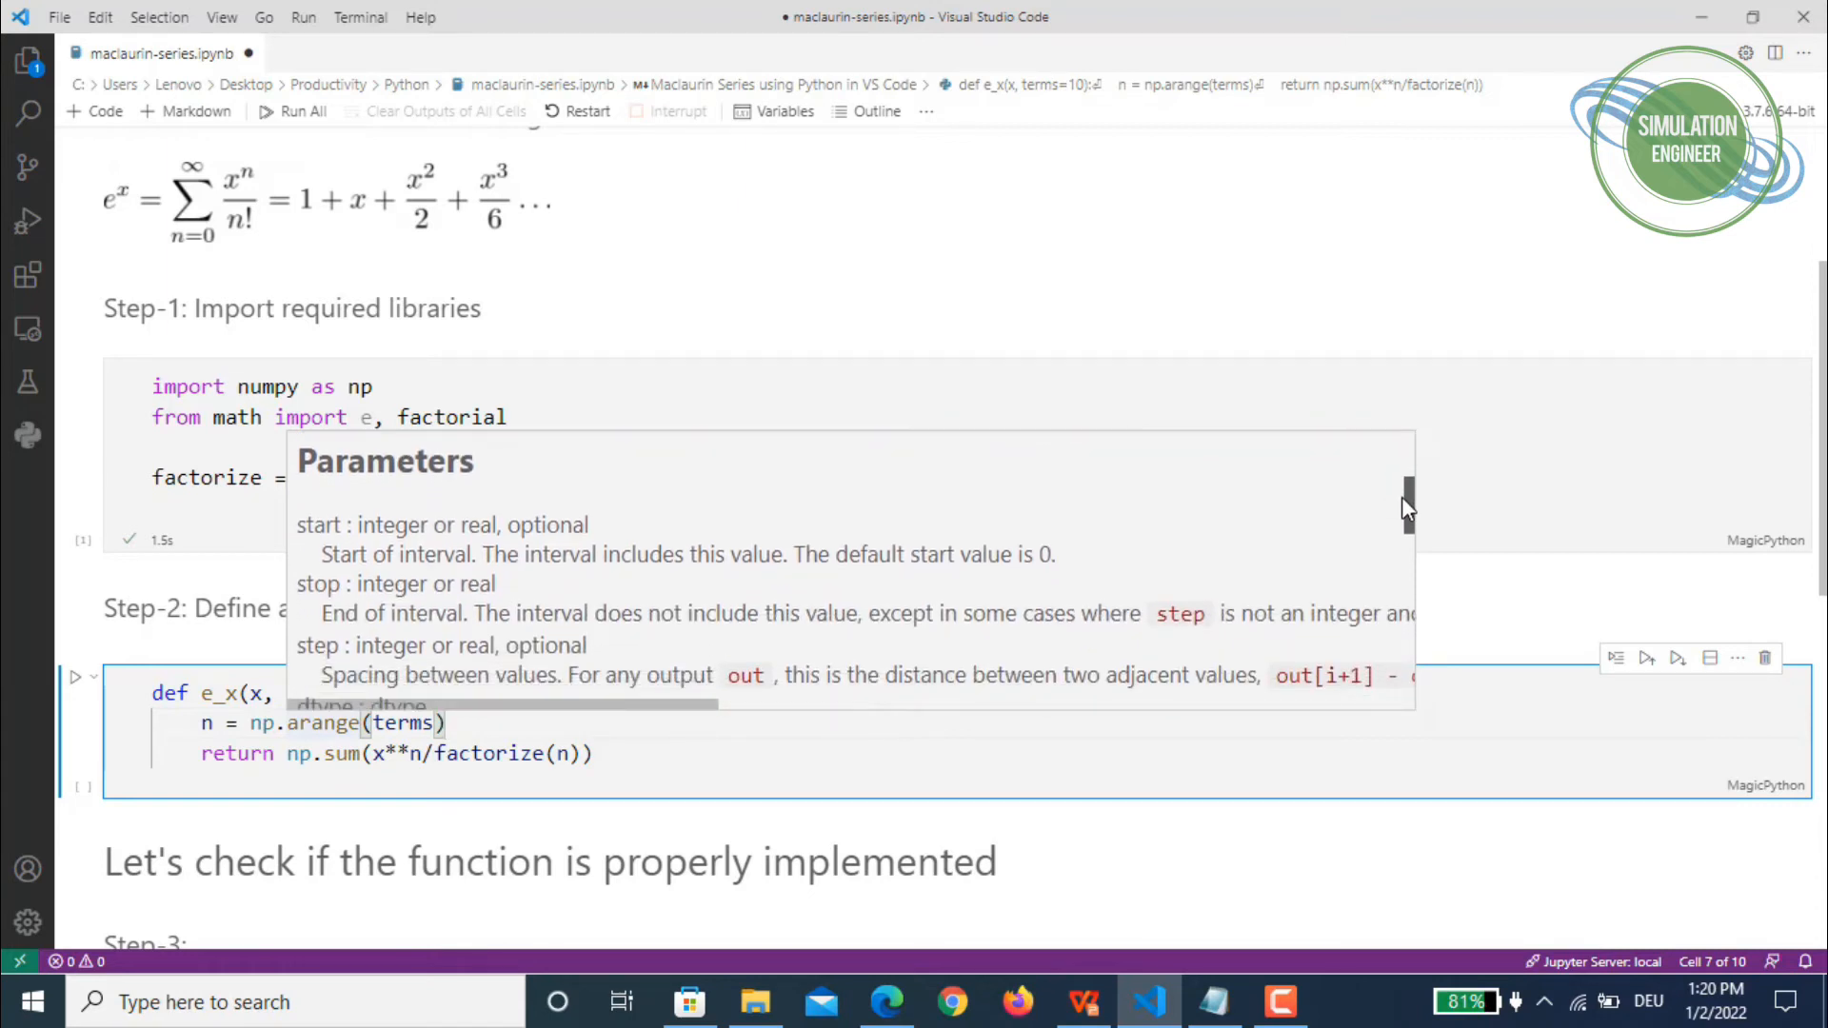
{"action": "scroll", "scroll_direction": "down", "scroll_amount": 3}
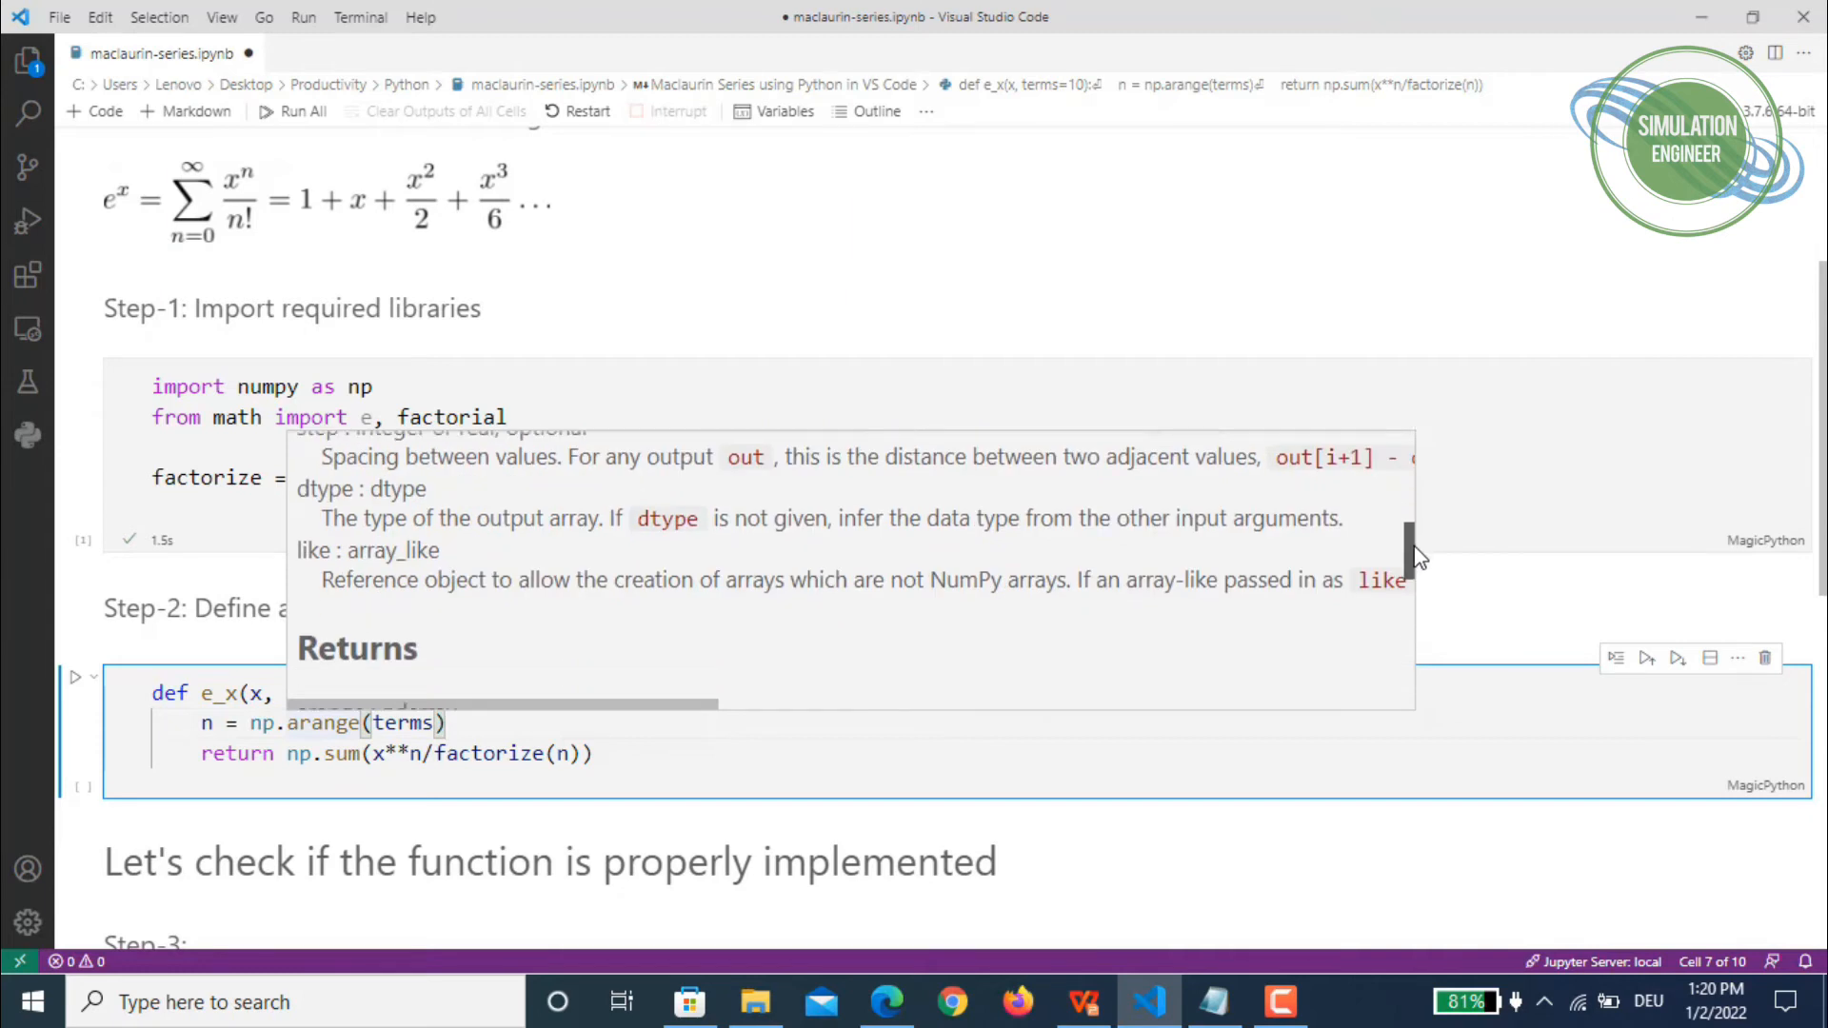
{"action": "mouse_move", "coordinate": [861, 741]}
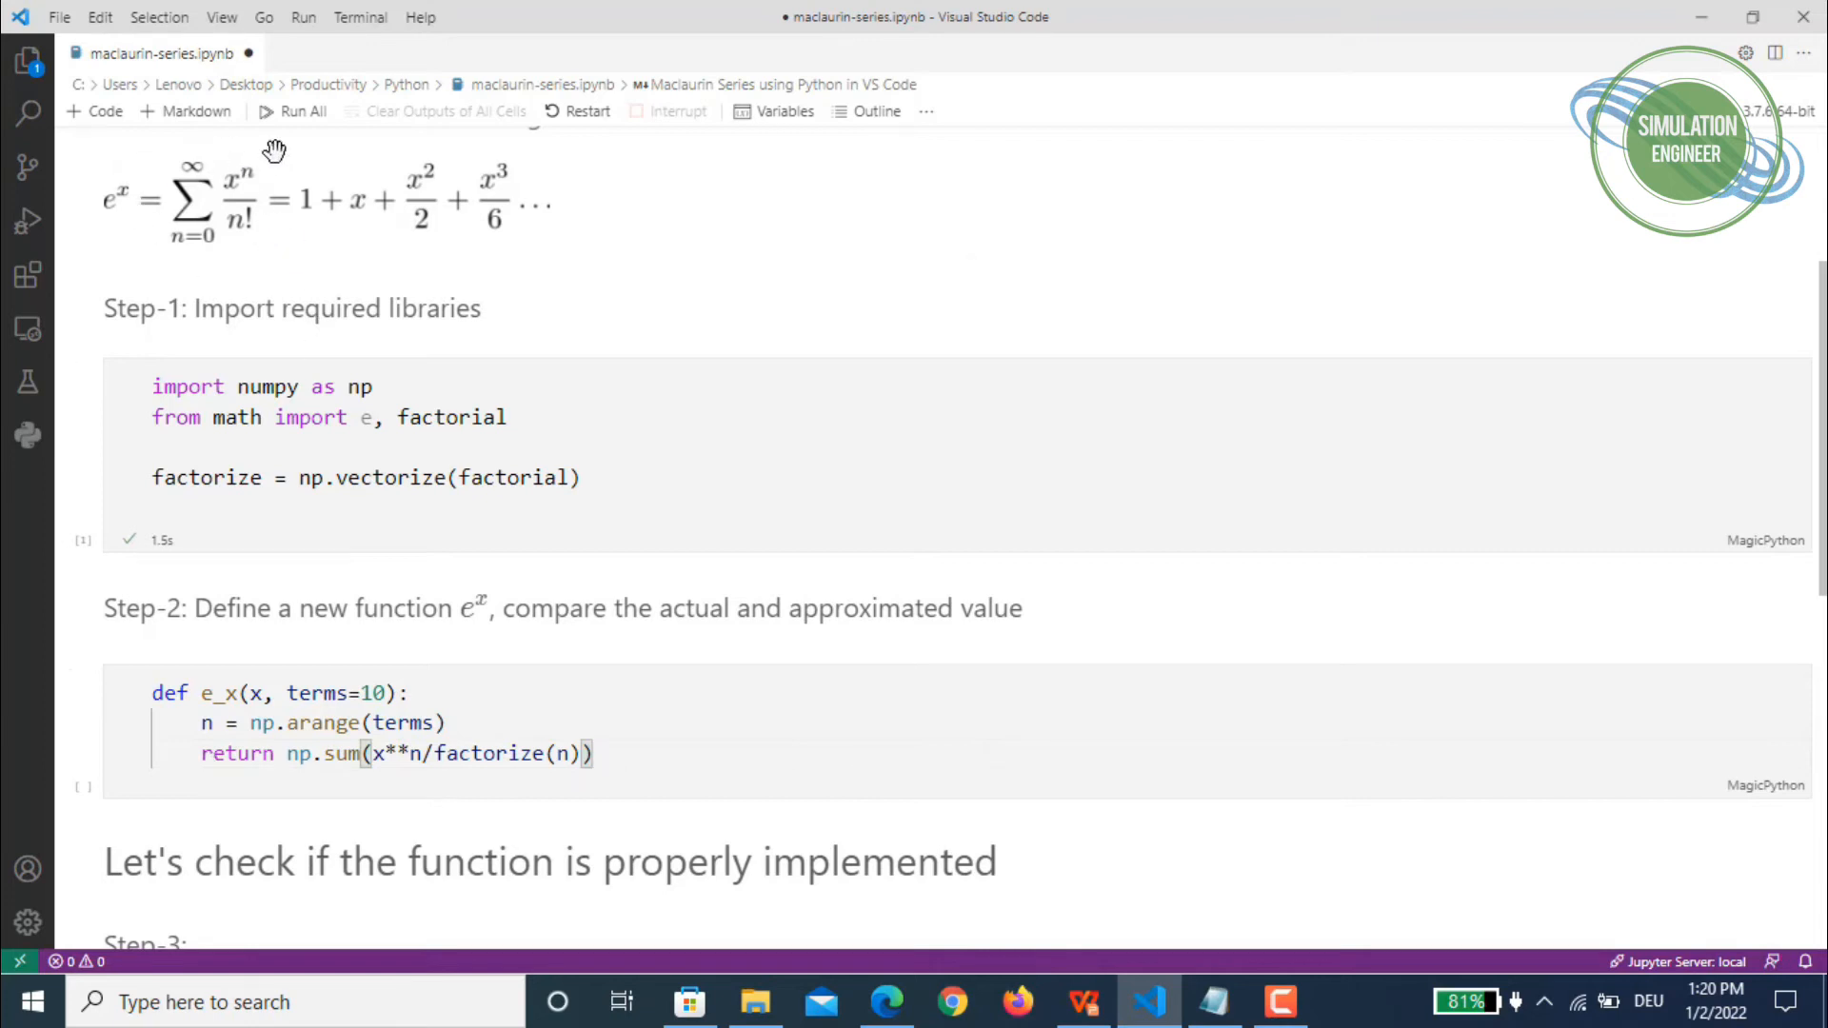
{"action": "mouse_move", "coordinate": [215, 316]}
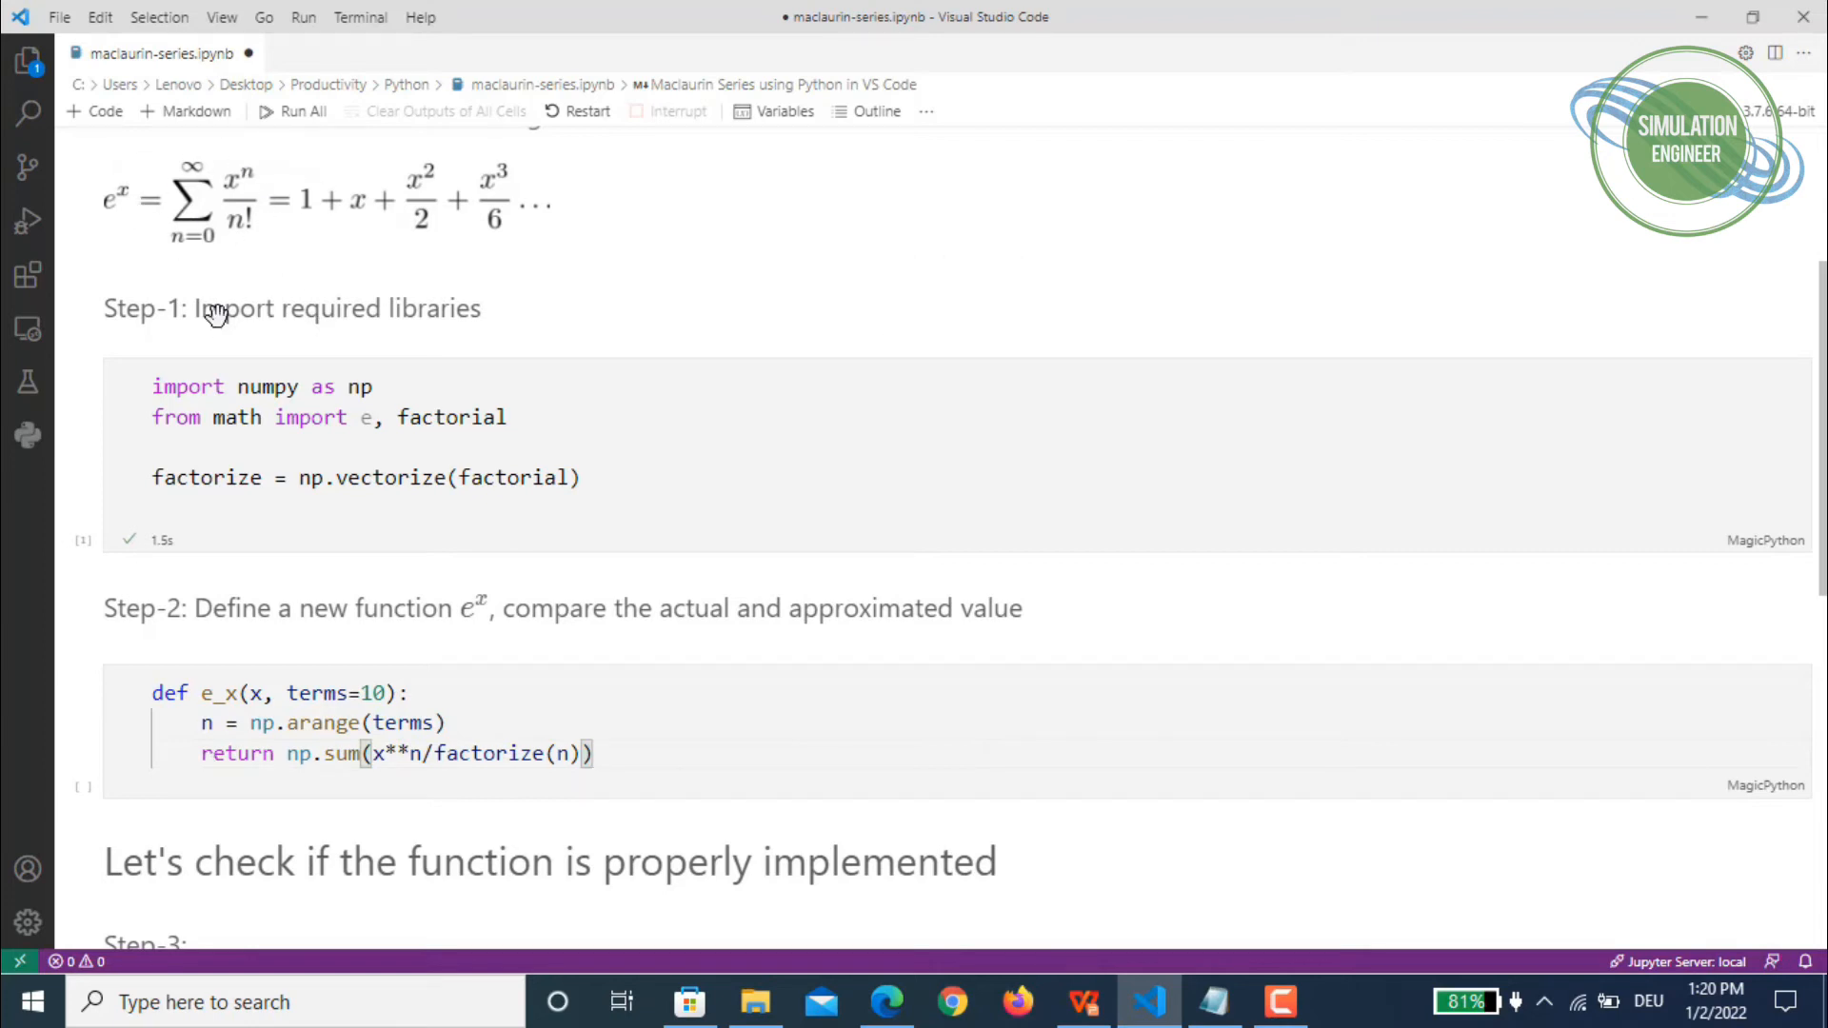
{"action": "mouse_move", "coordinate": [241, 238]}
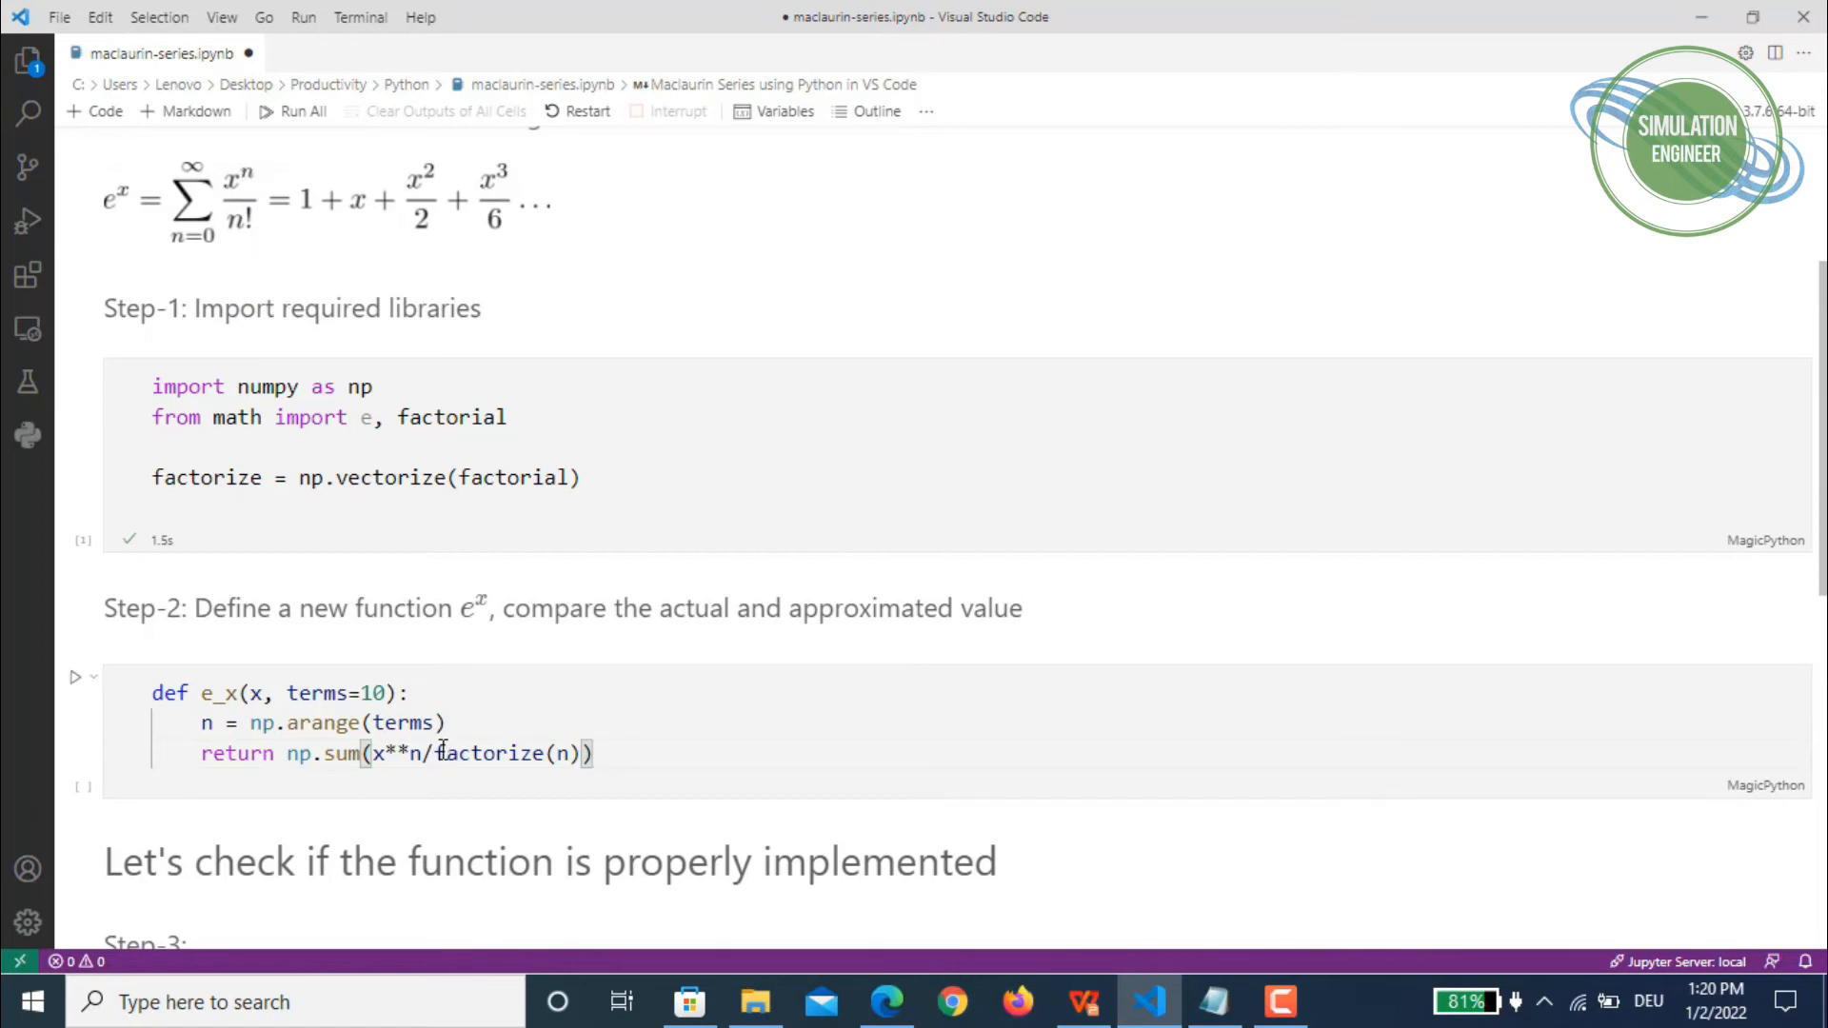
{"action": "mouse_move", "coordinate": [487, 754]}
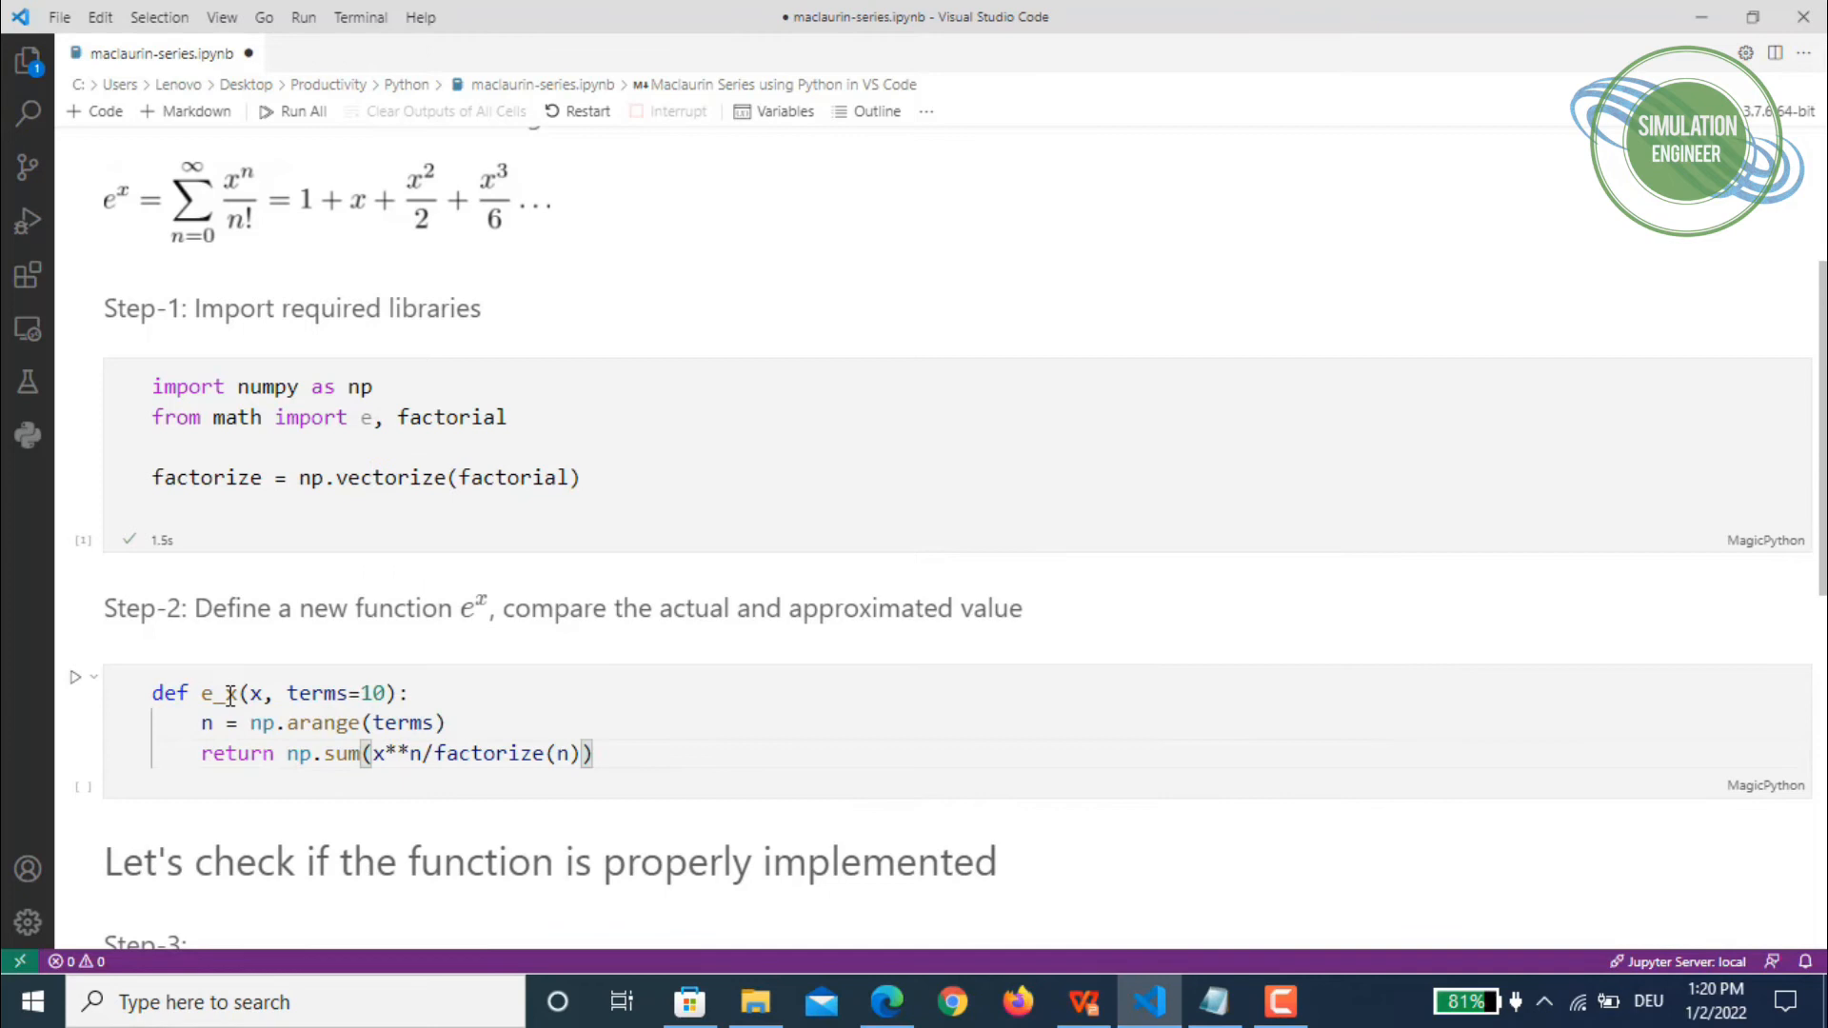
{"action": "mouse_move", "coordinate": [251, 693]}
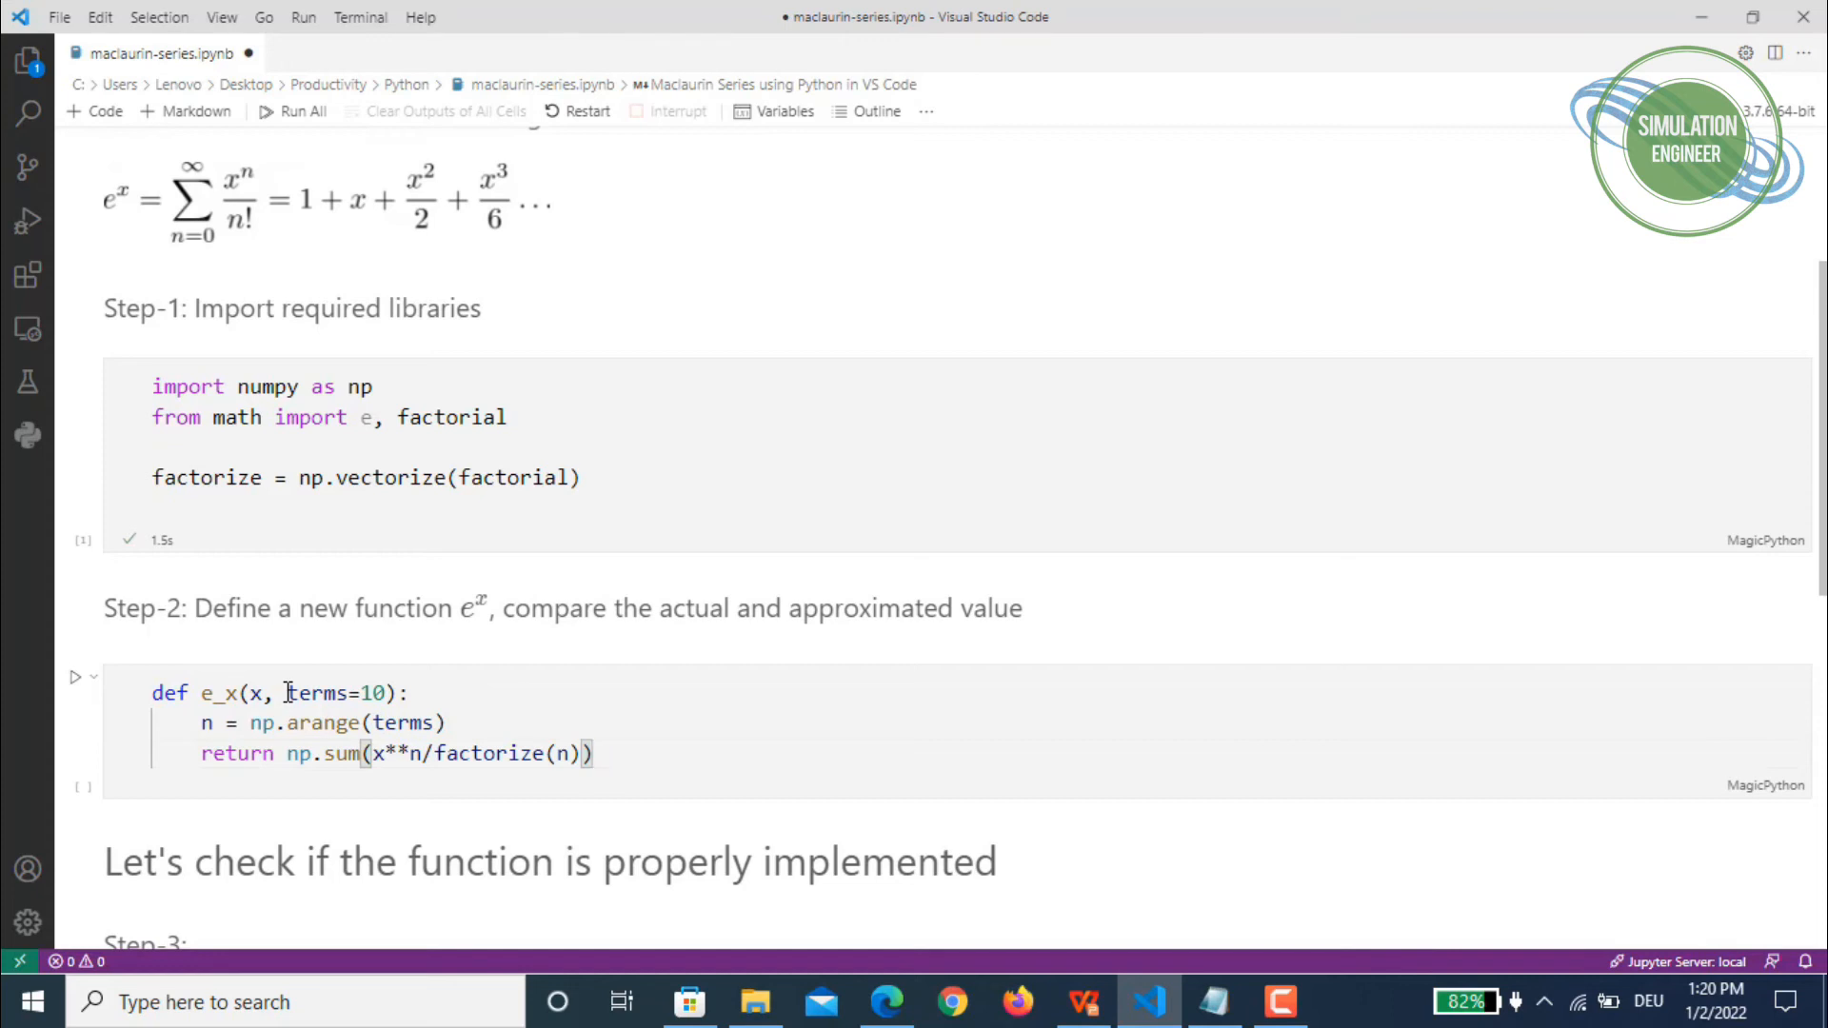
{"action": "mouse_move", "coordinate": [1358, 584]}
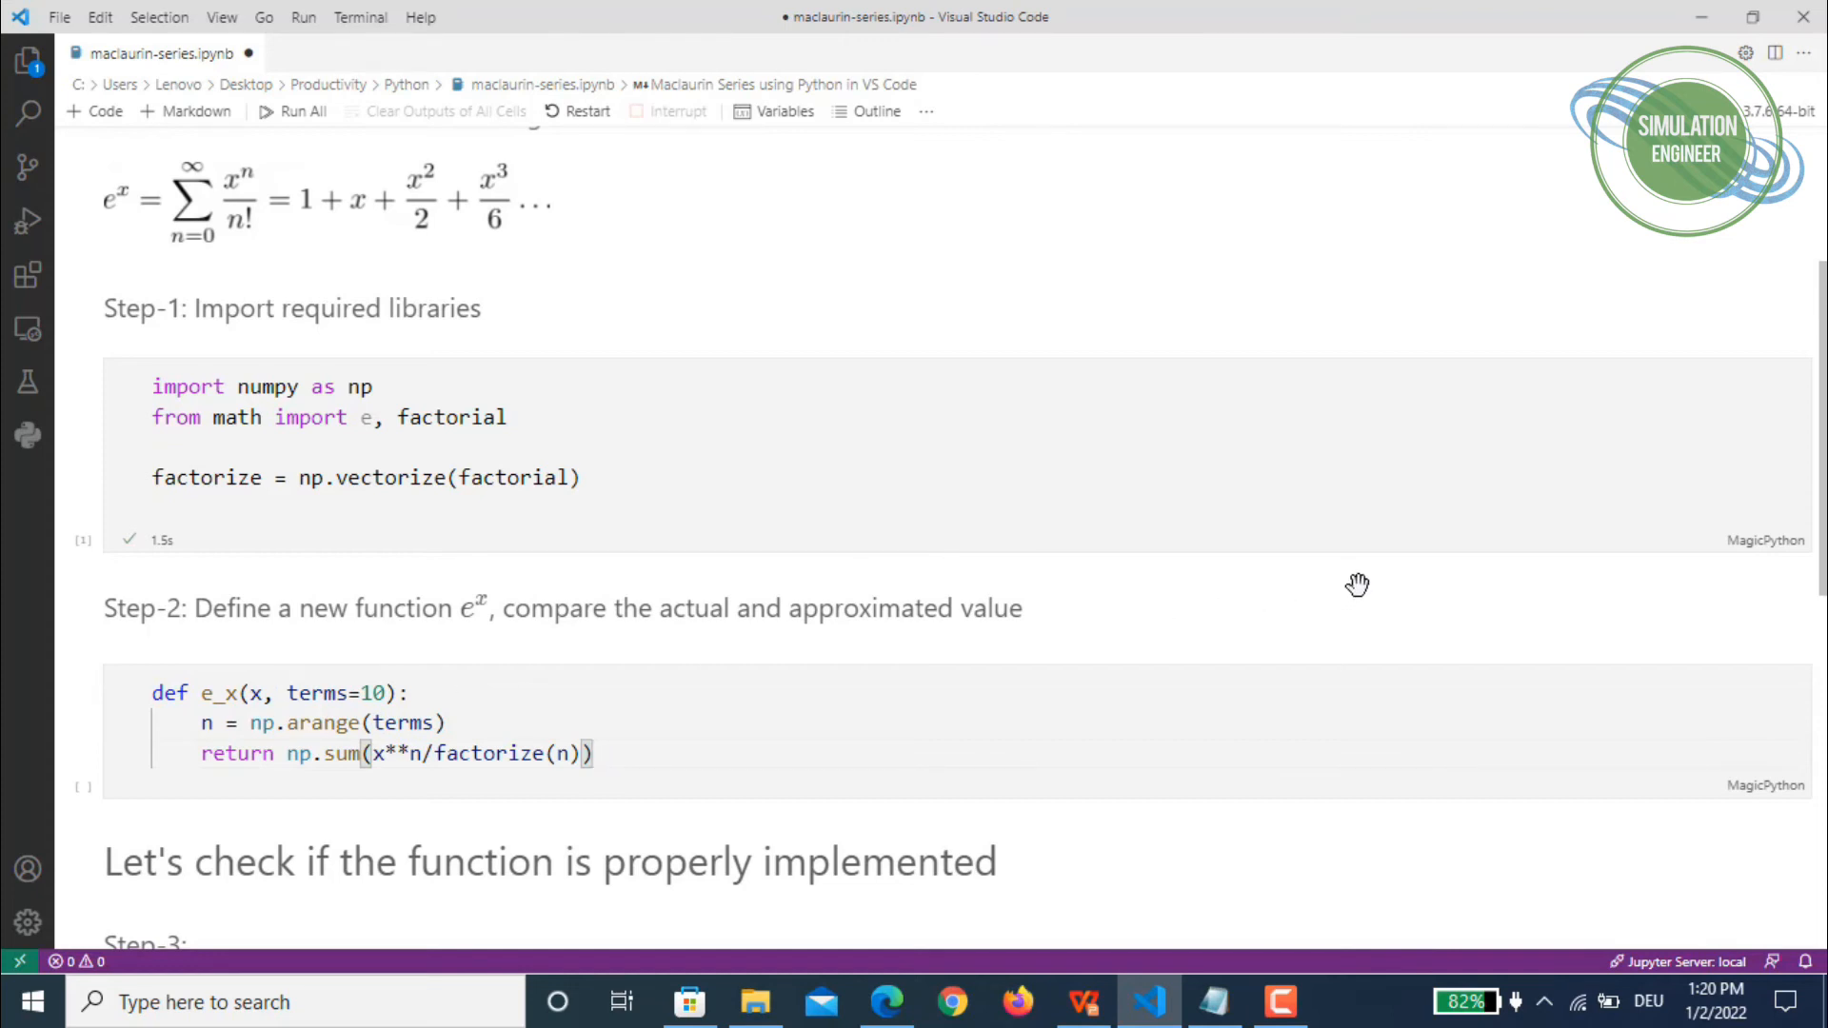
{"action": "mouse_move", "coordinate": [1362, 604]}
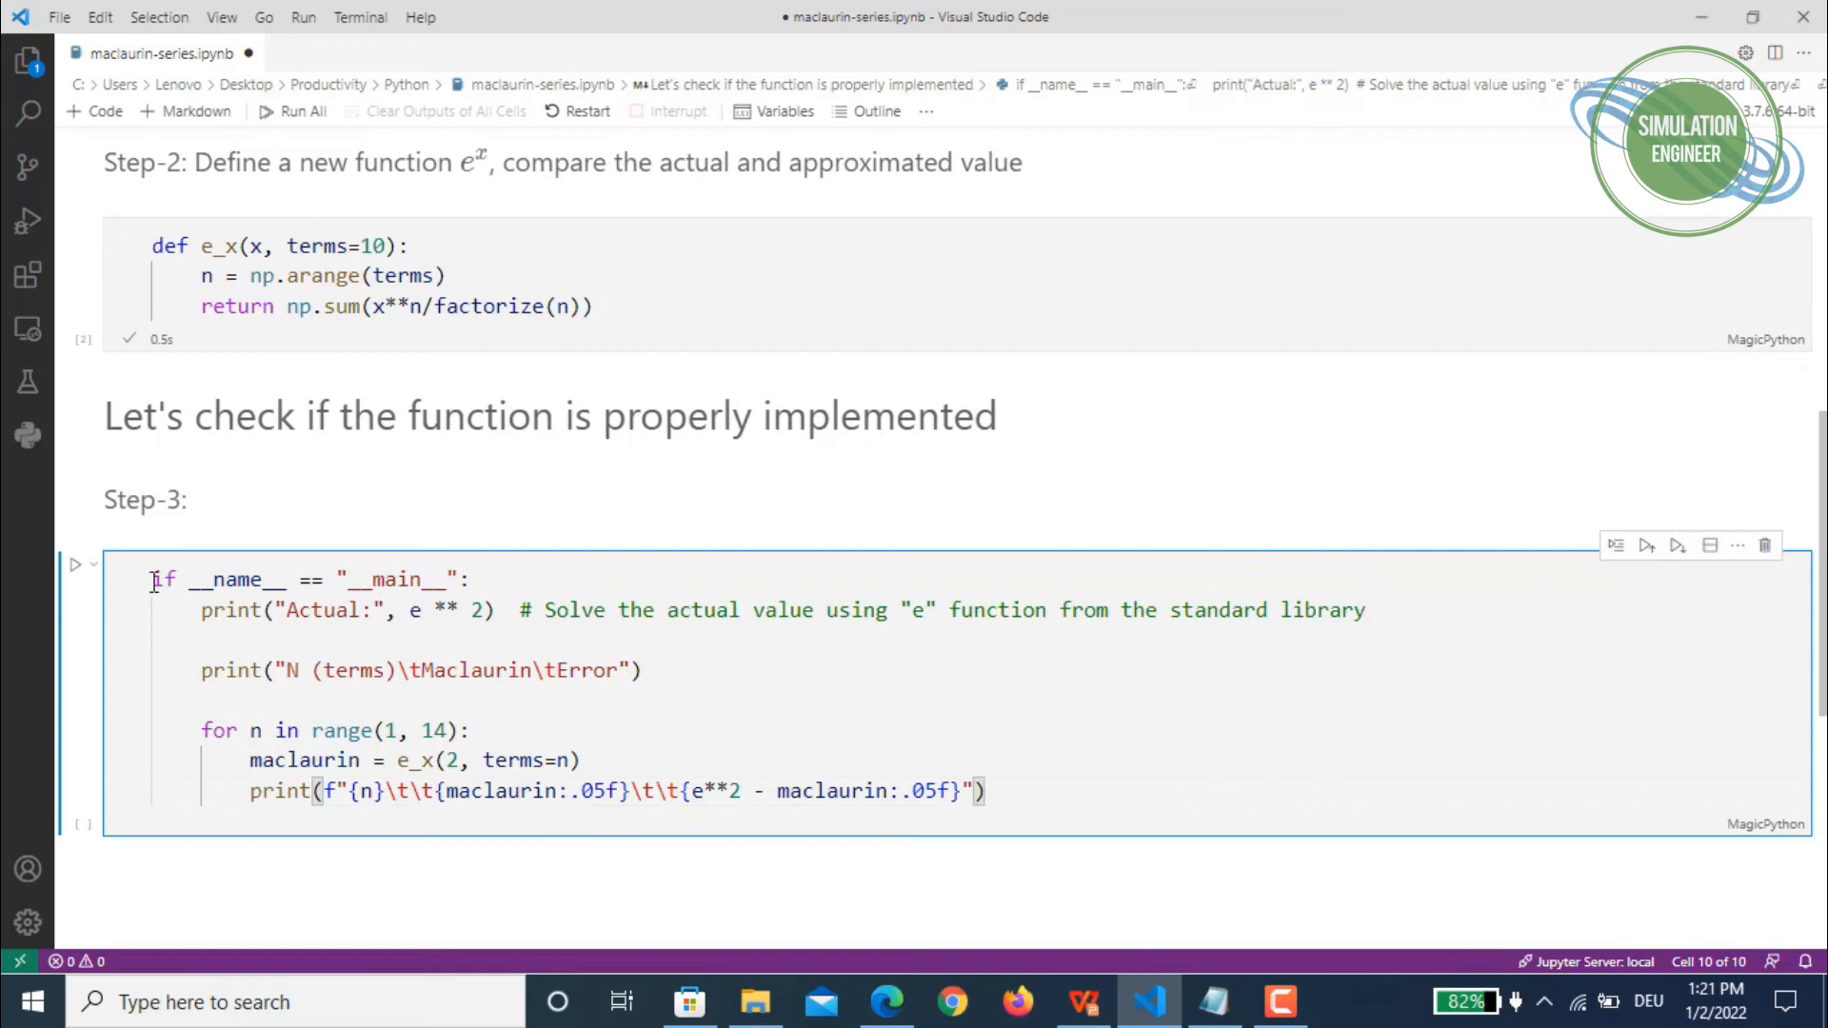
{"action": "mouse_move", "coordinate": [291, 578]}
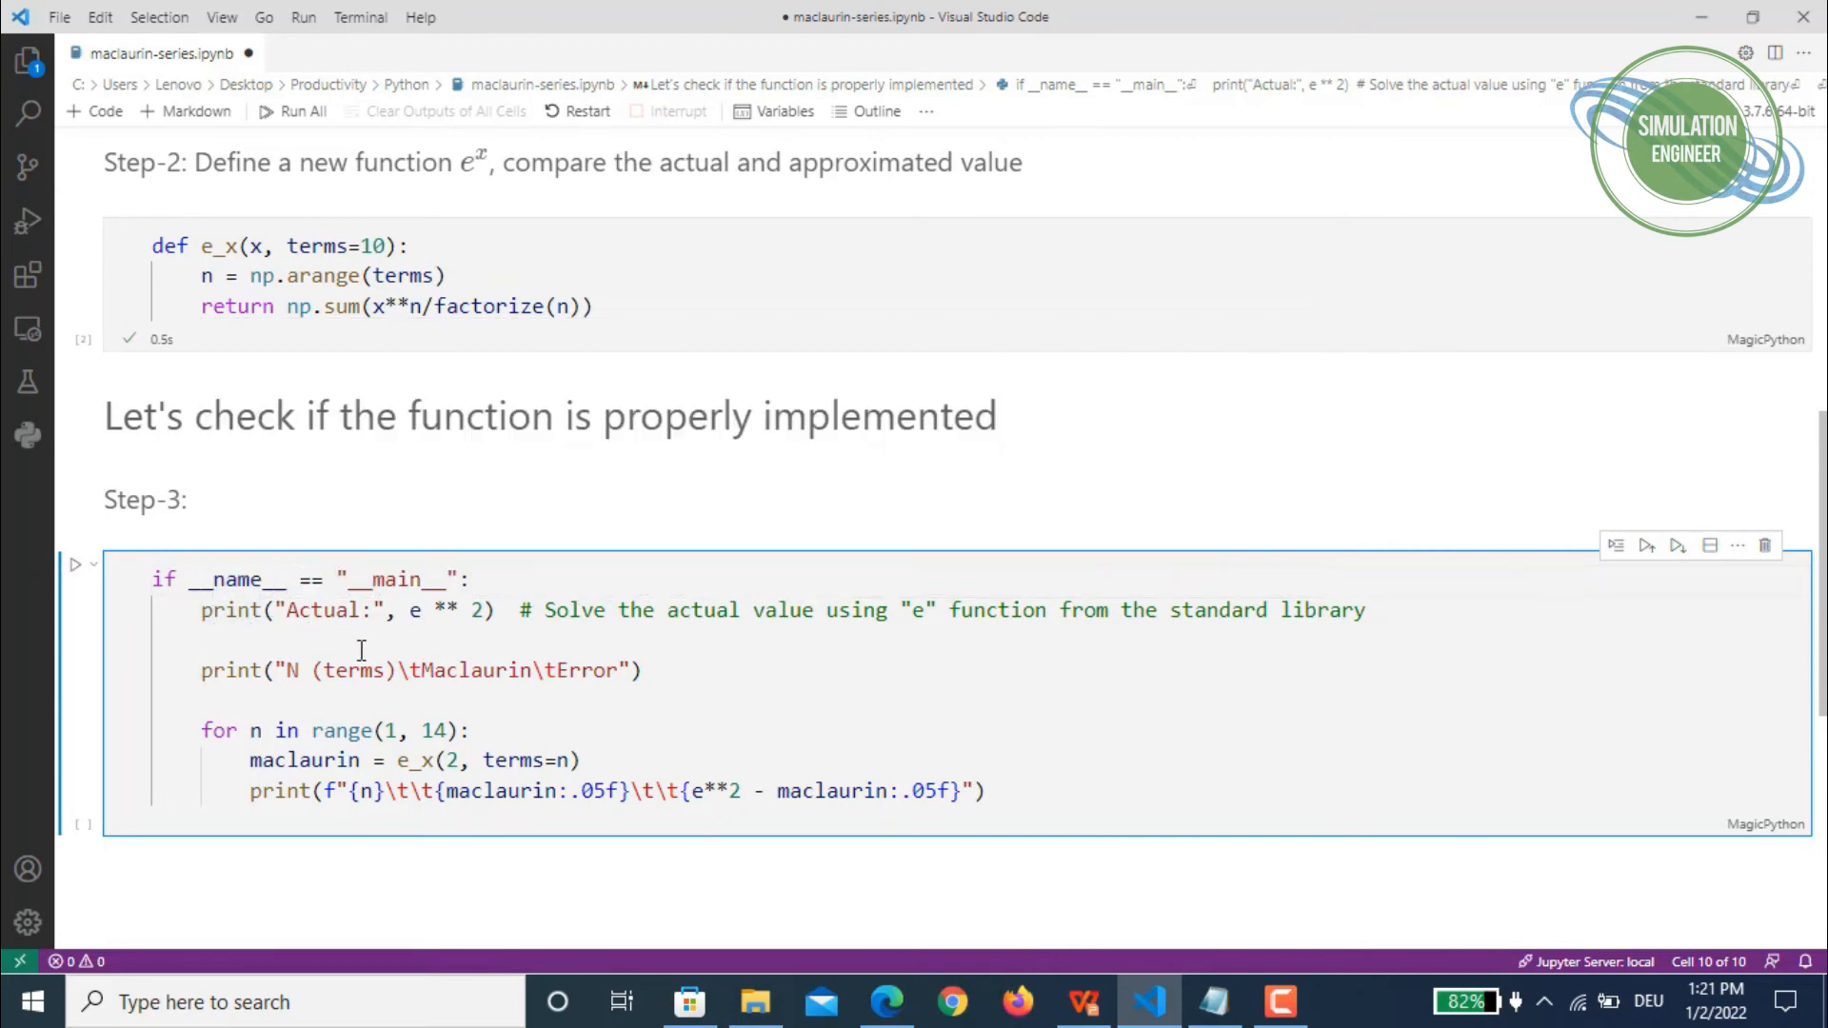
{"action": "mouse_move", "coordinate": [445, 630]}
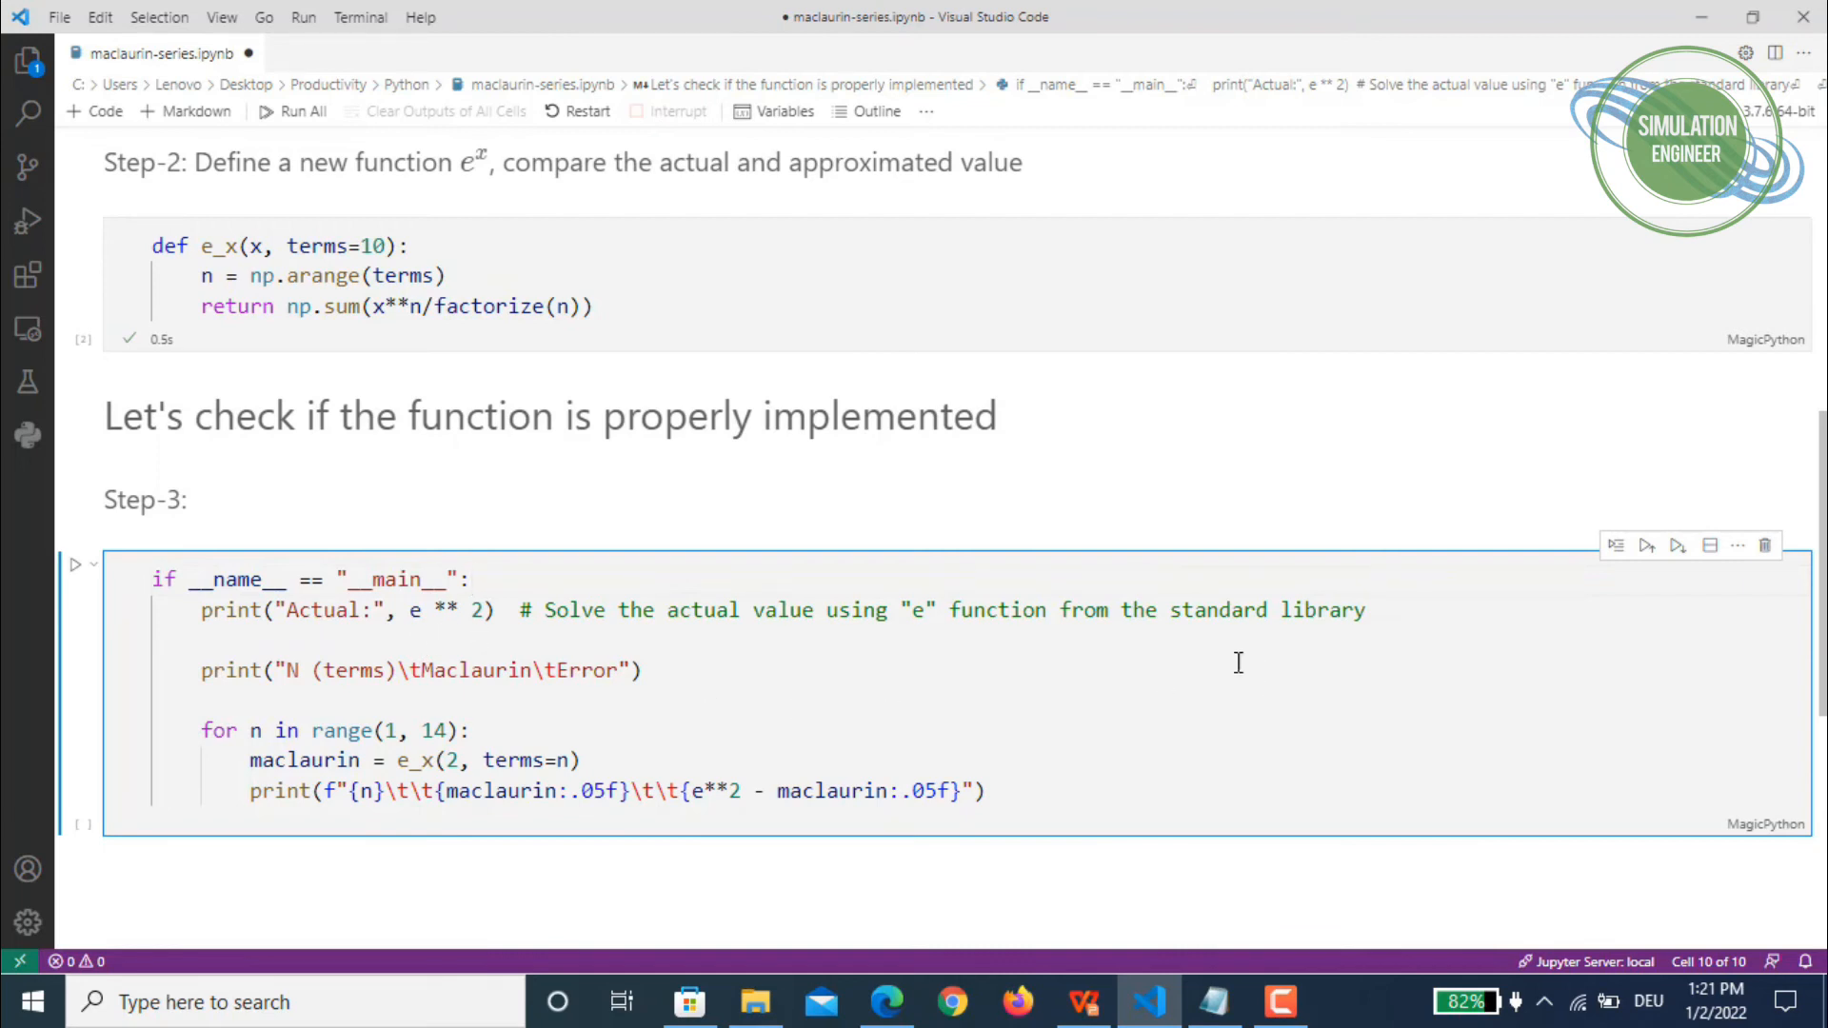
{"action": "mouse_move", "coordinate": [1413, 625]}
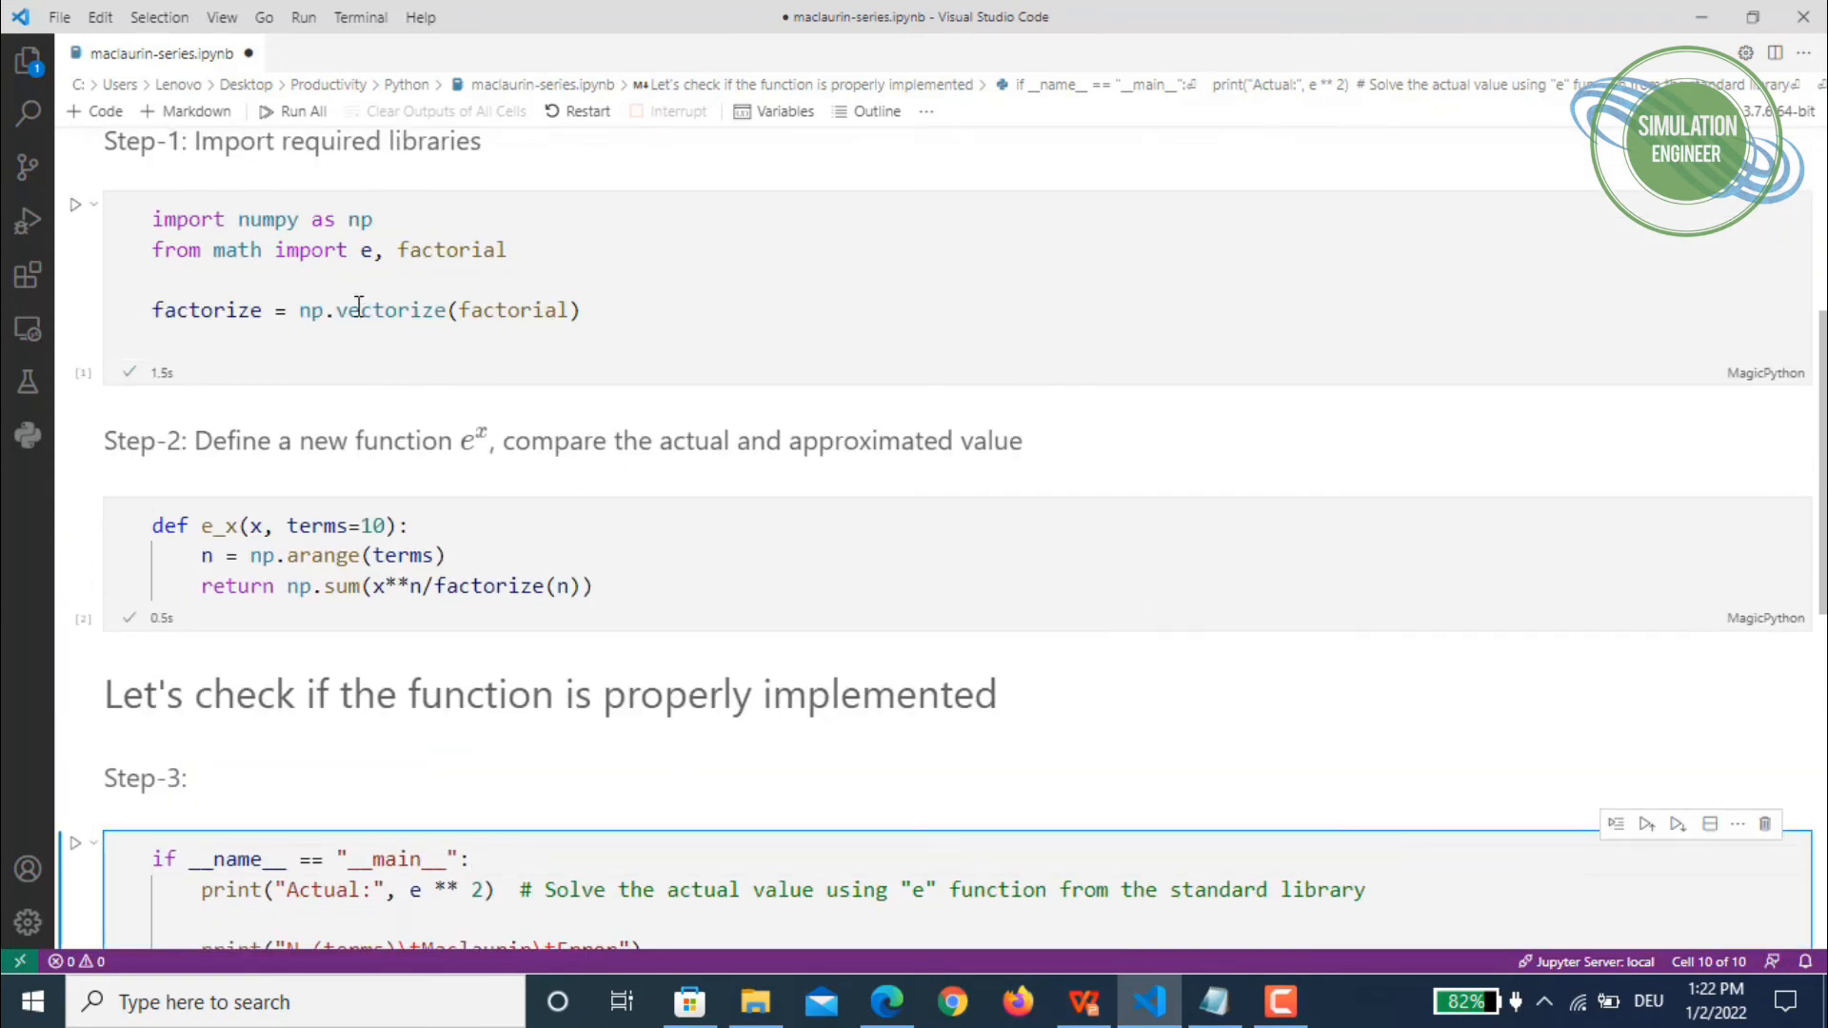
{"action": "mouse_move", "coordinate": [366, 250]}
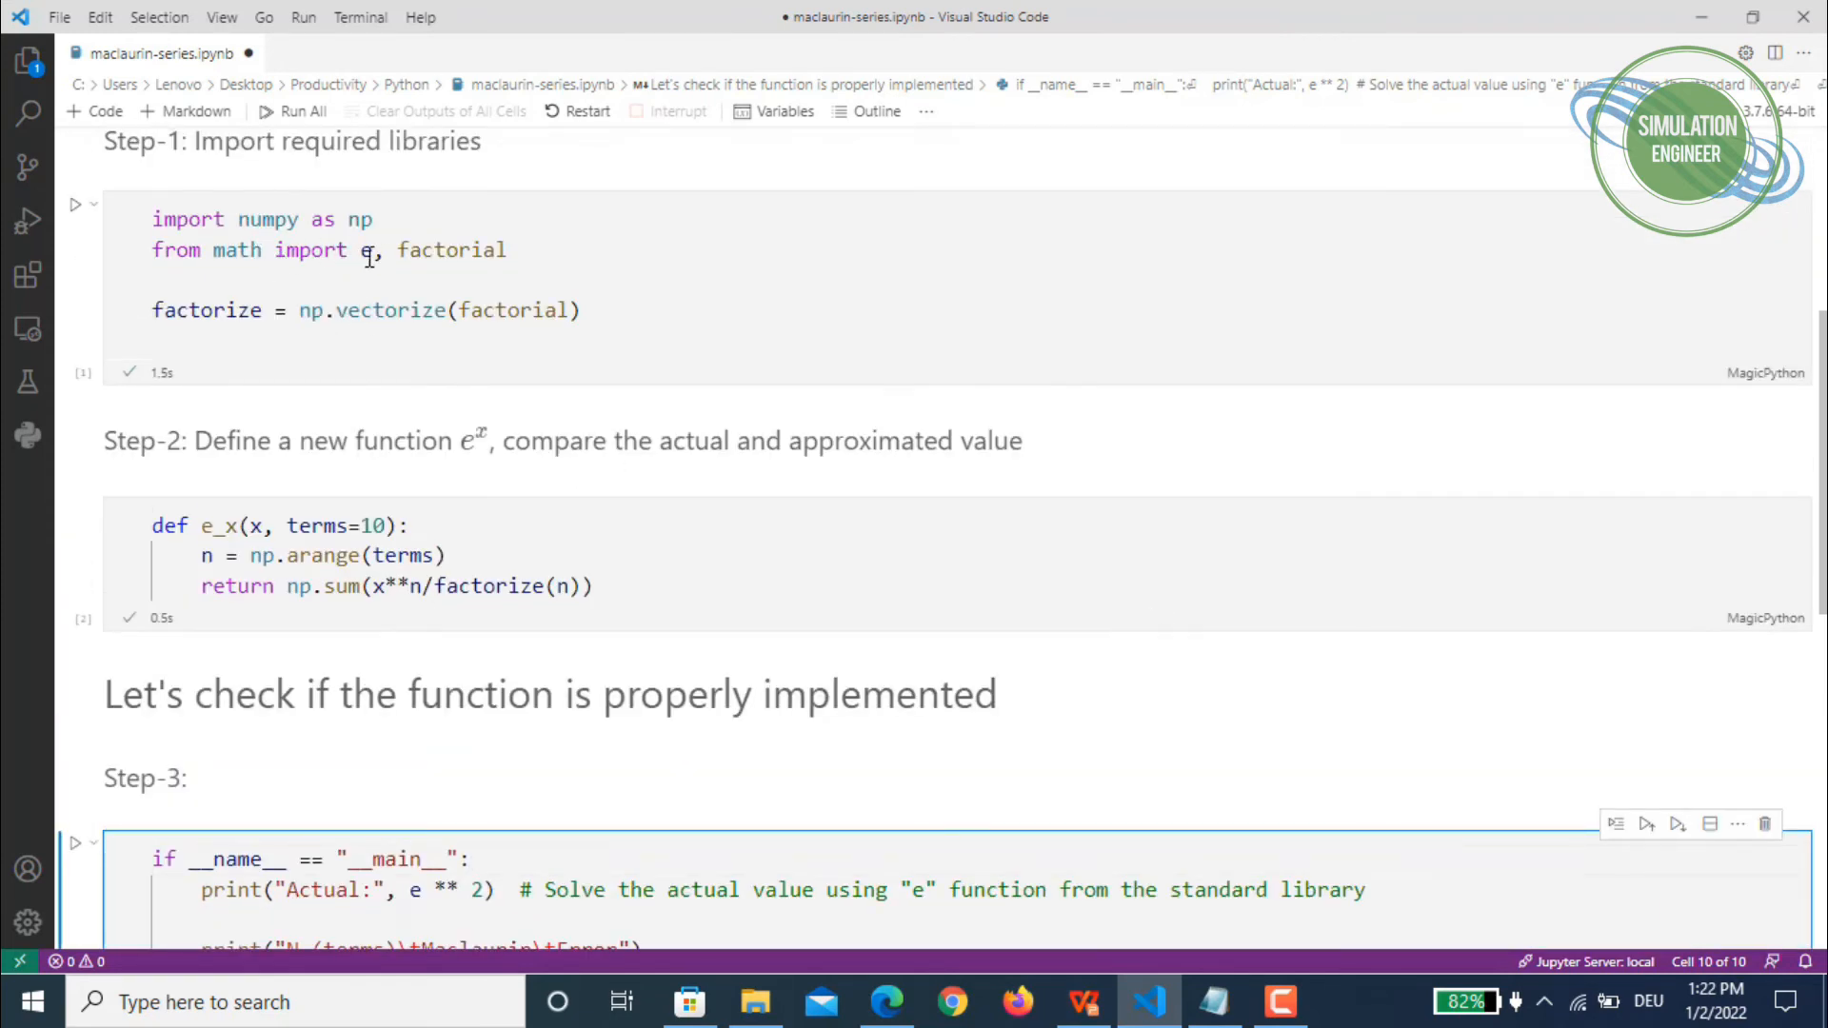
{"action": "scroll", "scroll_direction": "down", "scroll_amount": 3}
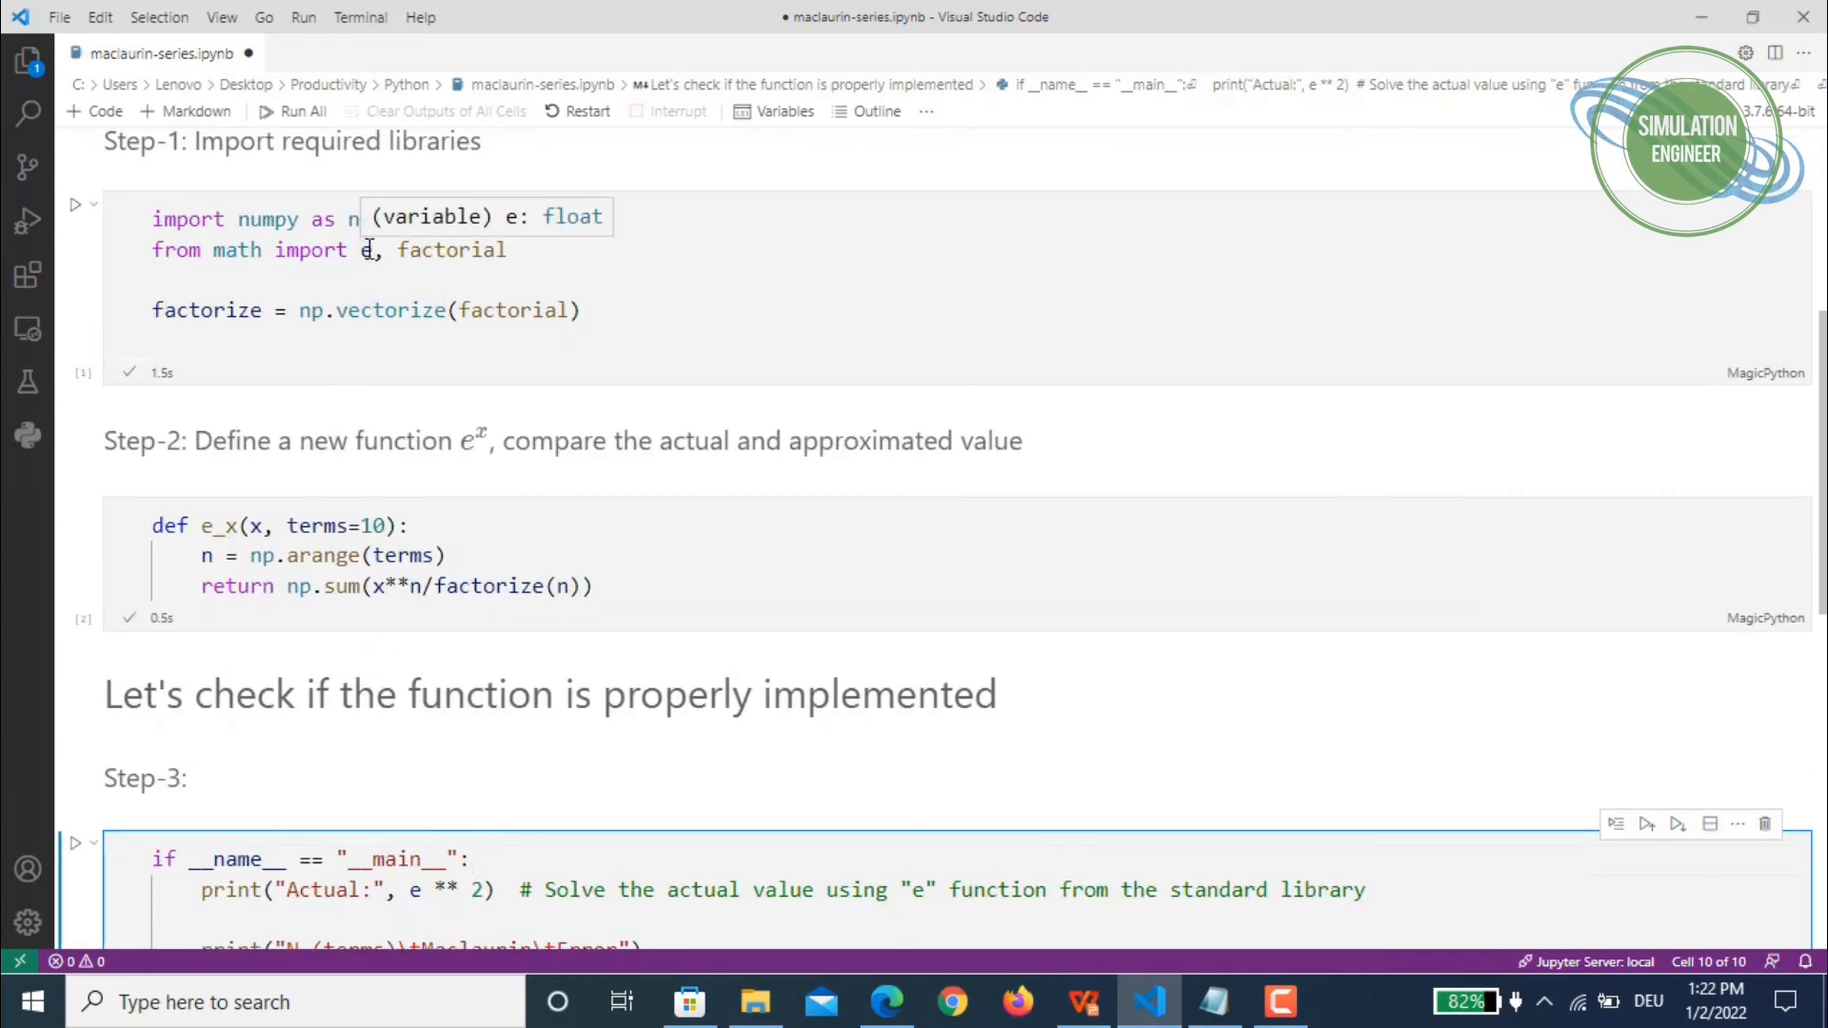
{"action": "scroll", "scroll_direction": "down", "scroll_amount": 3}
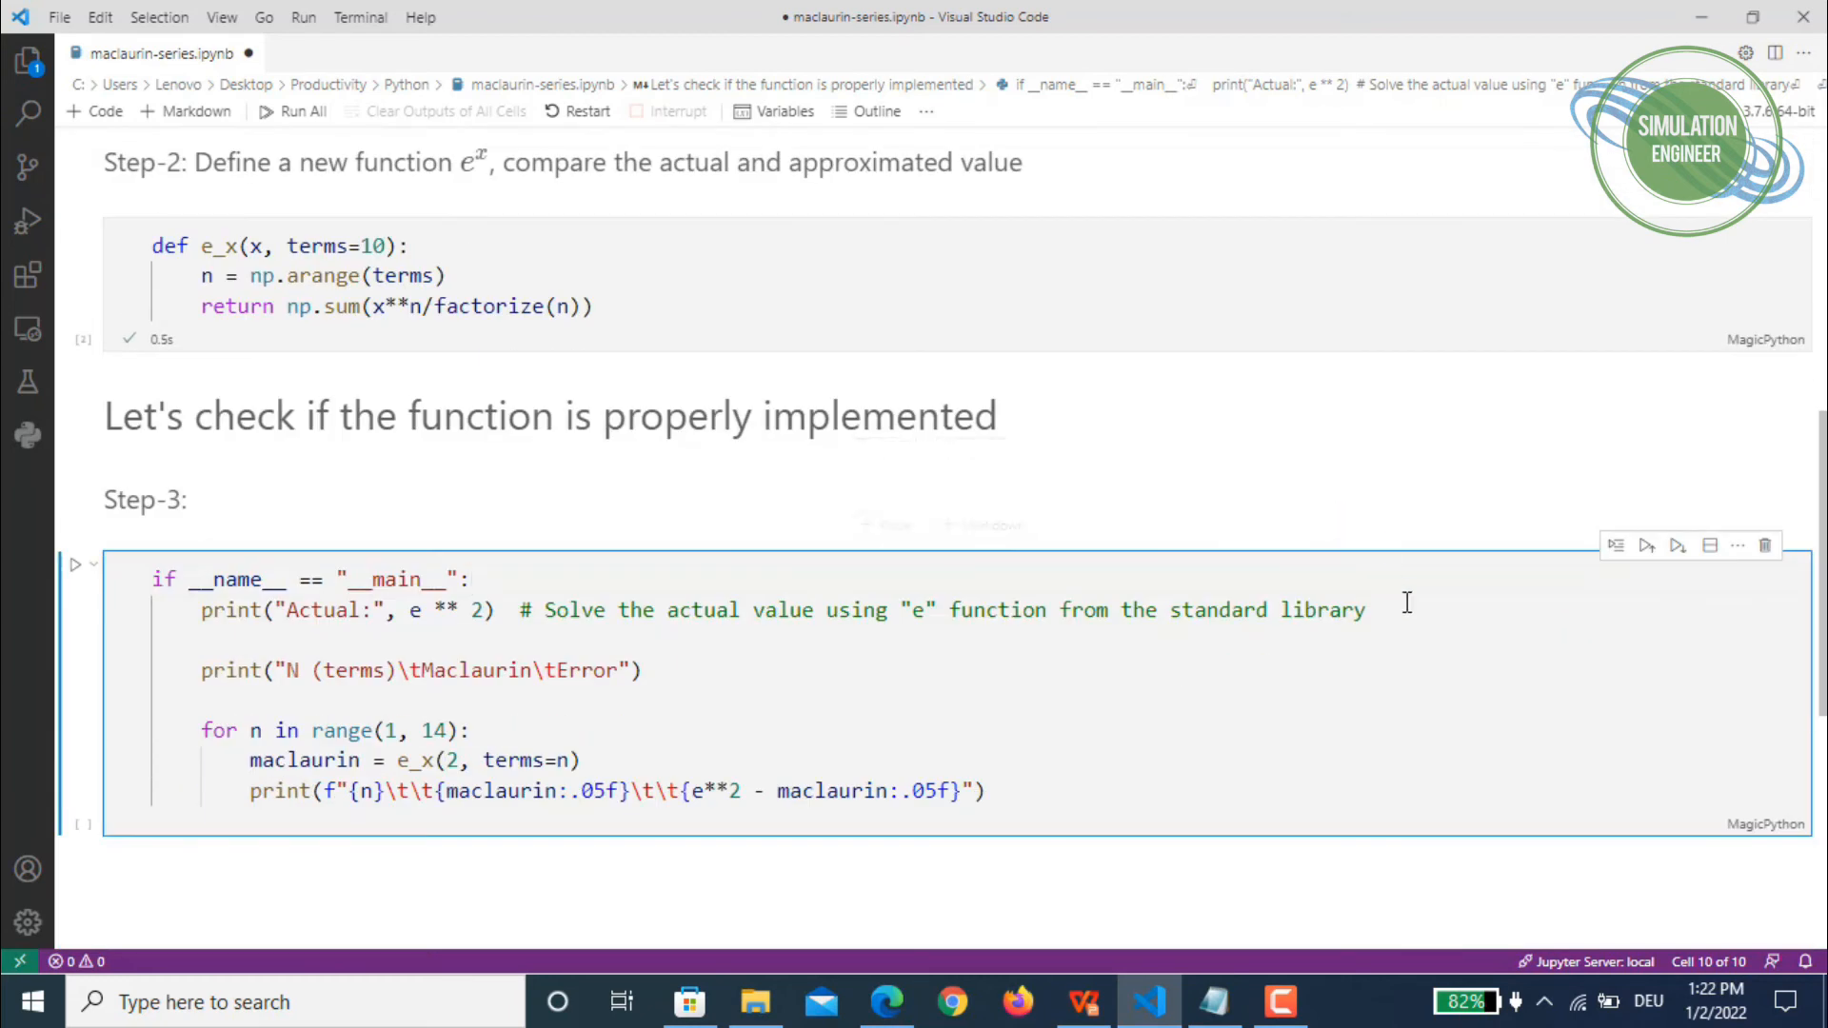
{"action": "scroll", "scroll_direction": "down", "scroll_amount": 3}
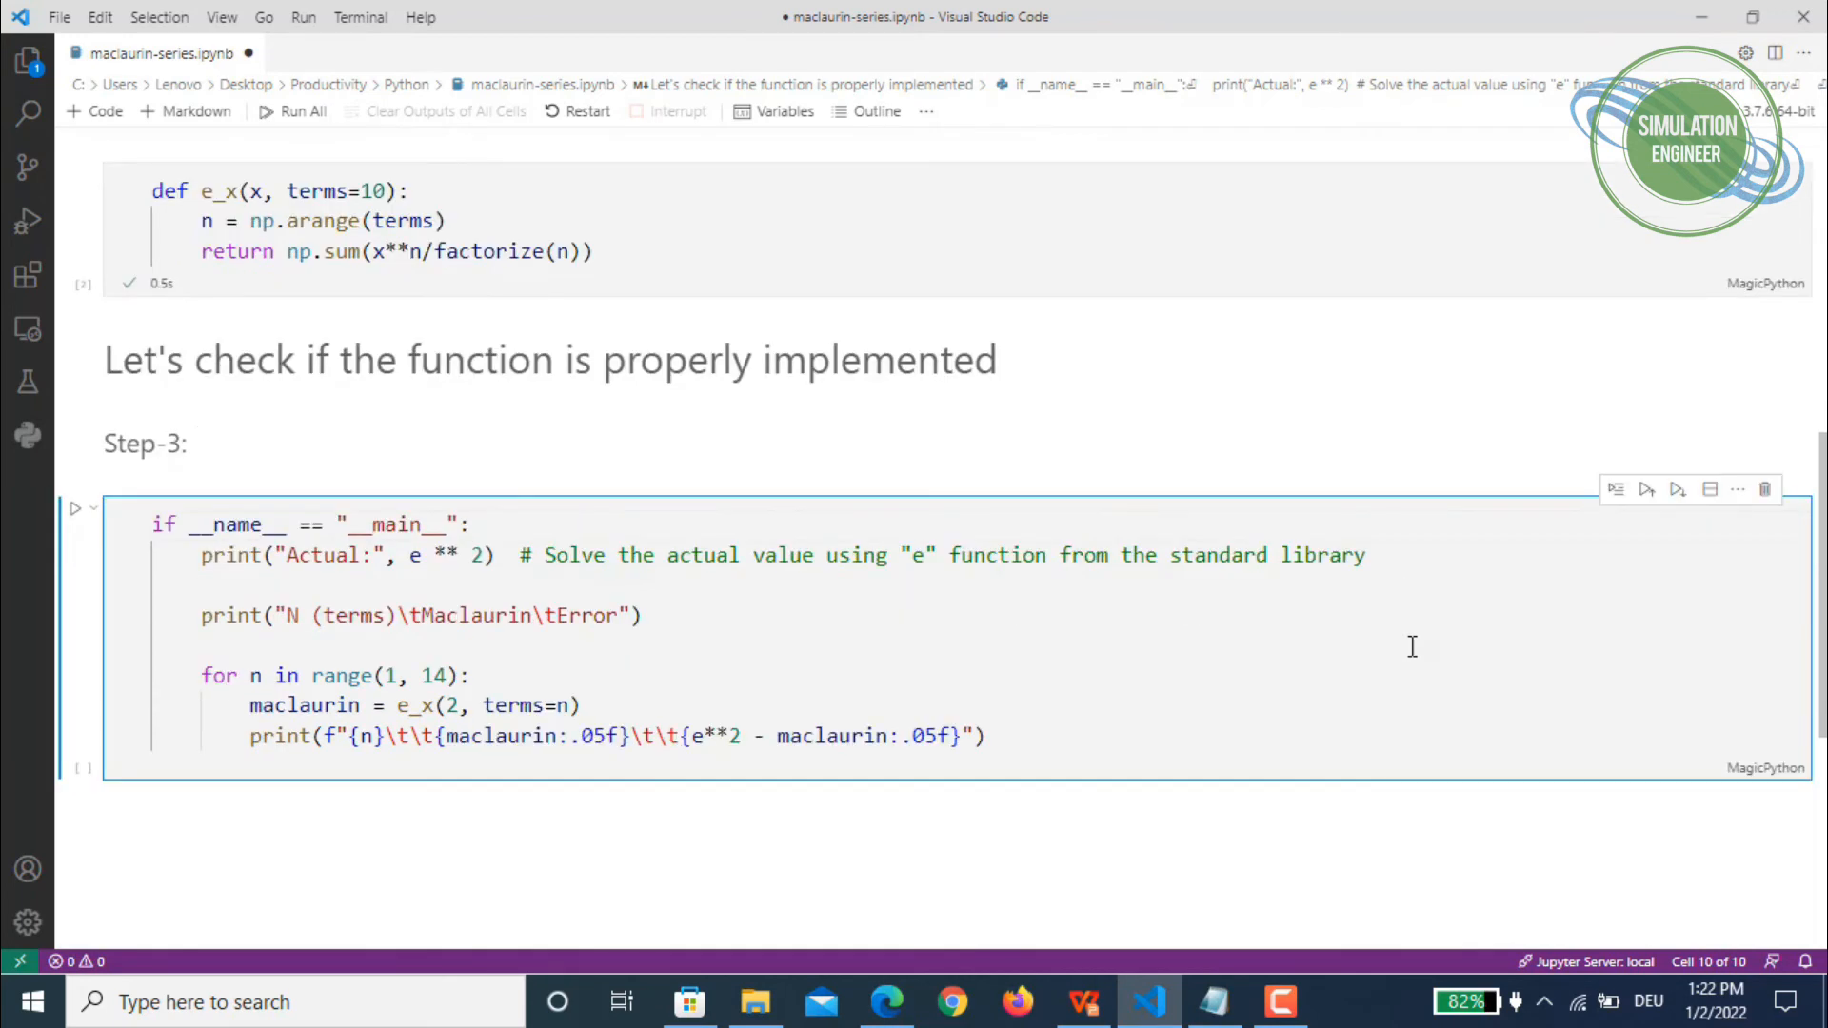
{"action": "mouse_move", "coordinate": [845, 651]}
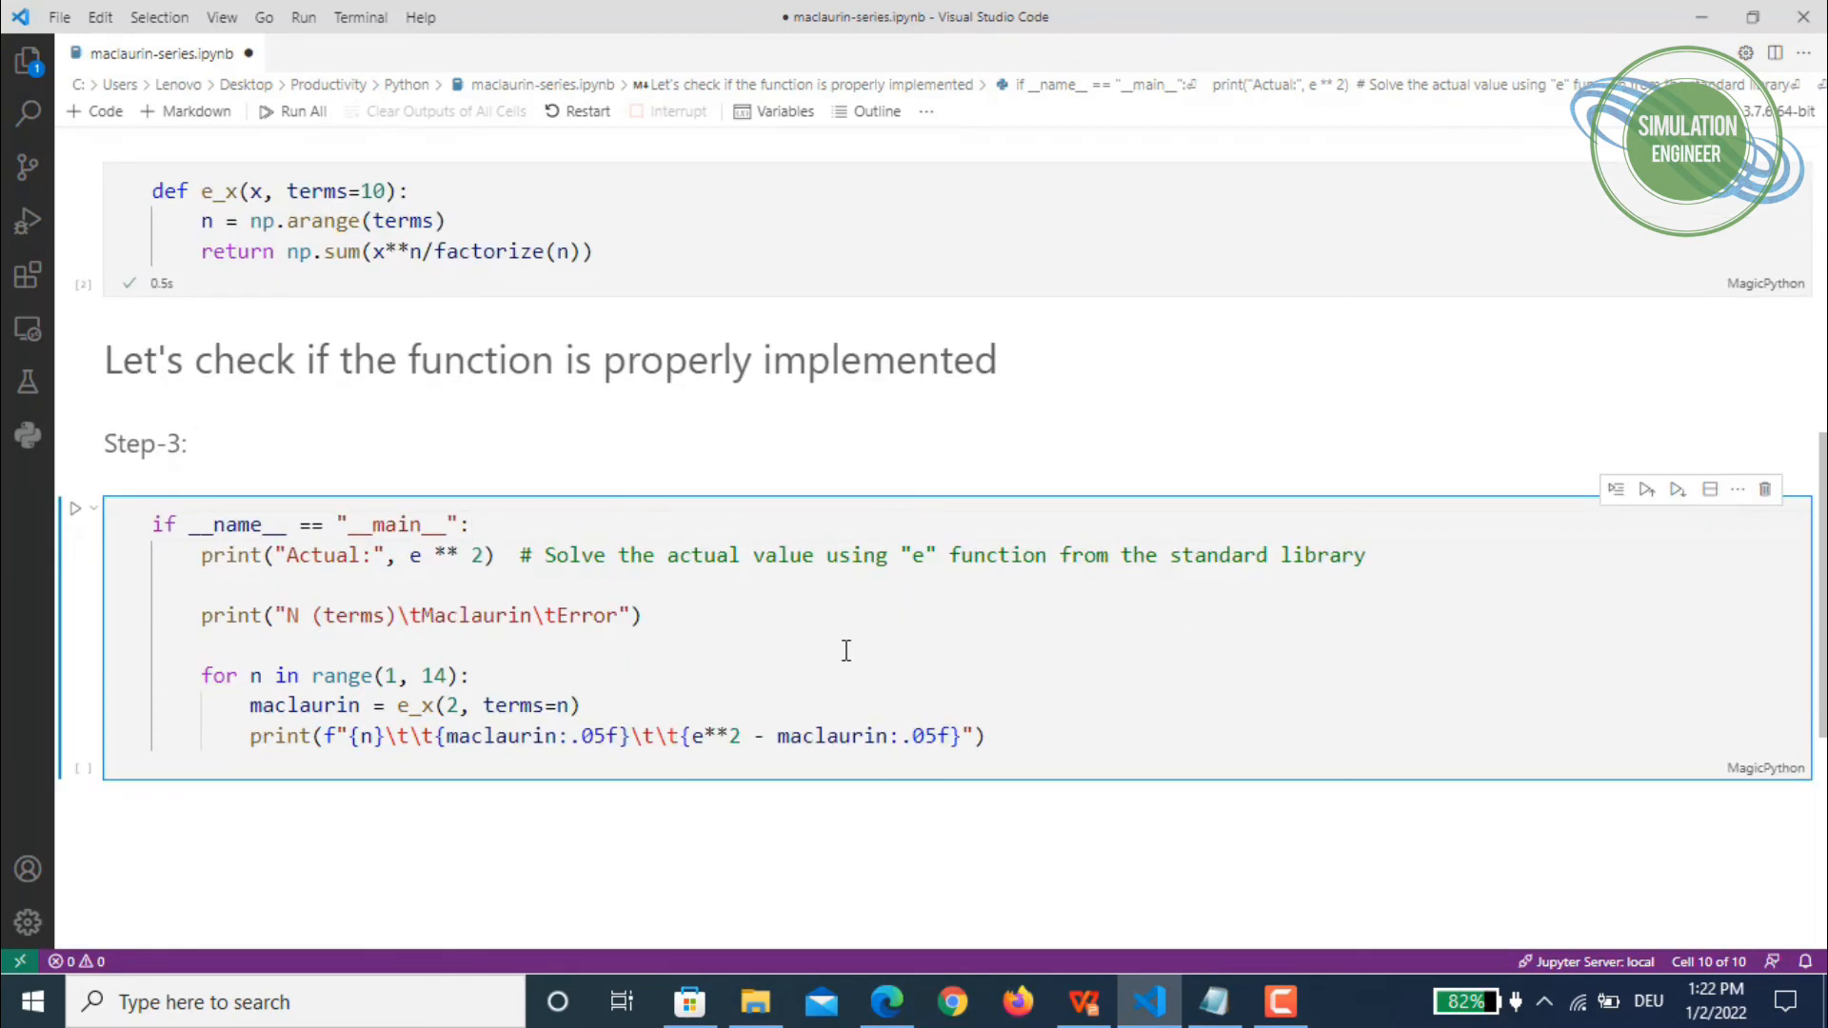
{"action": "mouse_move", "coordinate": [720, 676]}
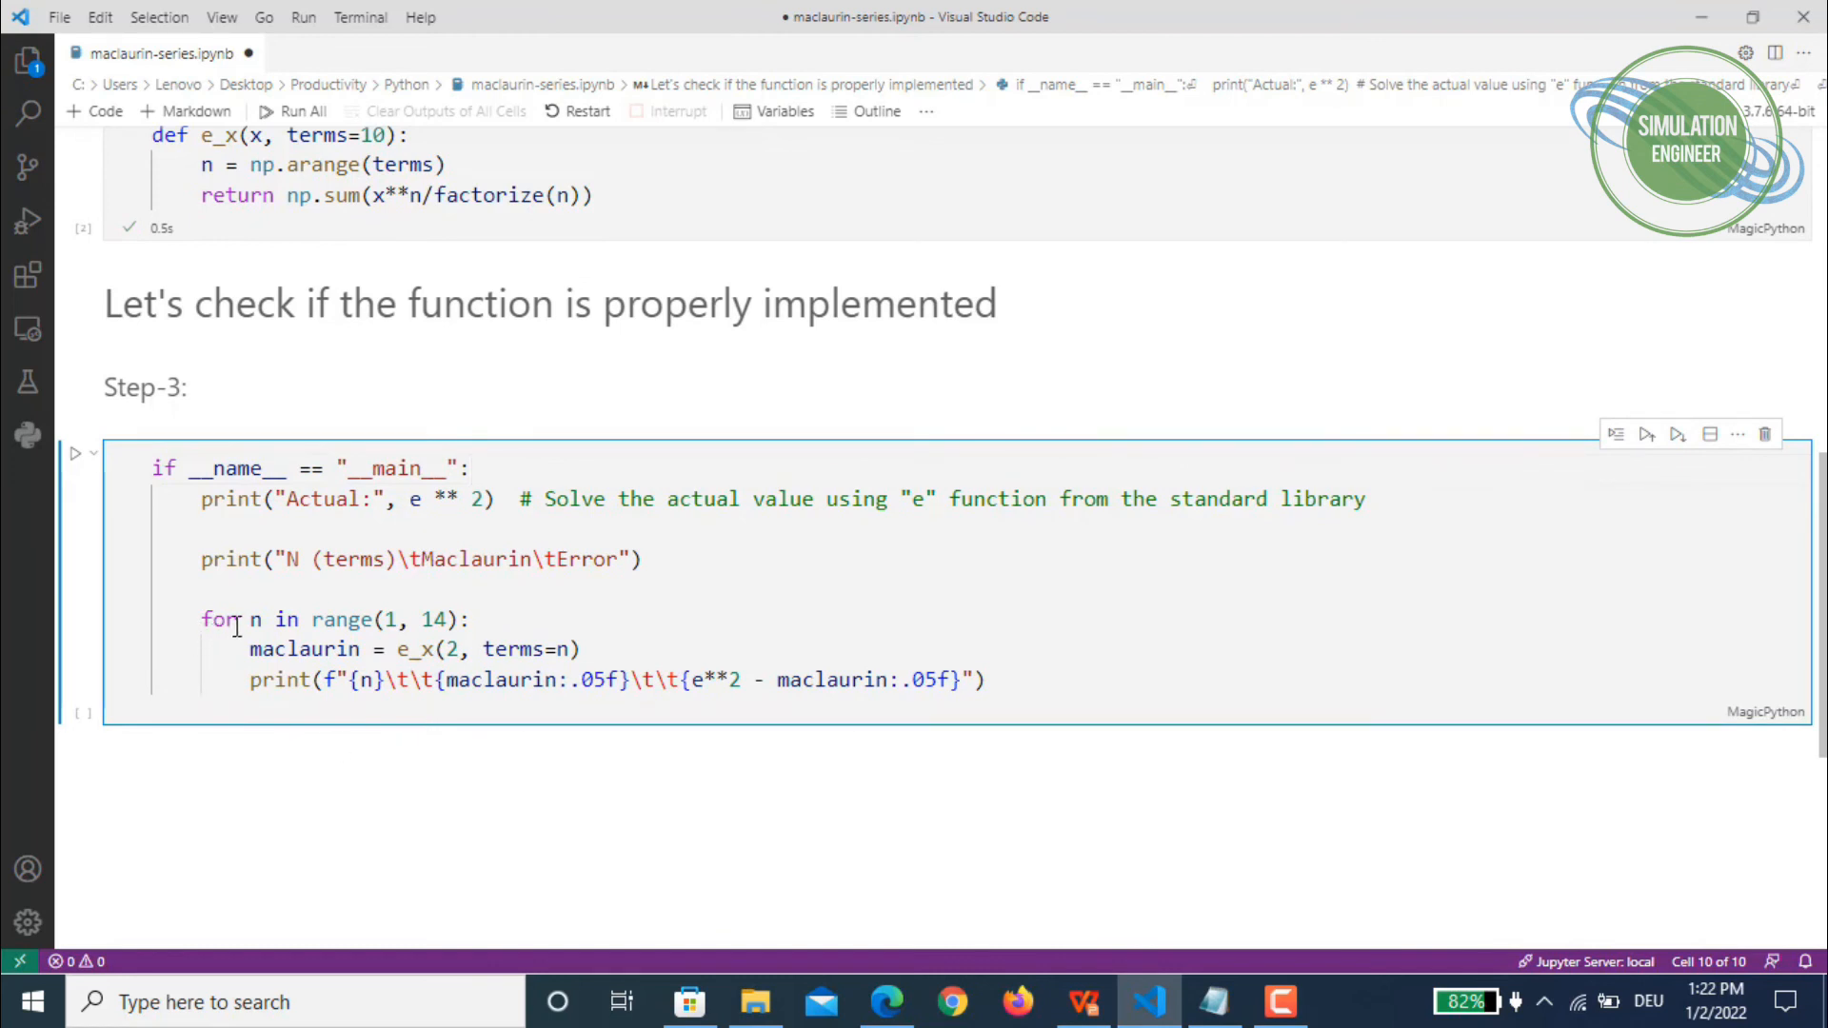
{"action": "mouse_move", "coordinate": [371, 609]}
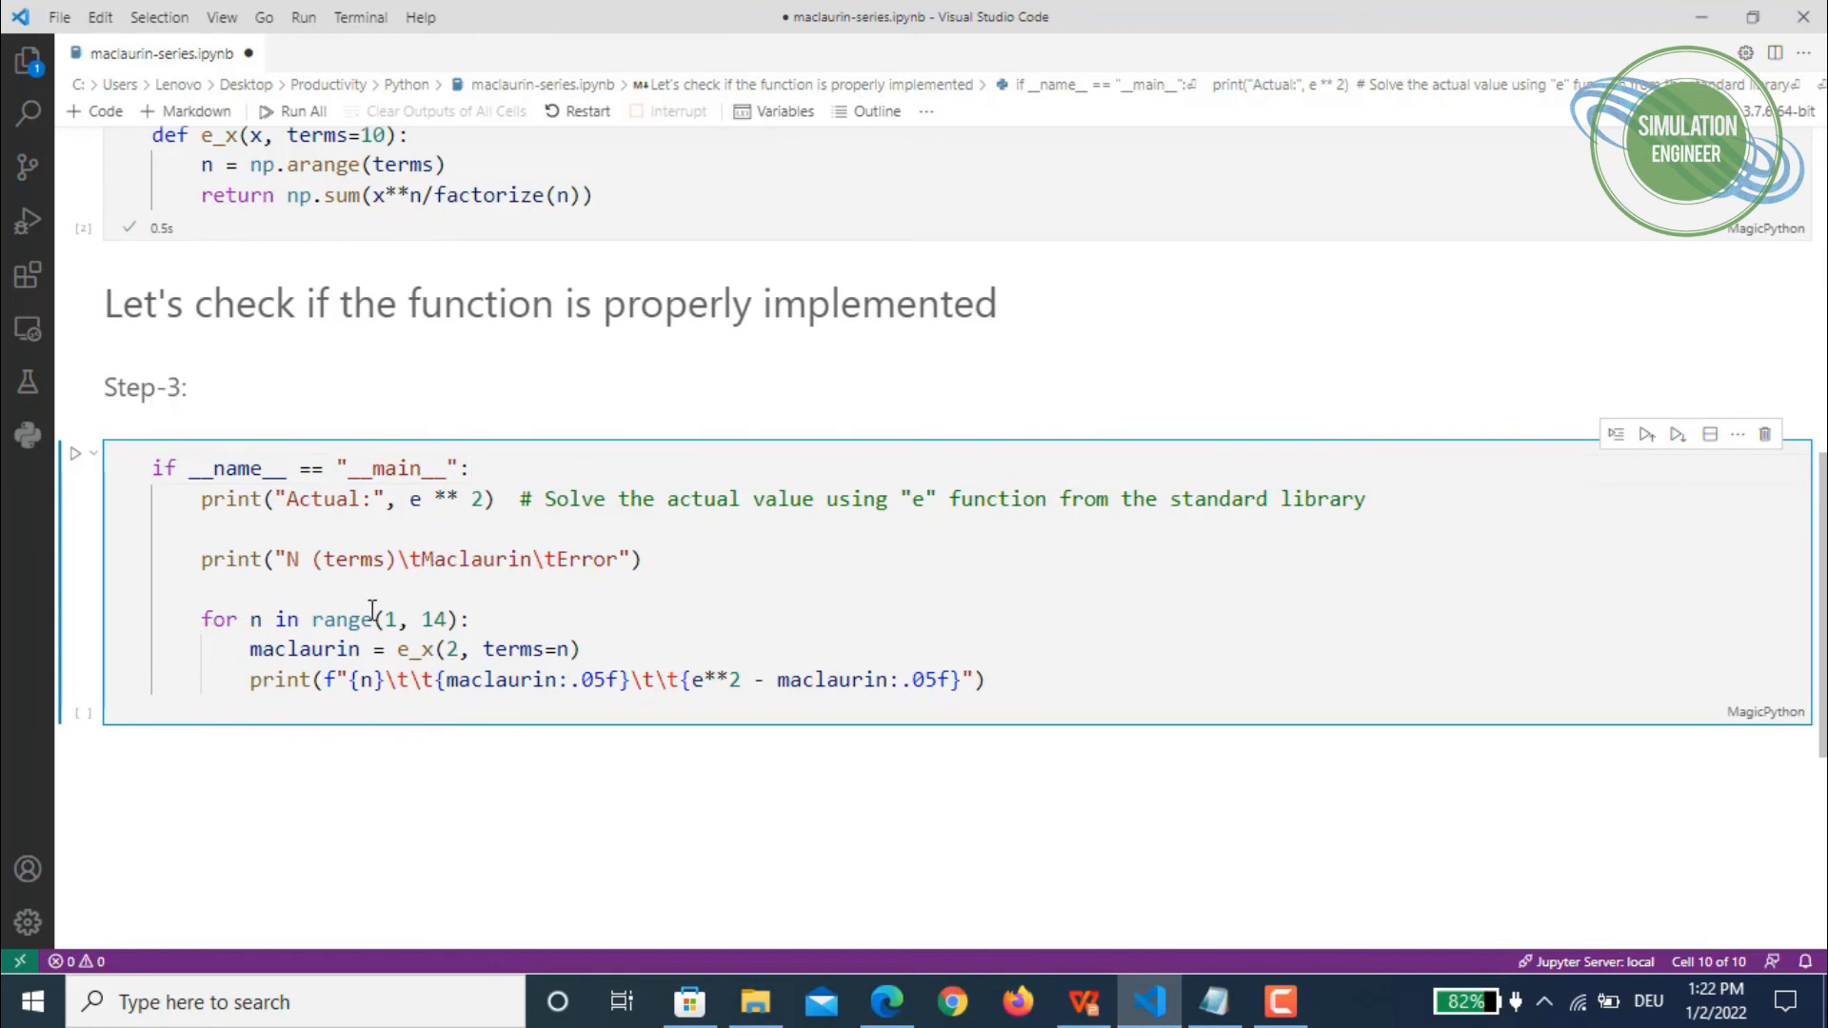
{"action": "mouse_move", "coordinate": [699, 609]}
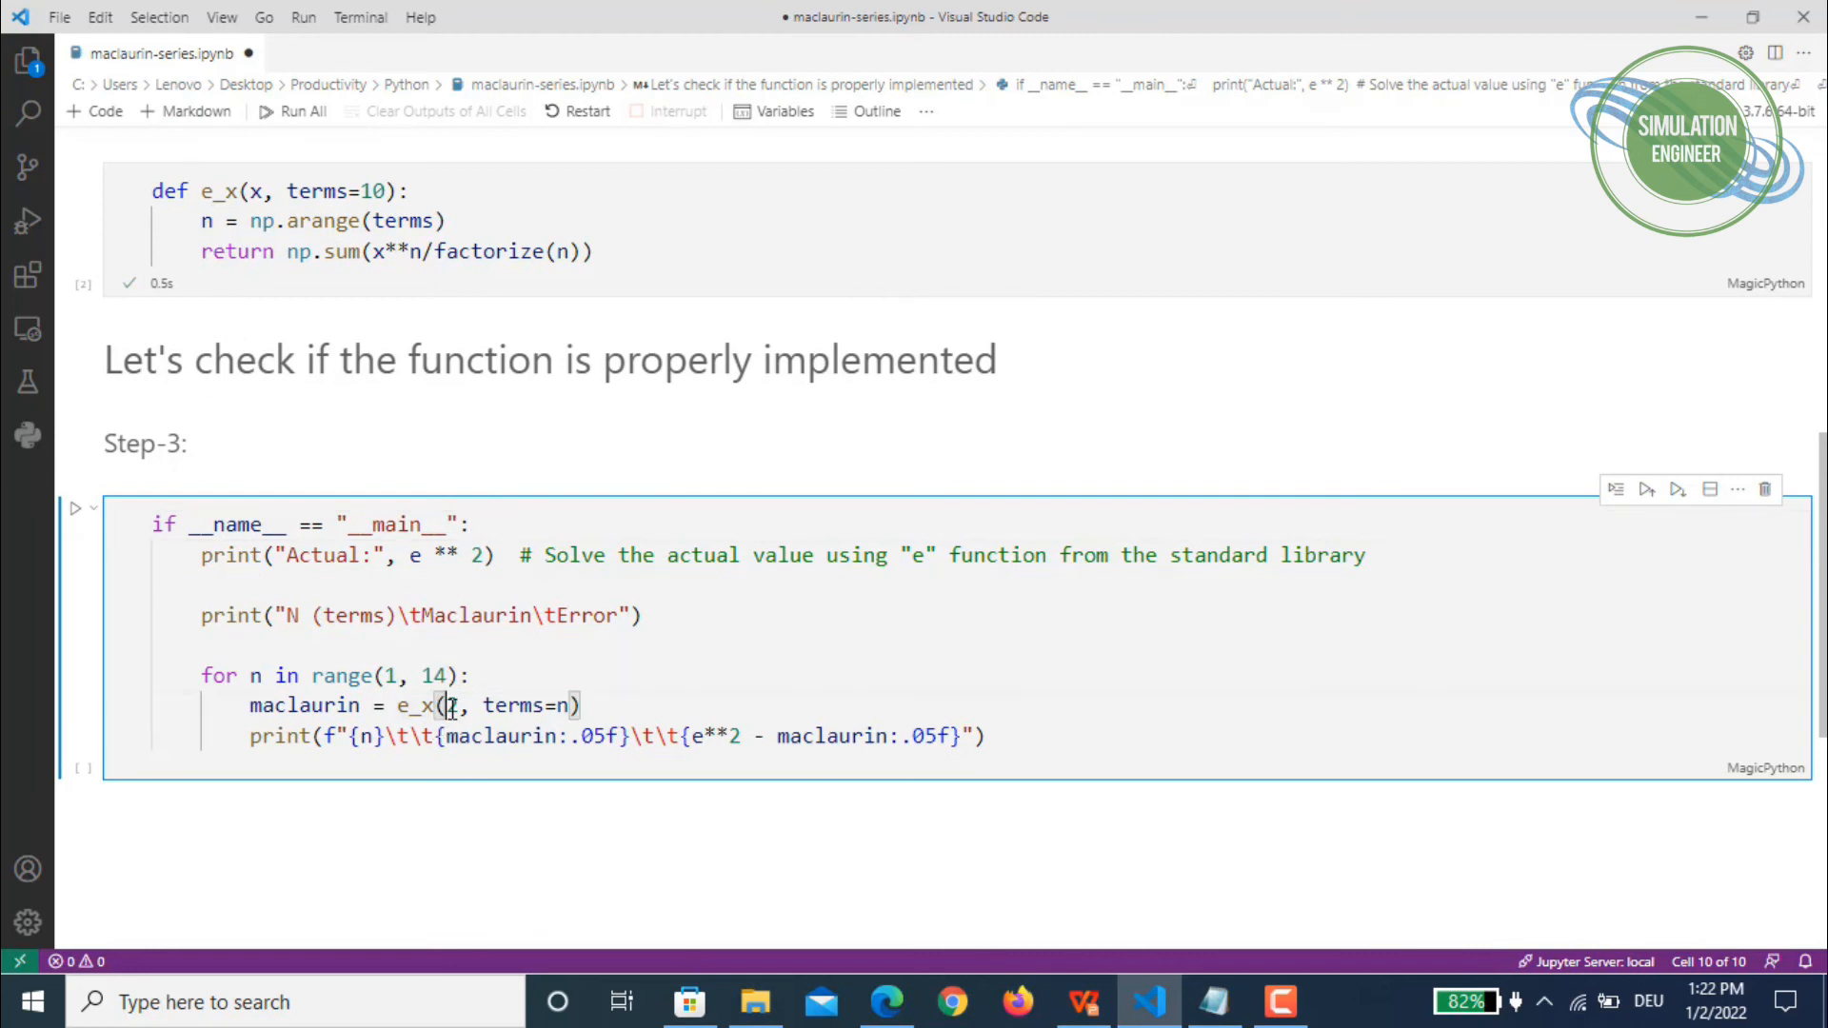
Set x to 2 in the e_x call and run Step 3, printing e**2 ≈ 7.38906 and the 13-row error table
{"action": "type", "text": "2"}
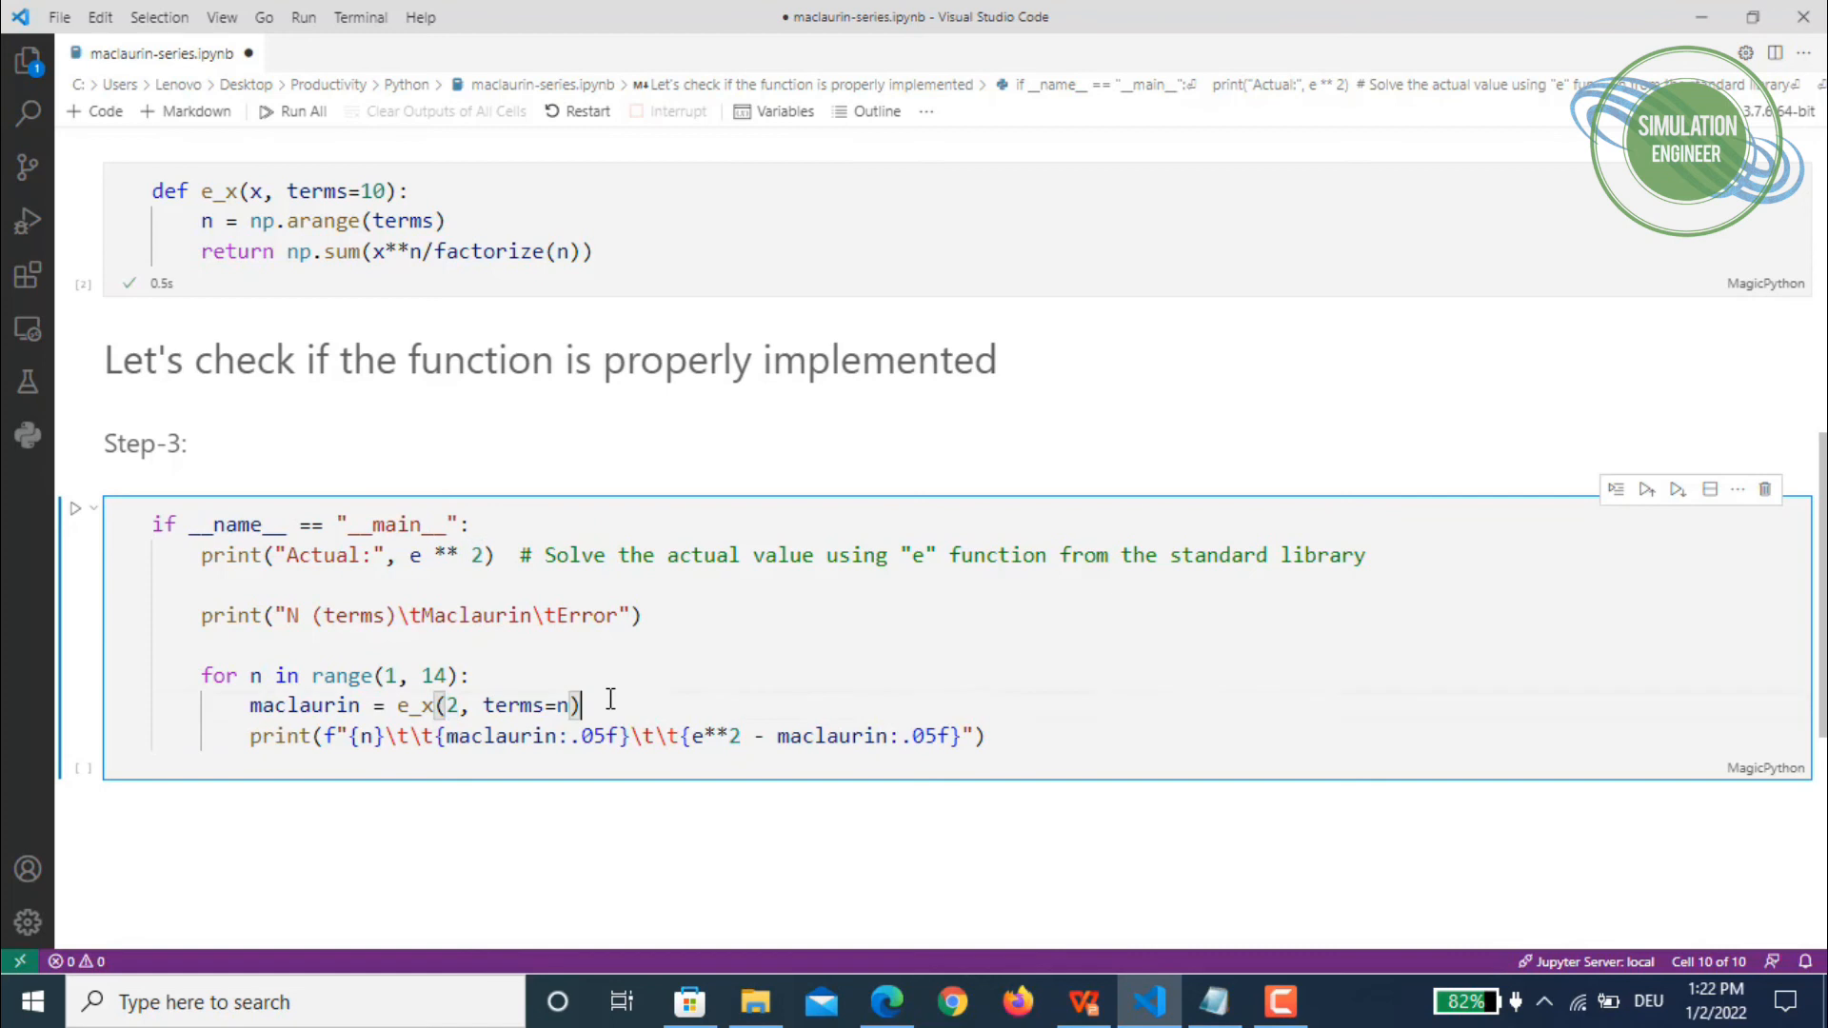
{"action": "scroll", "scroll_direction": "down", "scroll_amount": 3}
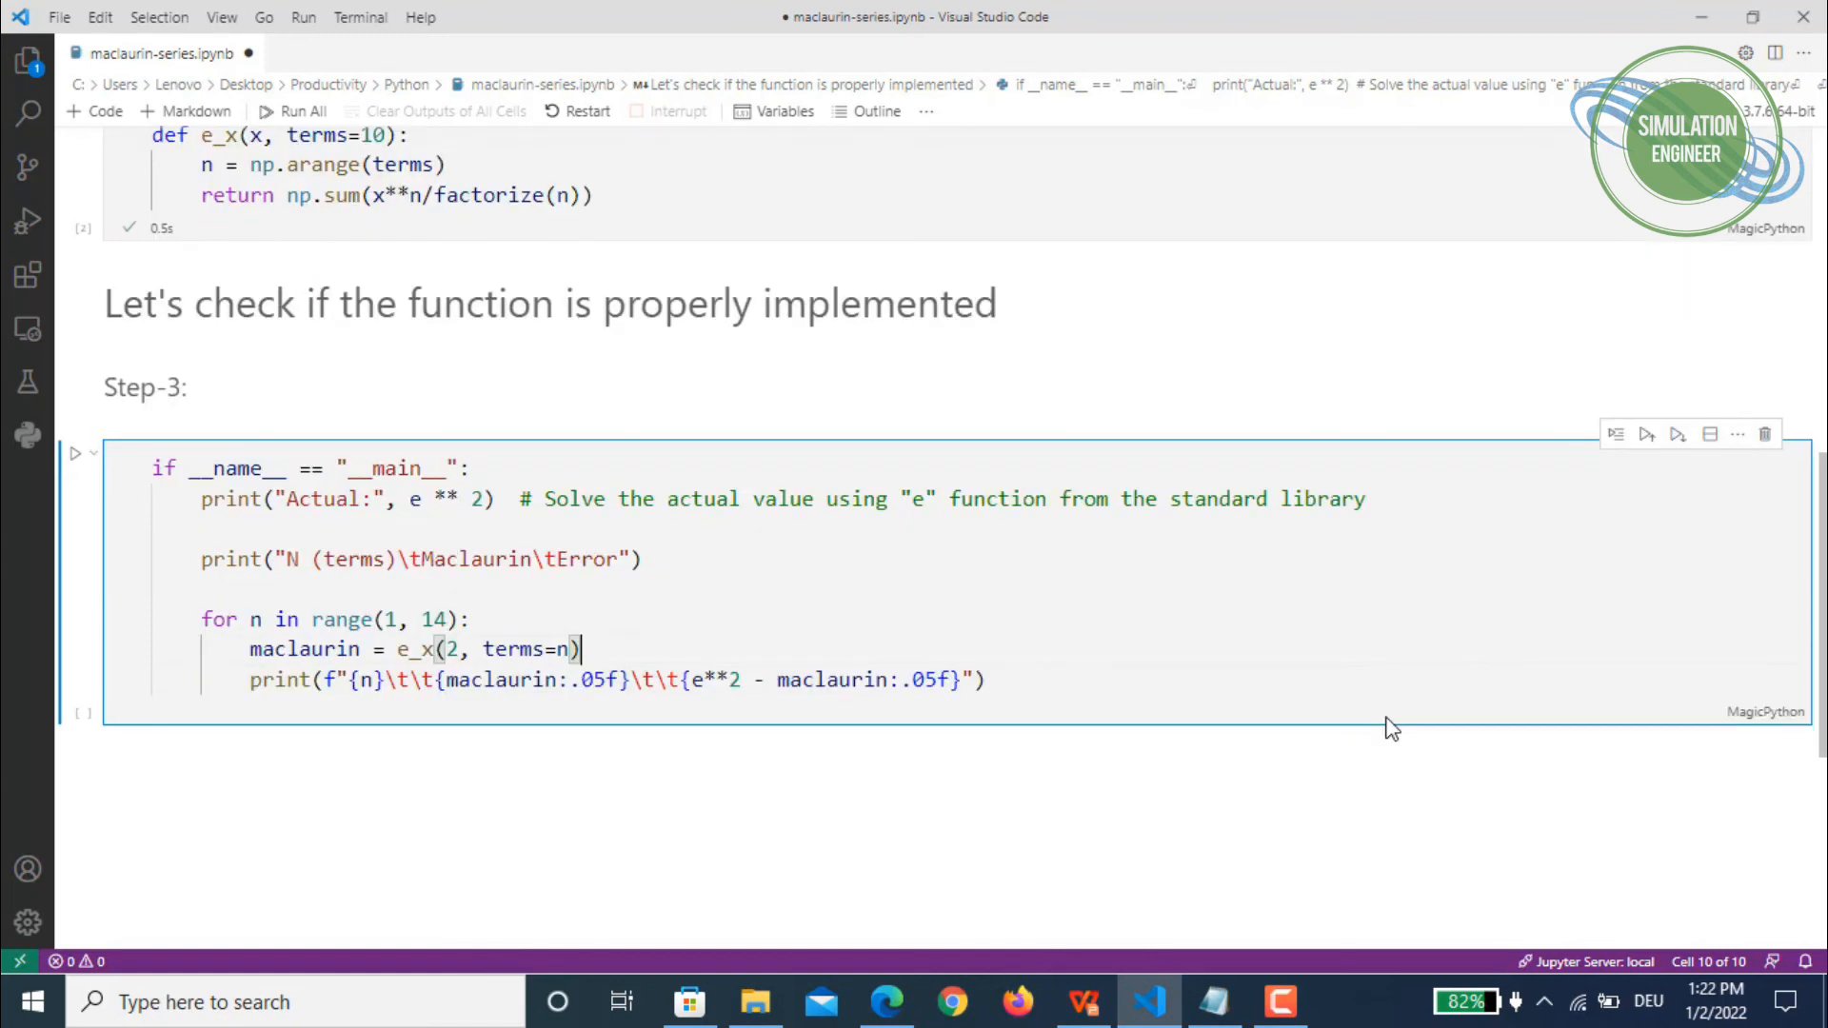
{"action": "mouse_move", "coordinate": [599, 893]}
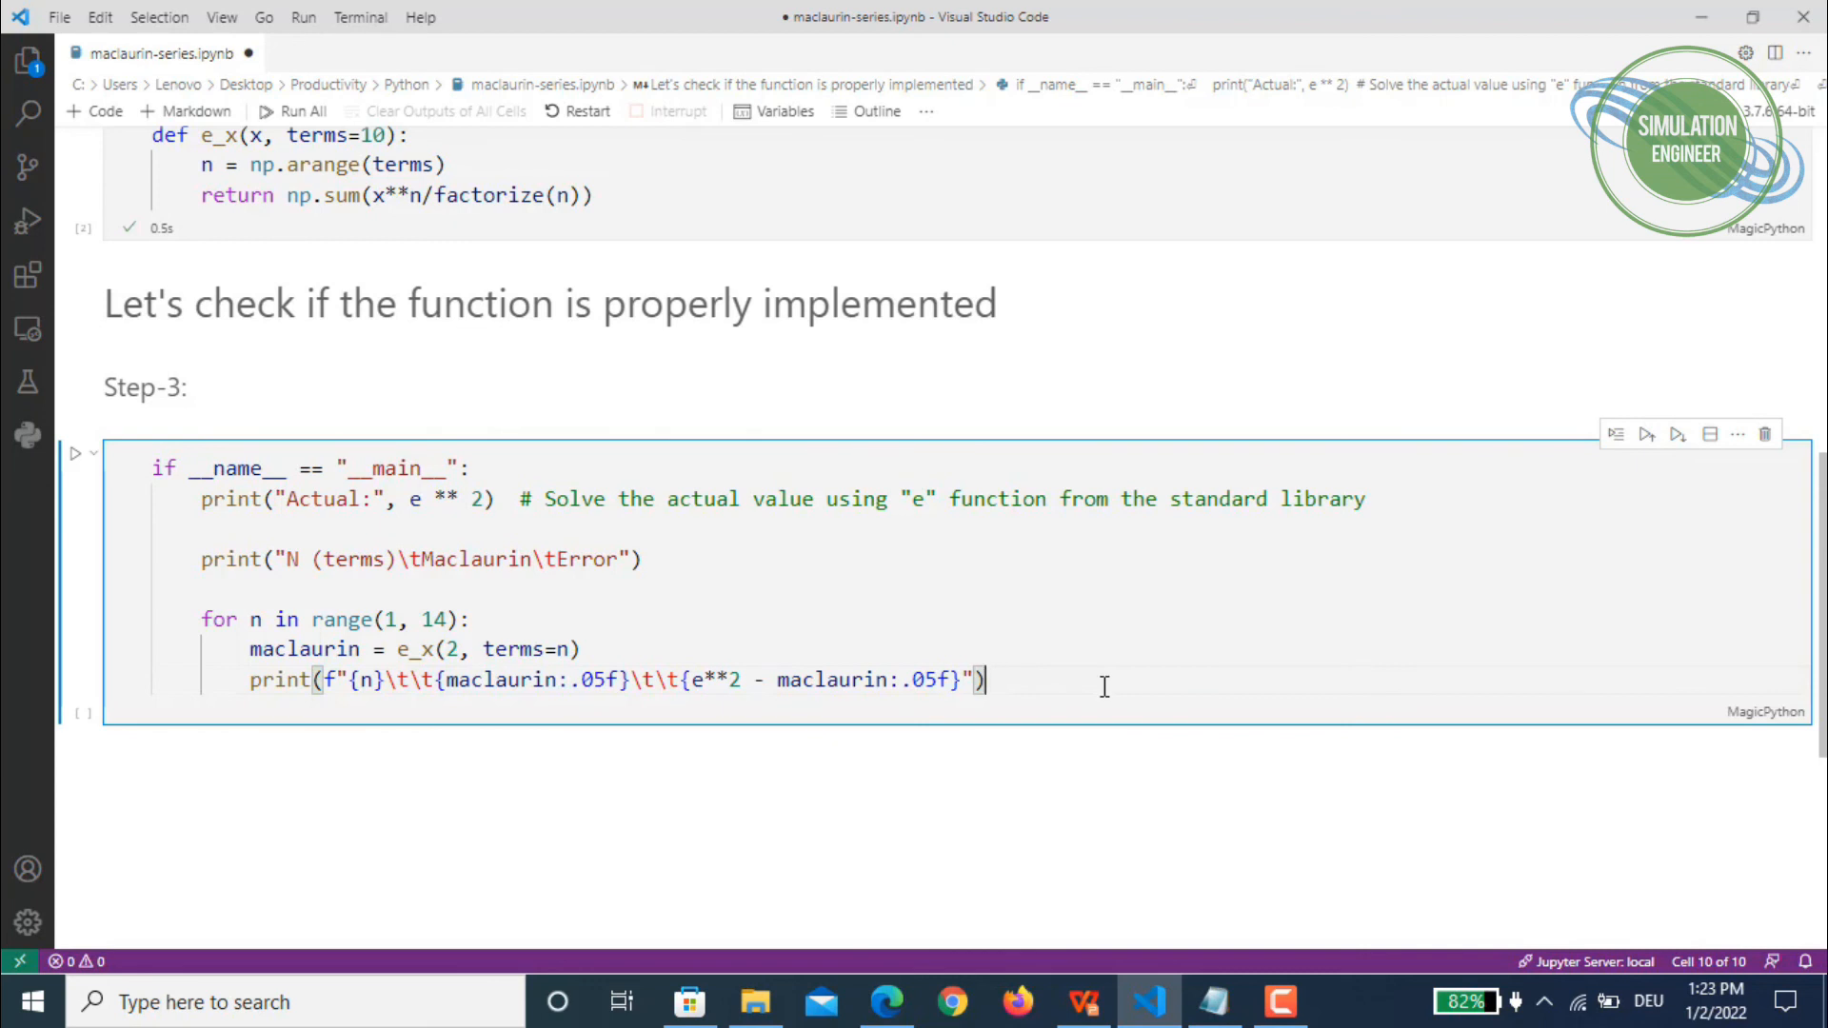
{"action": "key", "text": "Ctrl+Enter"}
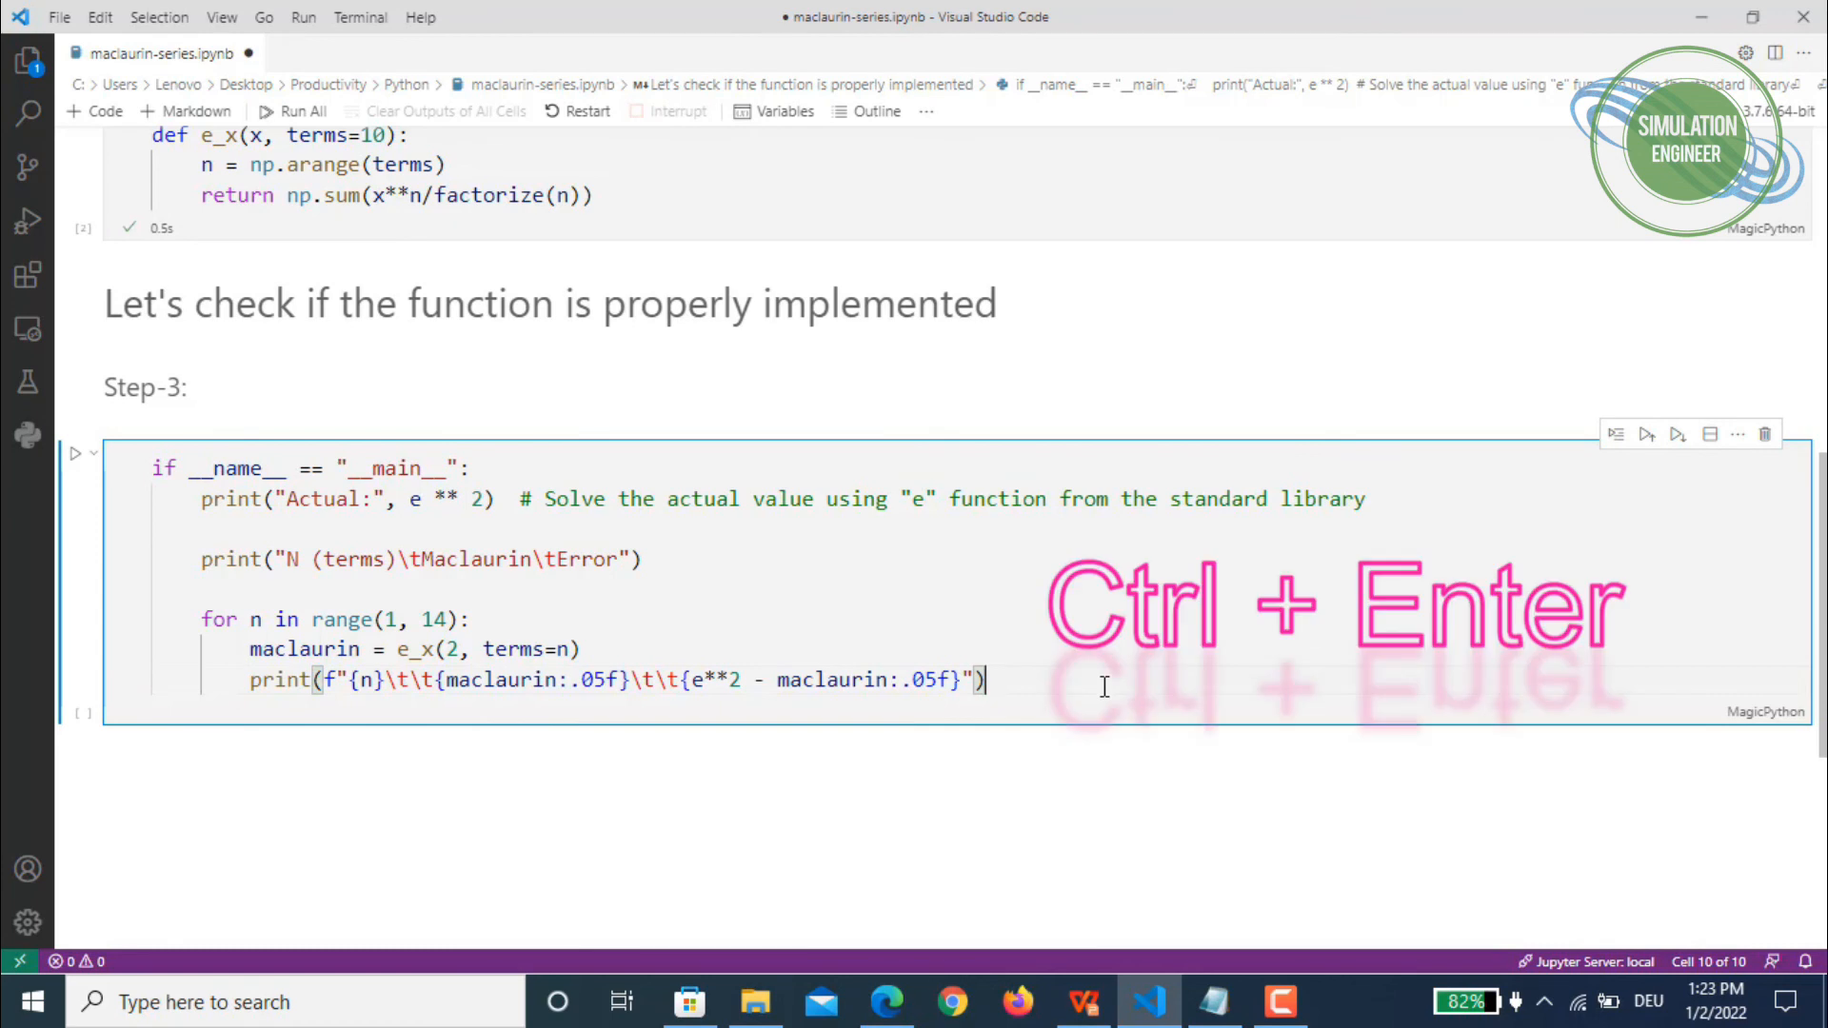
{"action": "key", "text": "ctrl+enter"}
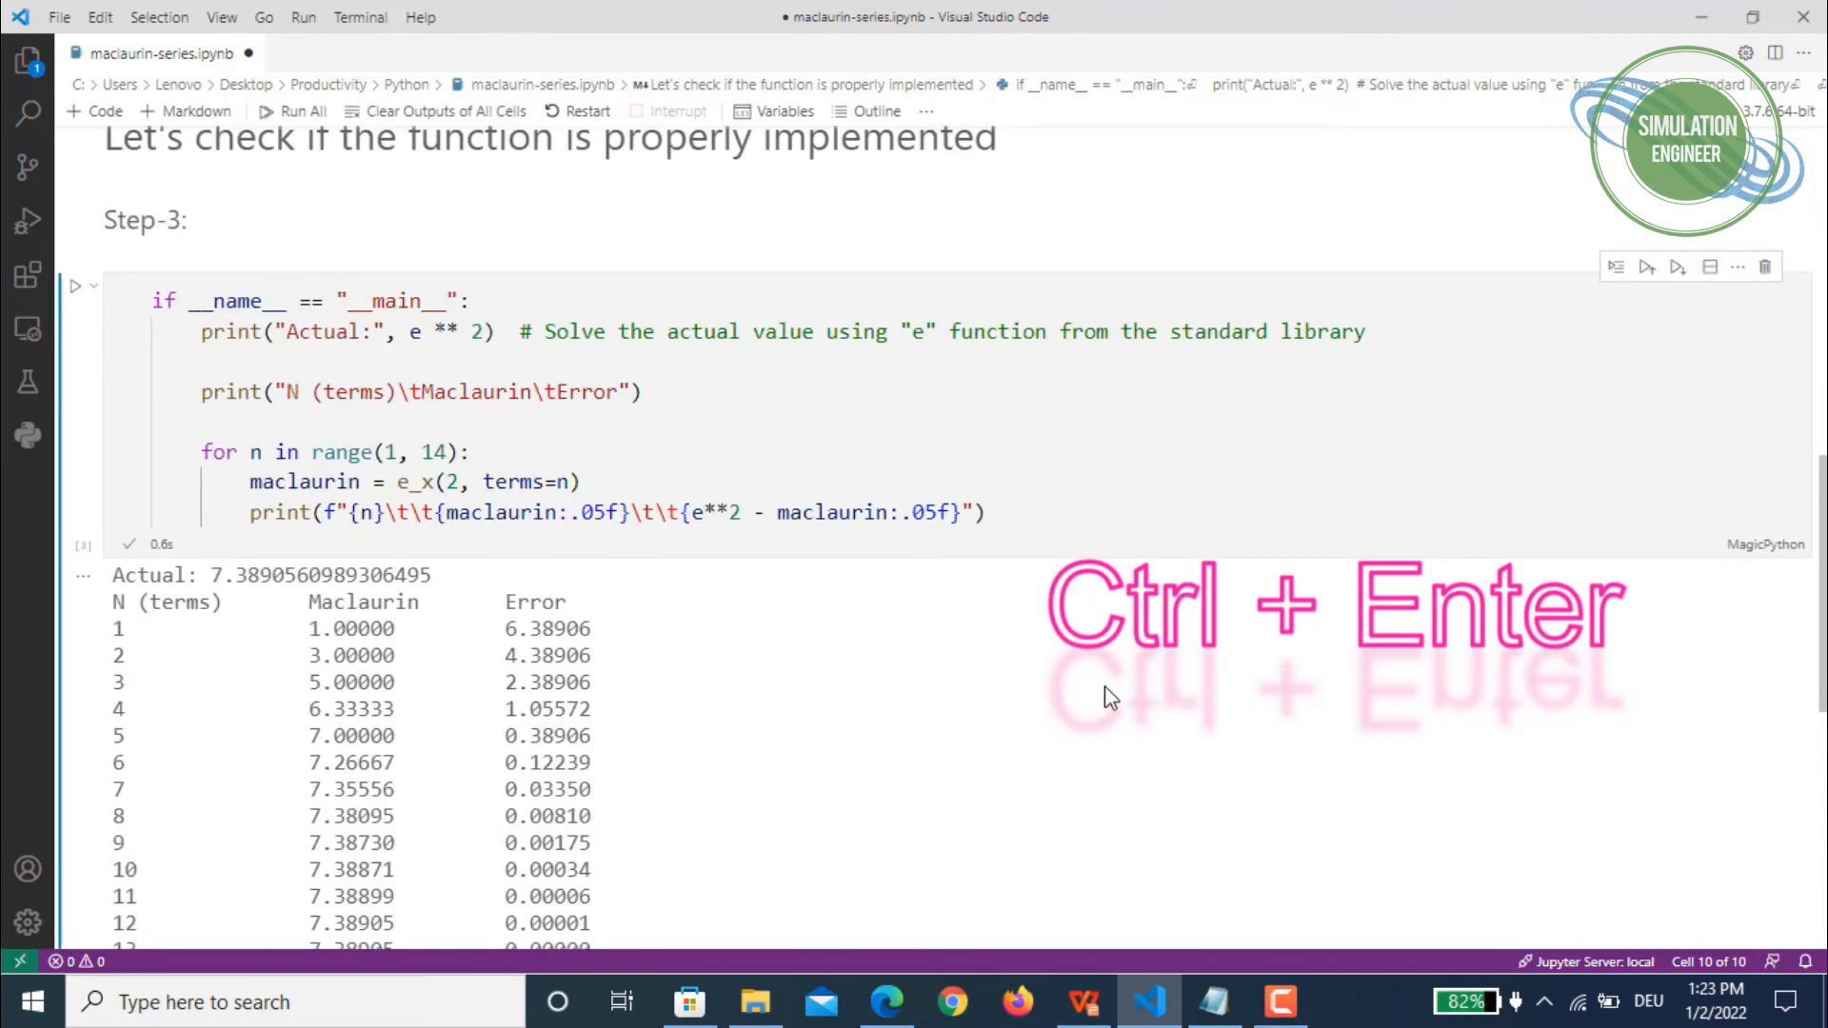
{"action": "scroll", "scroll_direction": "down", "scroll_amount": 3}
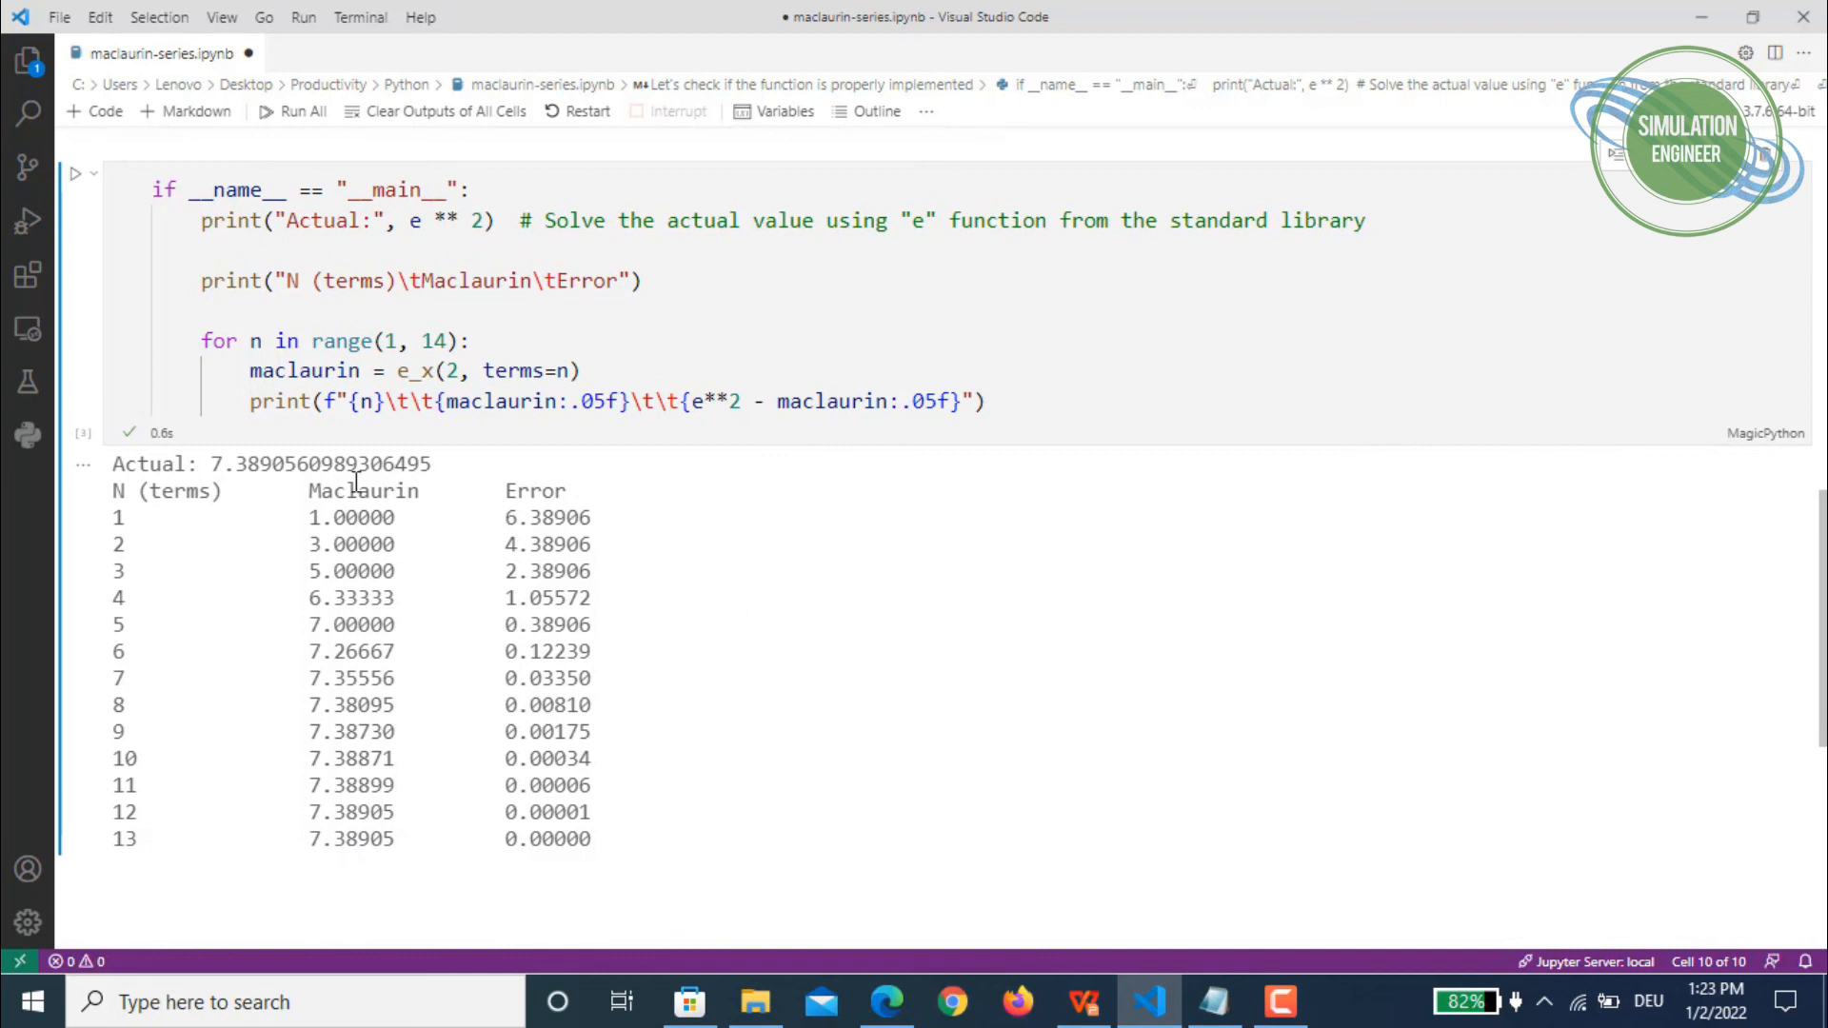
{"action": "double_click", "coordinate": [149, 465]}
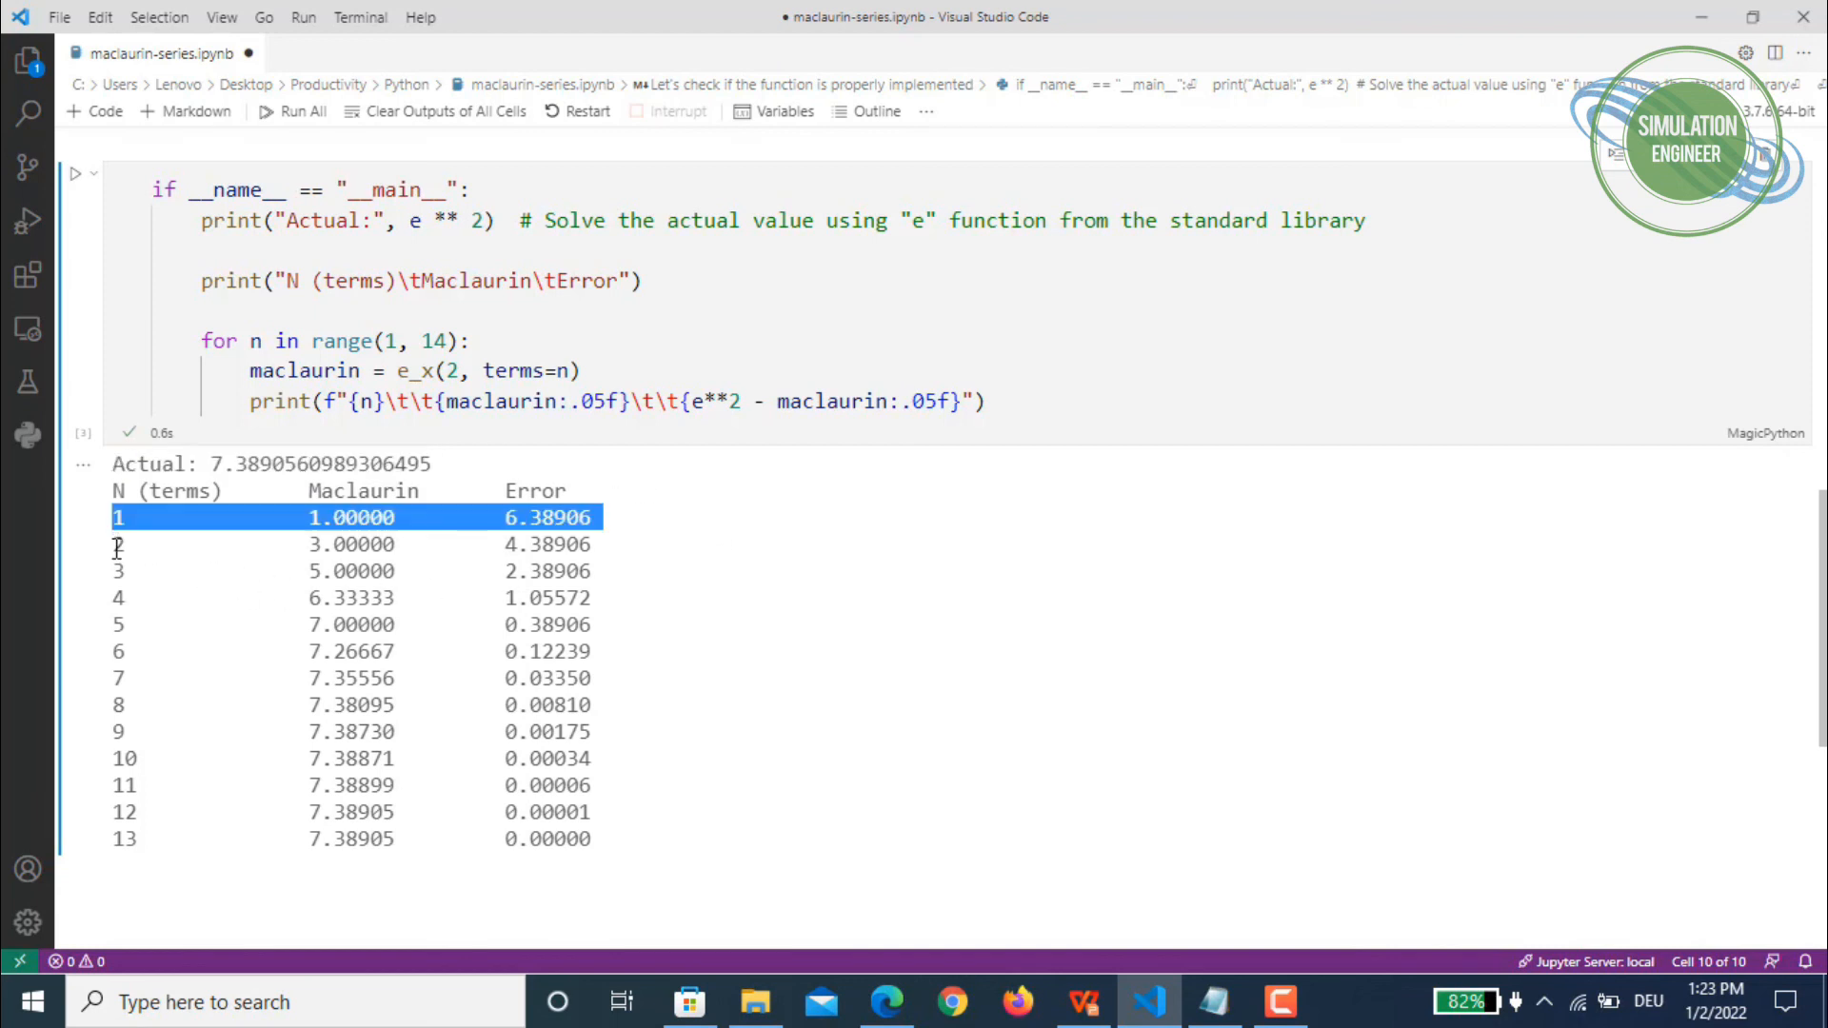
{"action": "left_click_drag", "start_coordinate": [116, 516], "coordinate": [137, 838]}
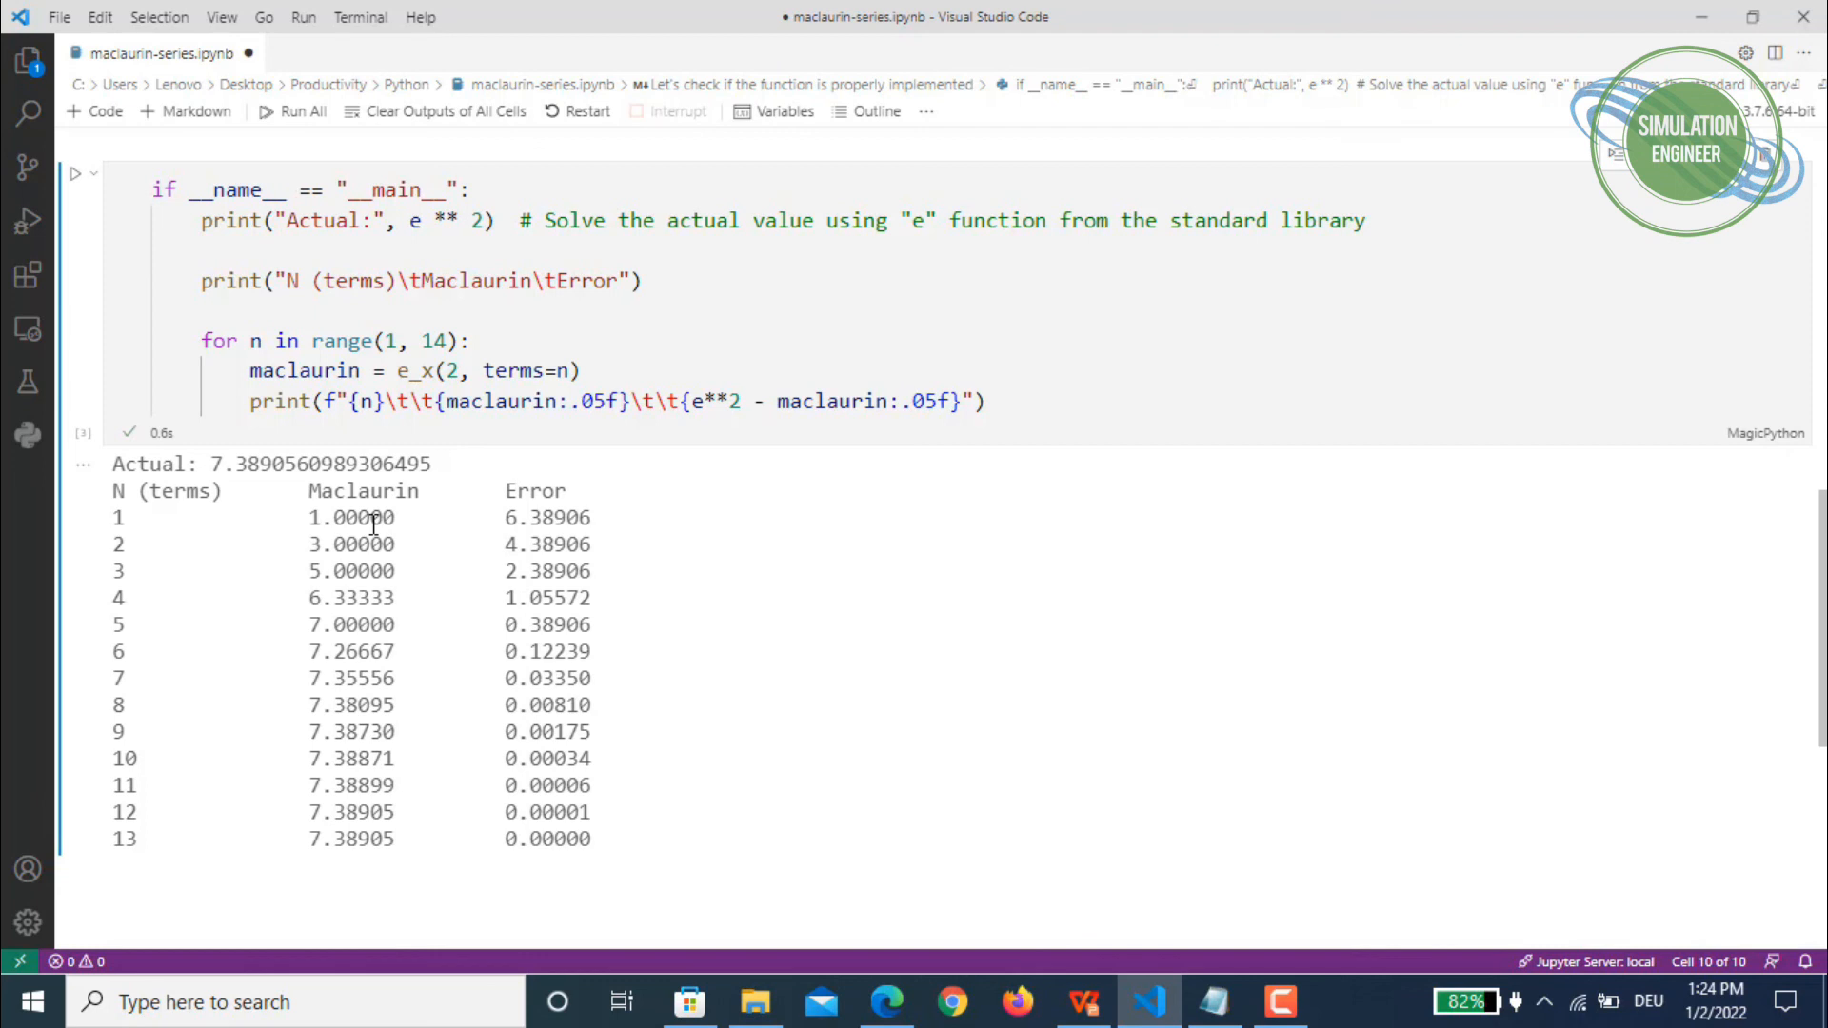
{"action": "mouse_move", "coordinate": [497, 487]}
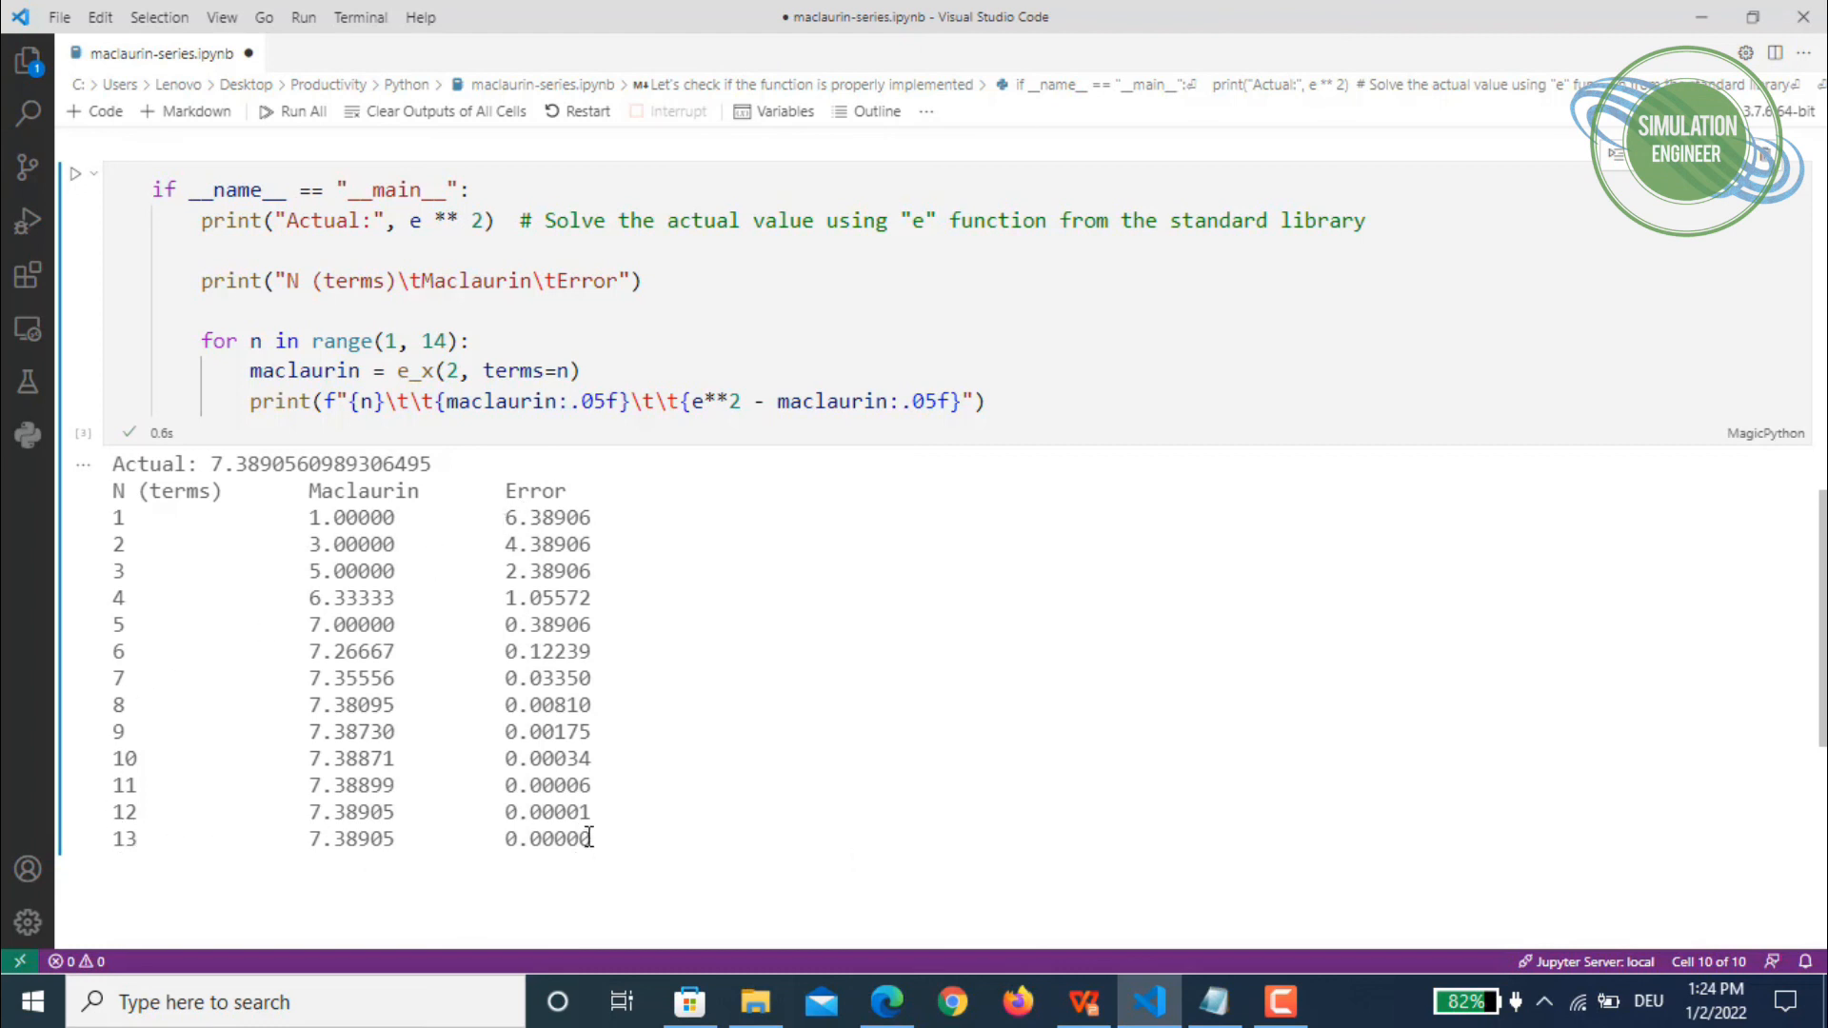
{"action": "double_click", "coordinate": [546, 838]}
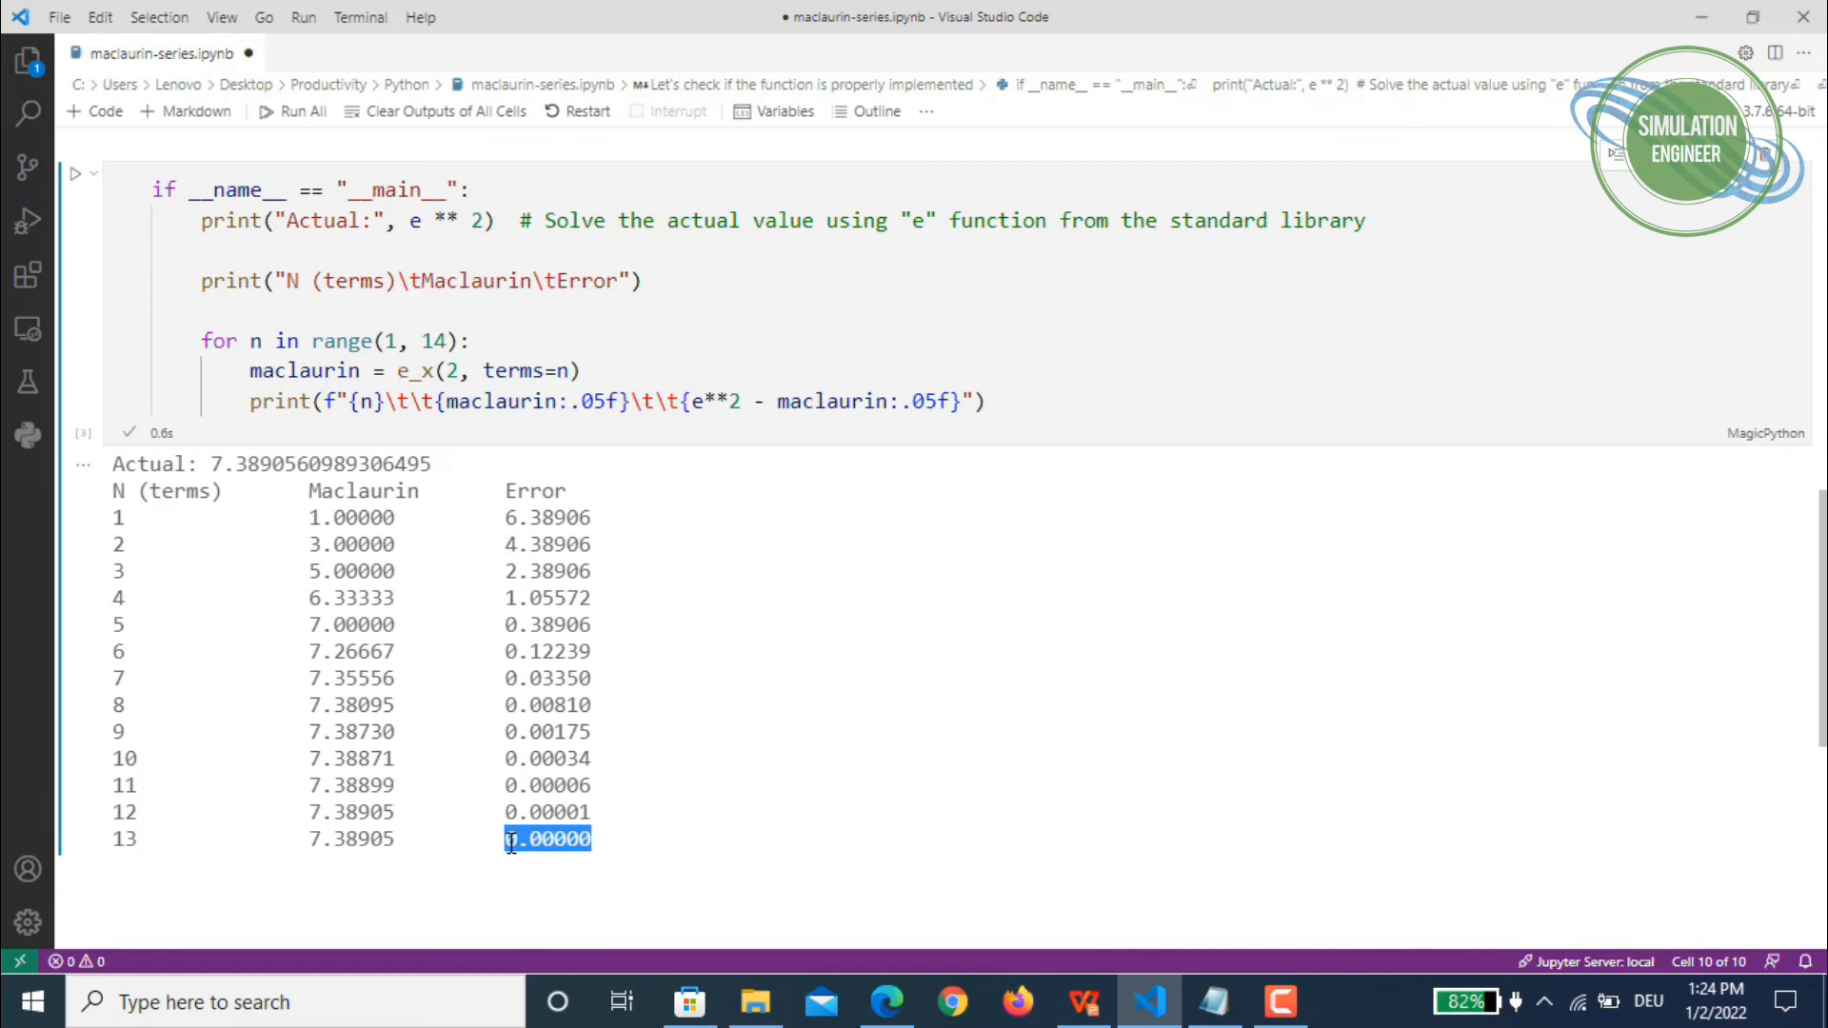
{"action": "mouse_move", "coordinate": [597, 828]}
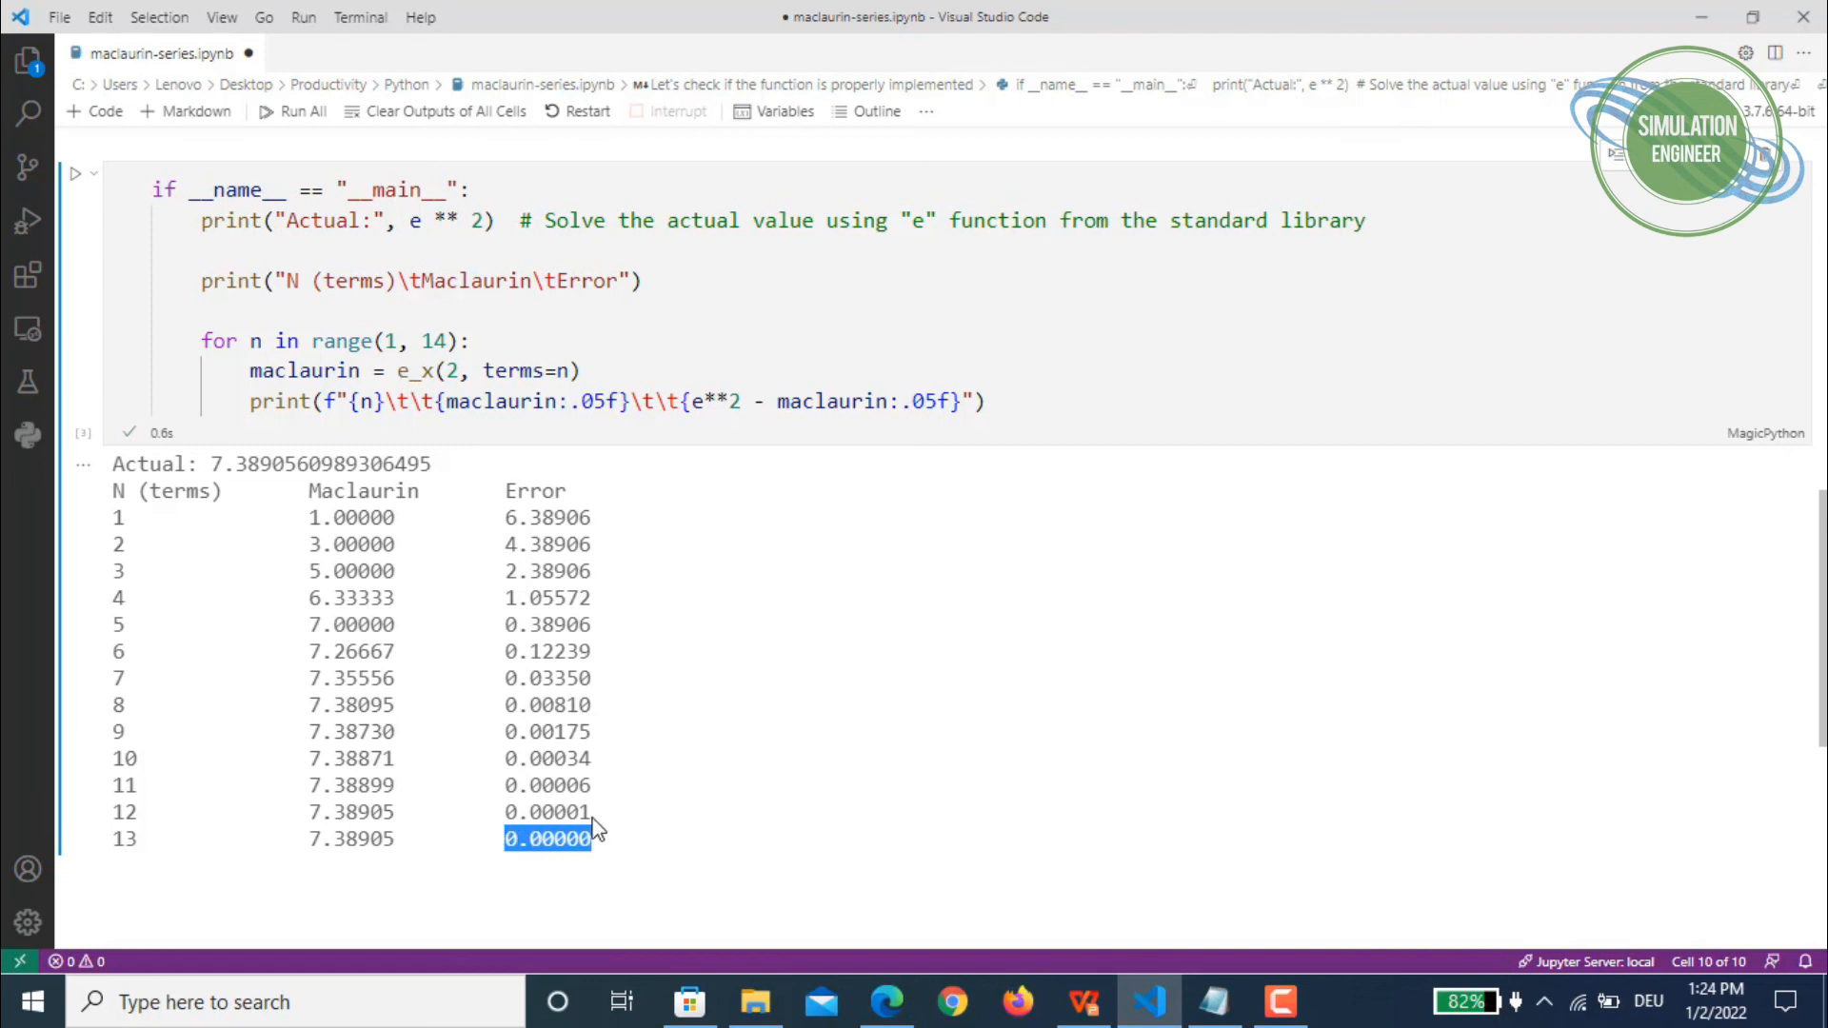
{"action": "mouse_move", "coordinate": [605, 822]}
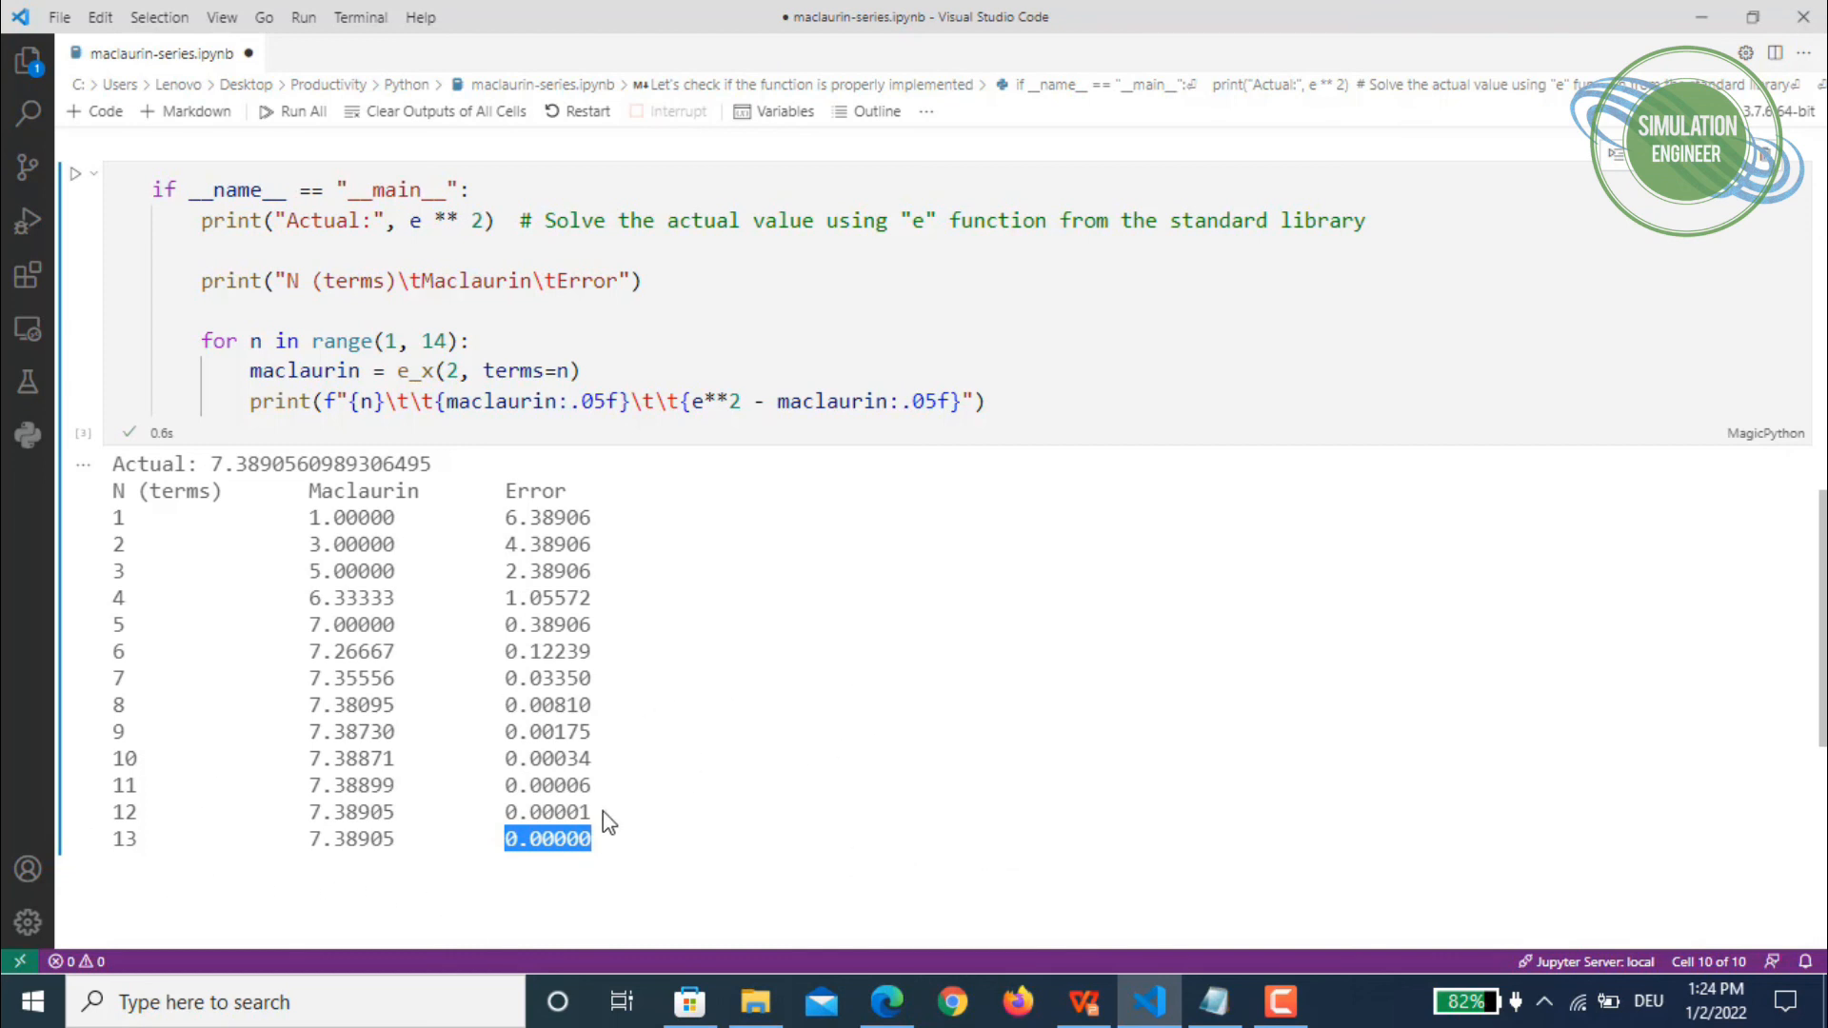
{"action": "left_click", "coordinate": [1083, 402]}
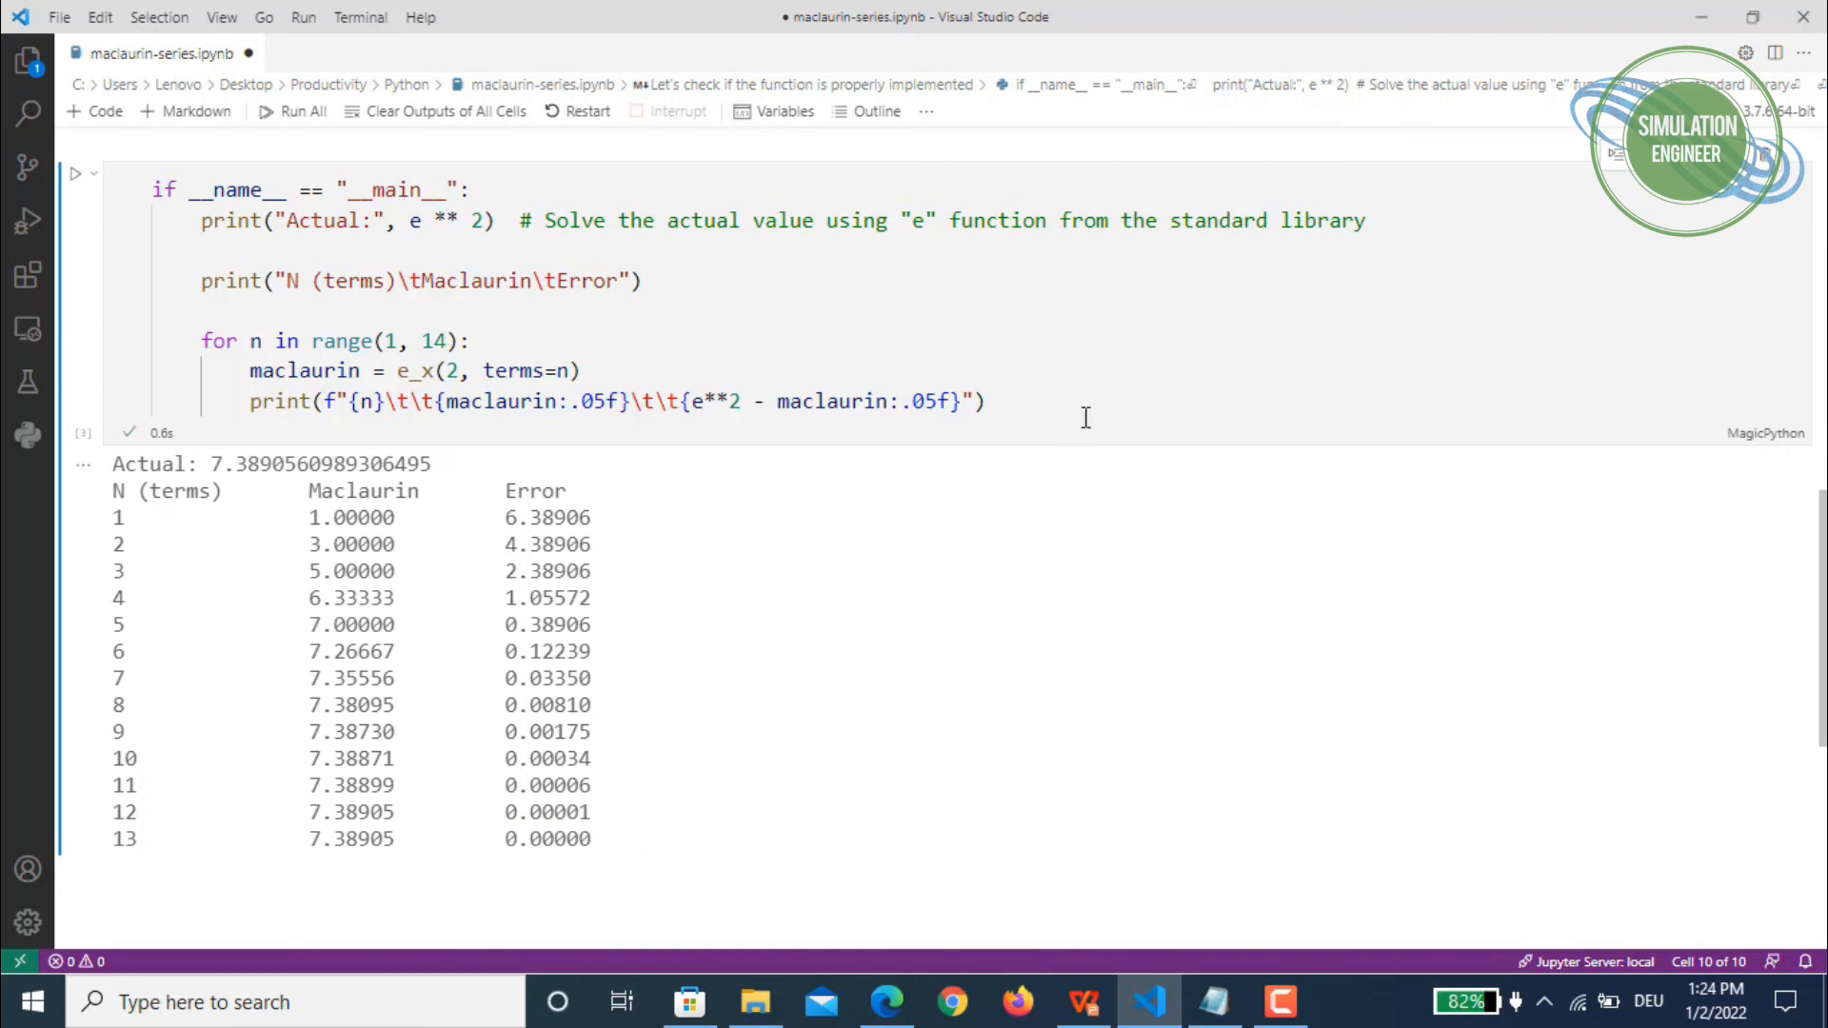
{"action": "mouse_move", "coordinate": [1058, 415]}
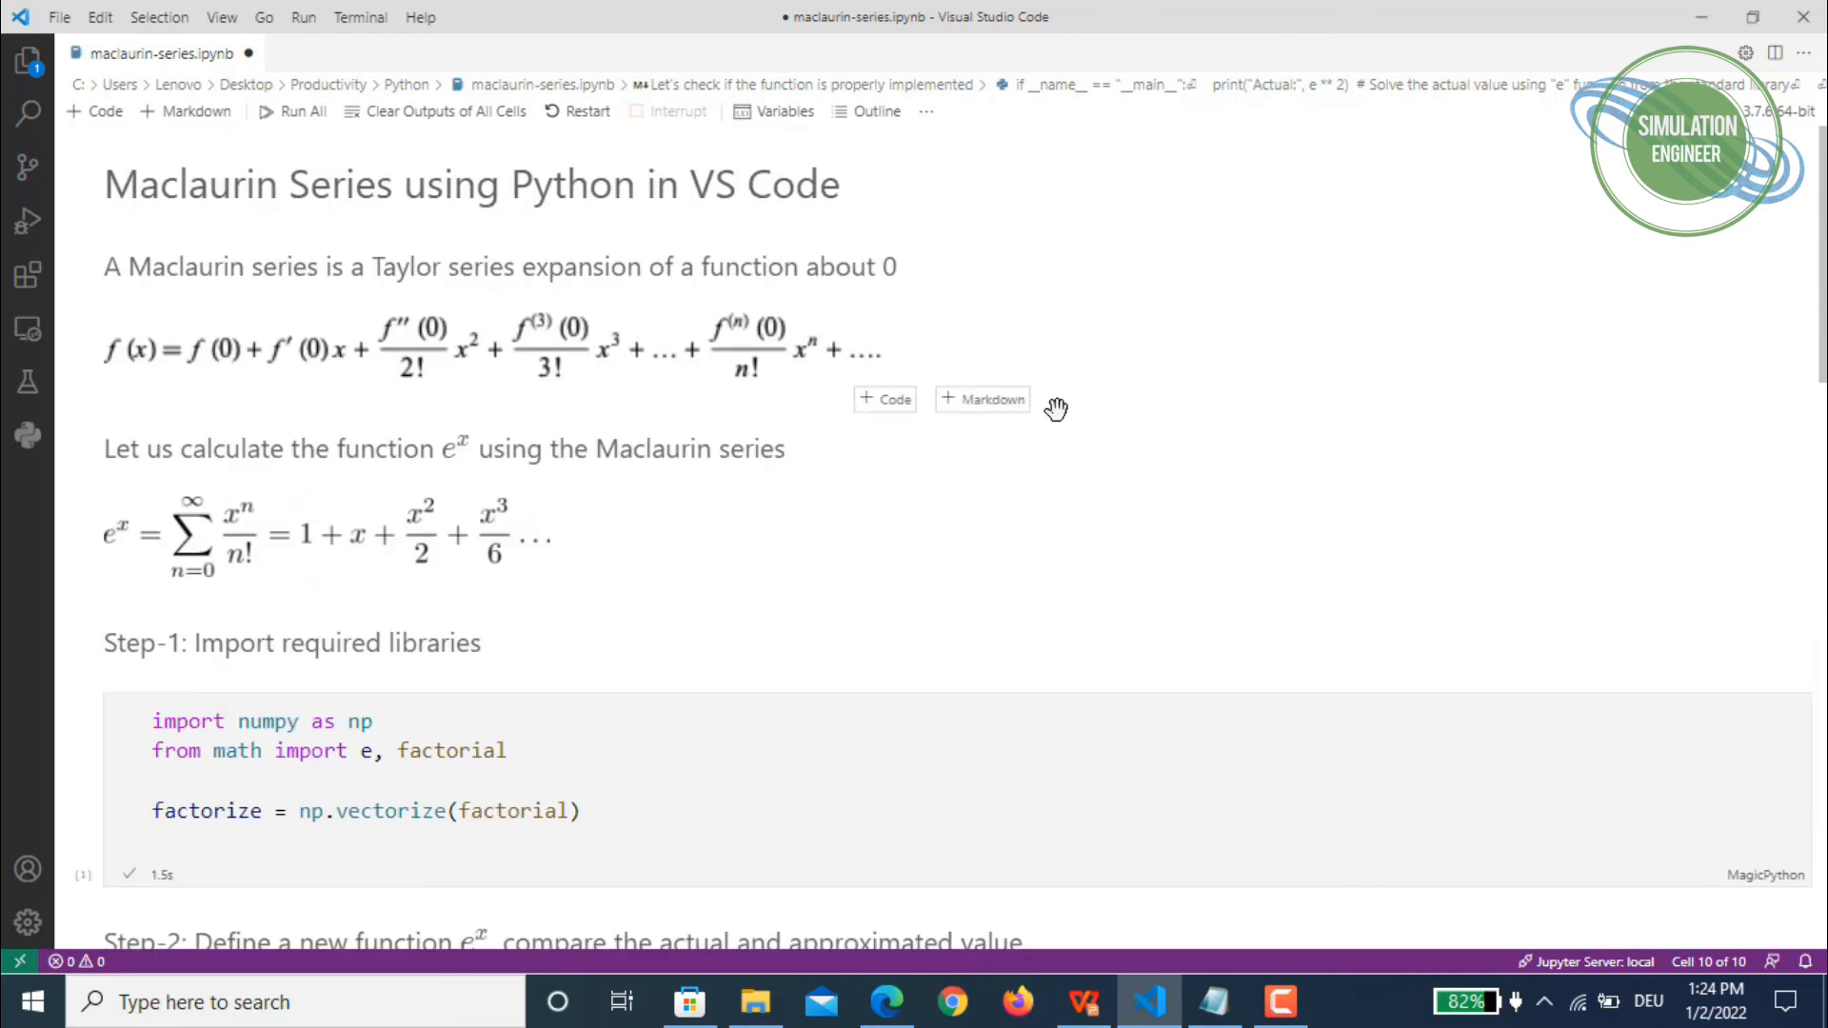
{"action": "mouse_move", "coordinate": [1144, 385]}
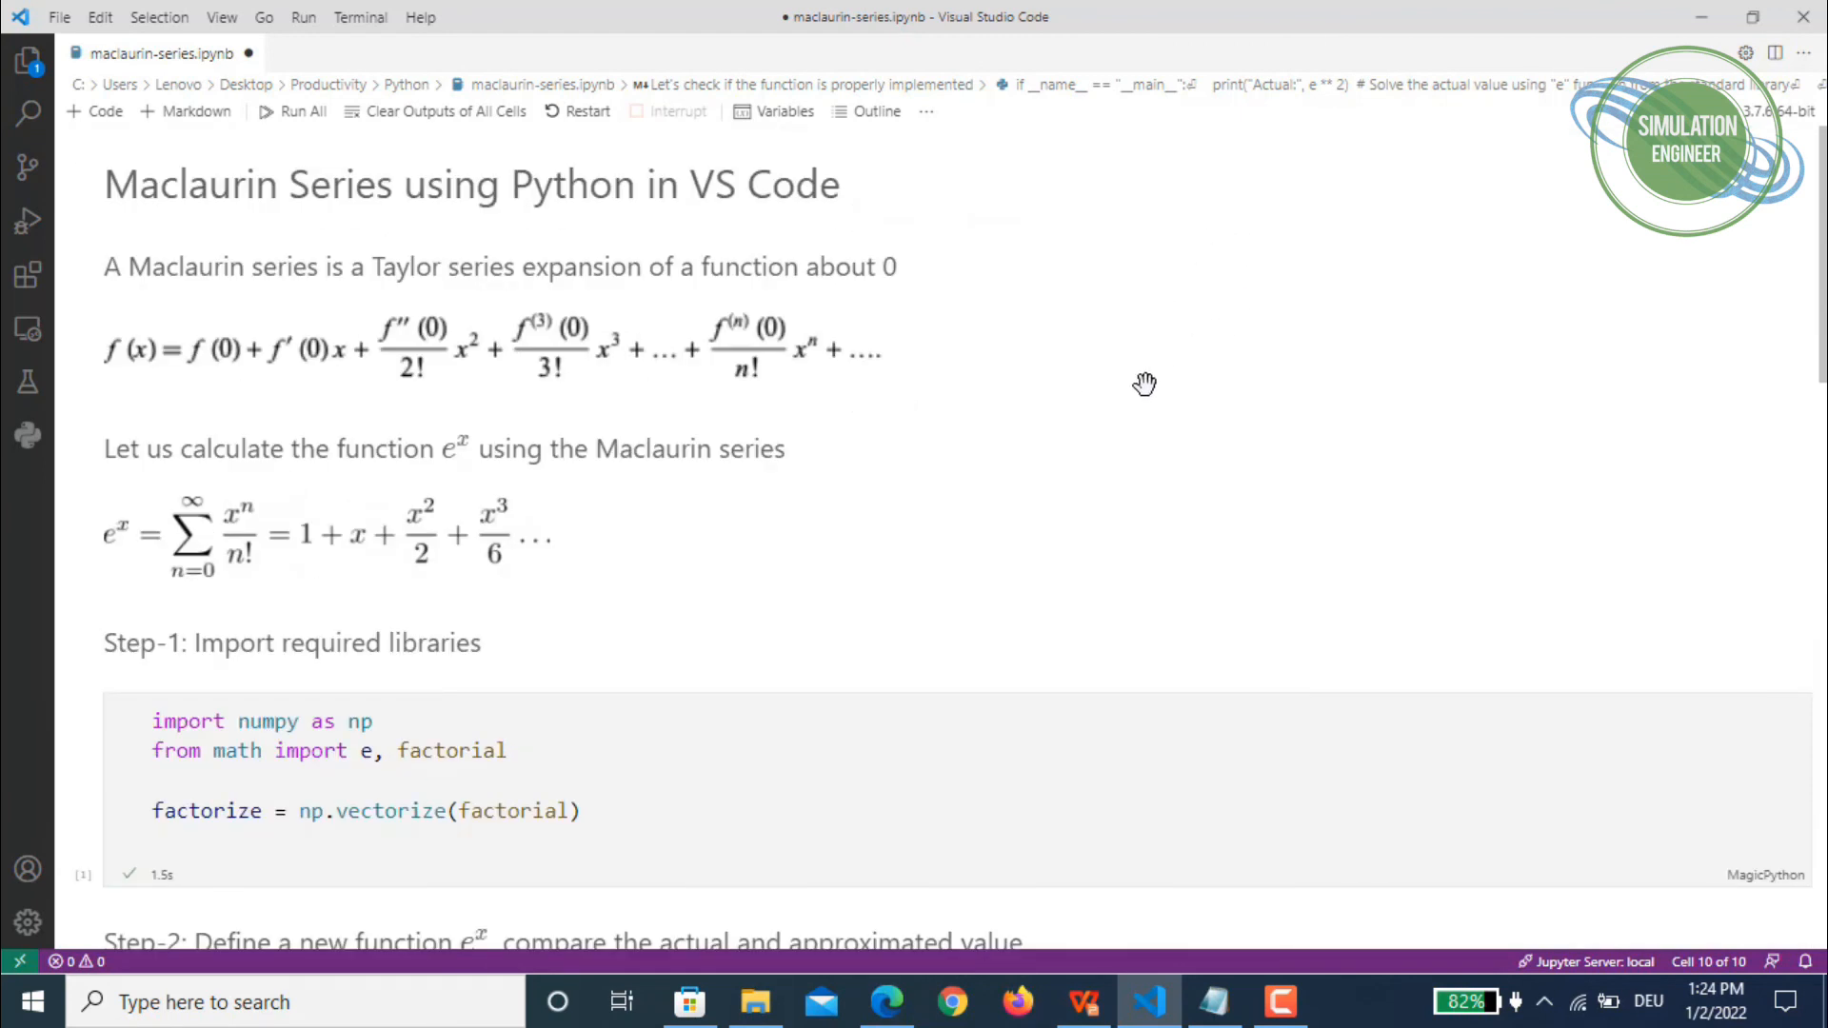